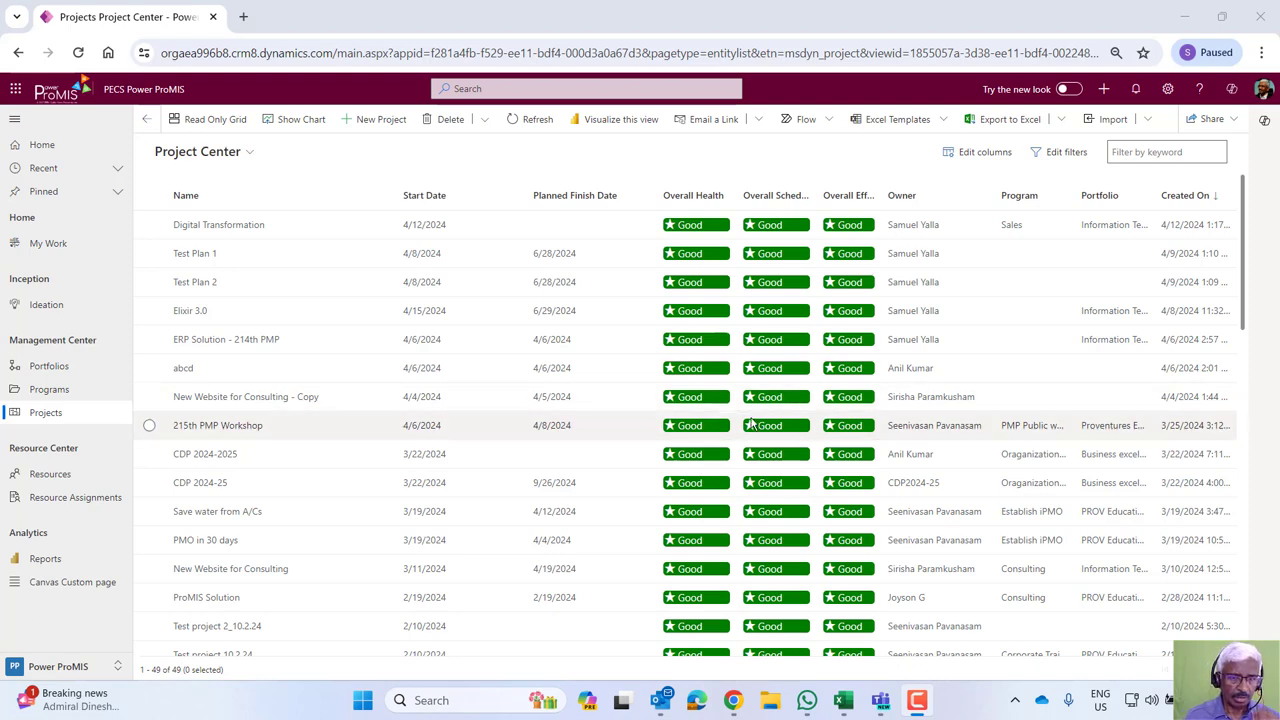
{"action": "mouse_move", "coordinate": [573, 428]}
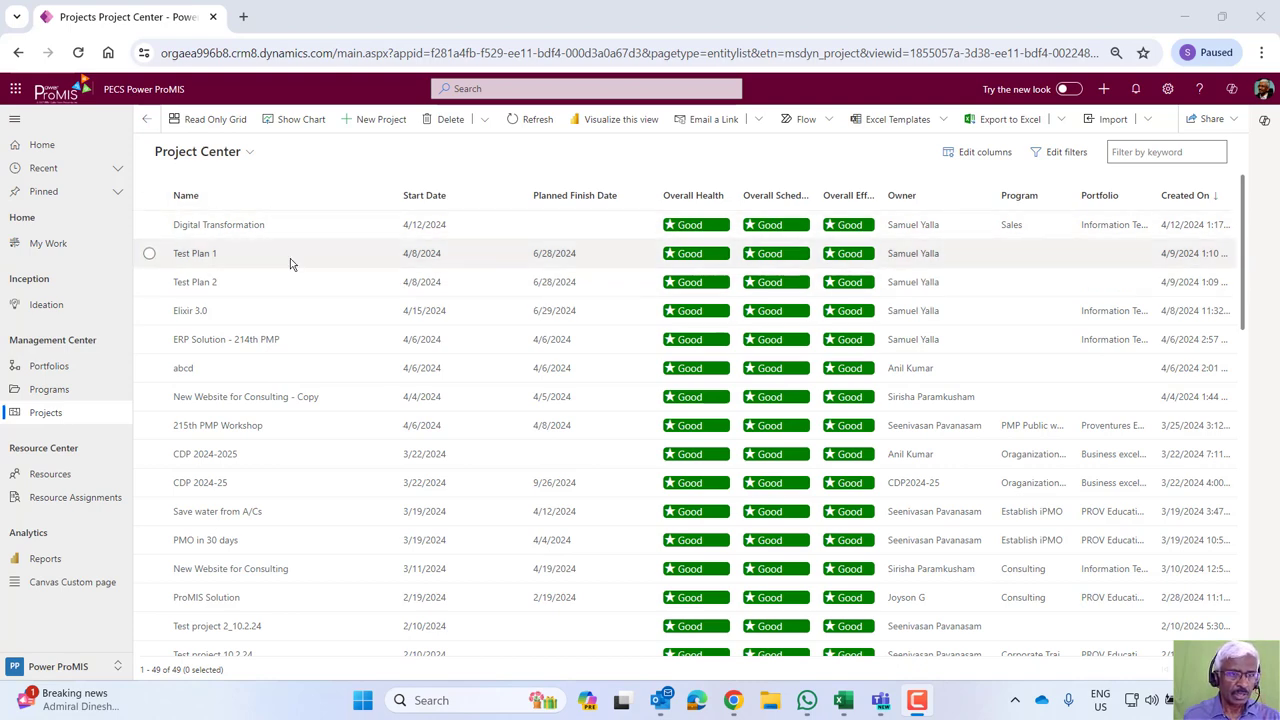
{"action": "mouse_move", "coordinate": [230, 151]}
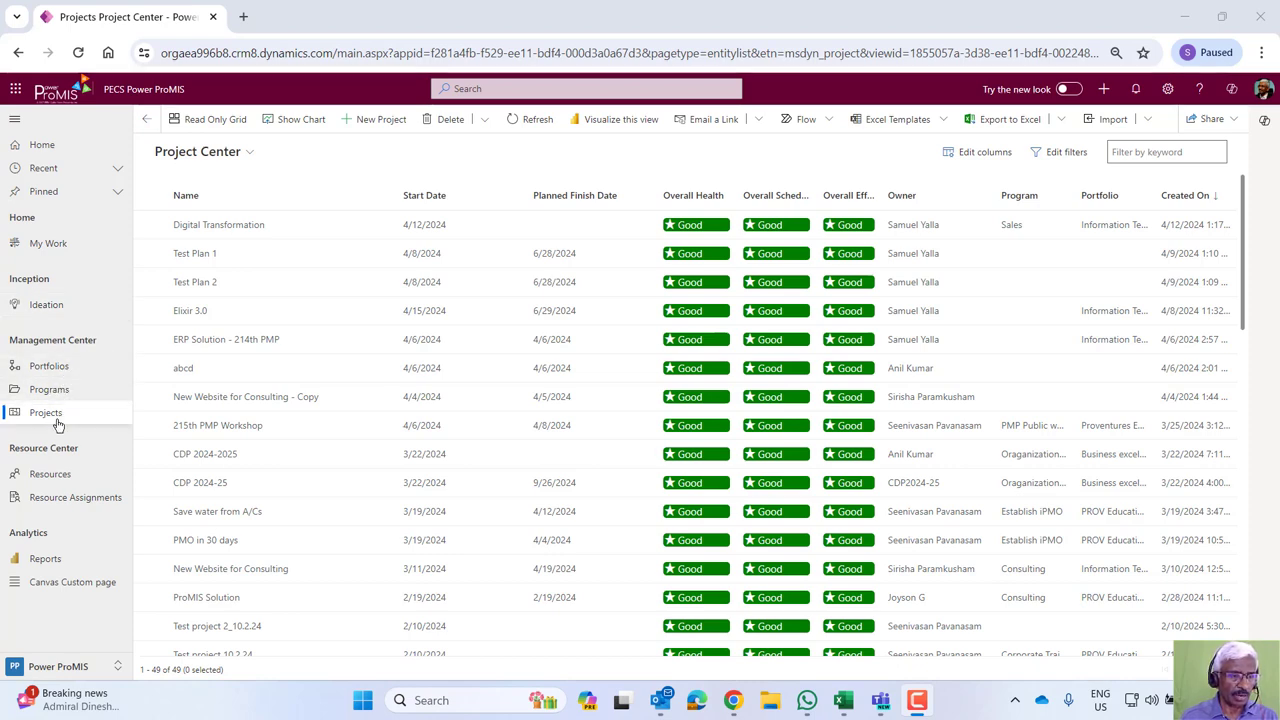
{"action": "mouse_move", "coordinate": [70, 542]}
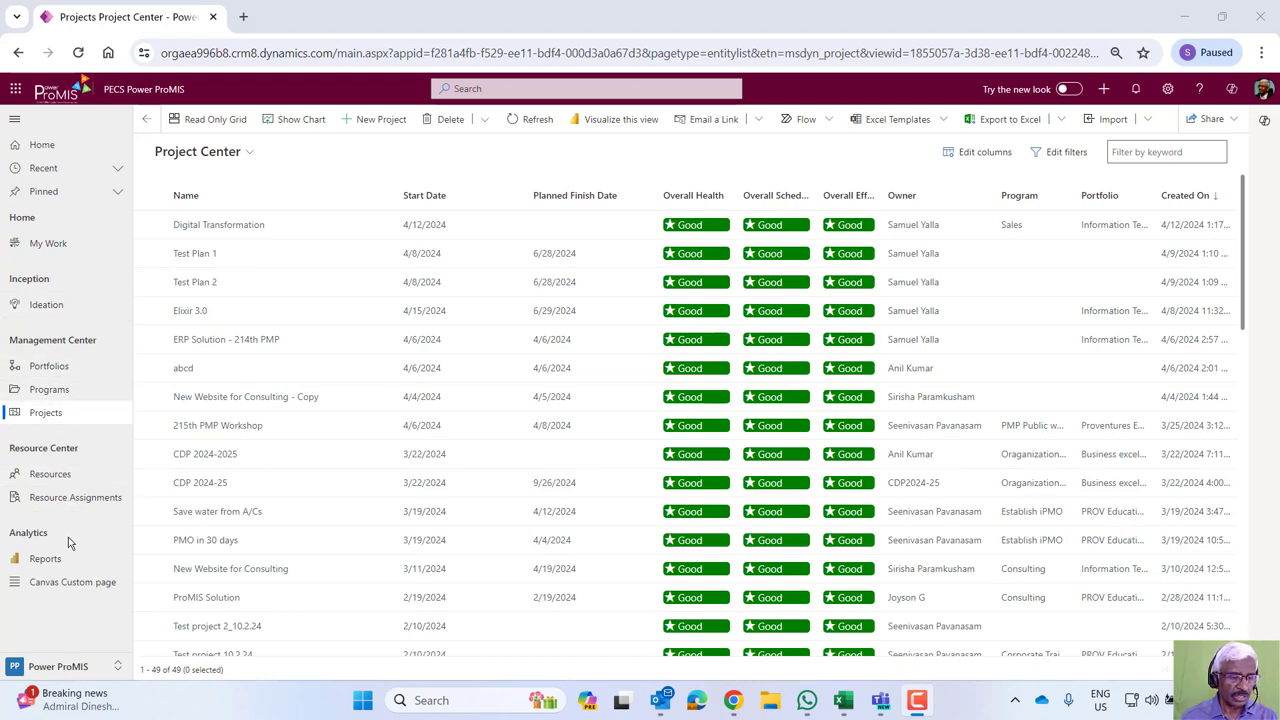
{"action": "mouse_move", "coordinate": [93, 388]}
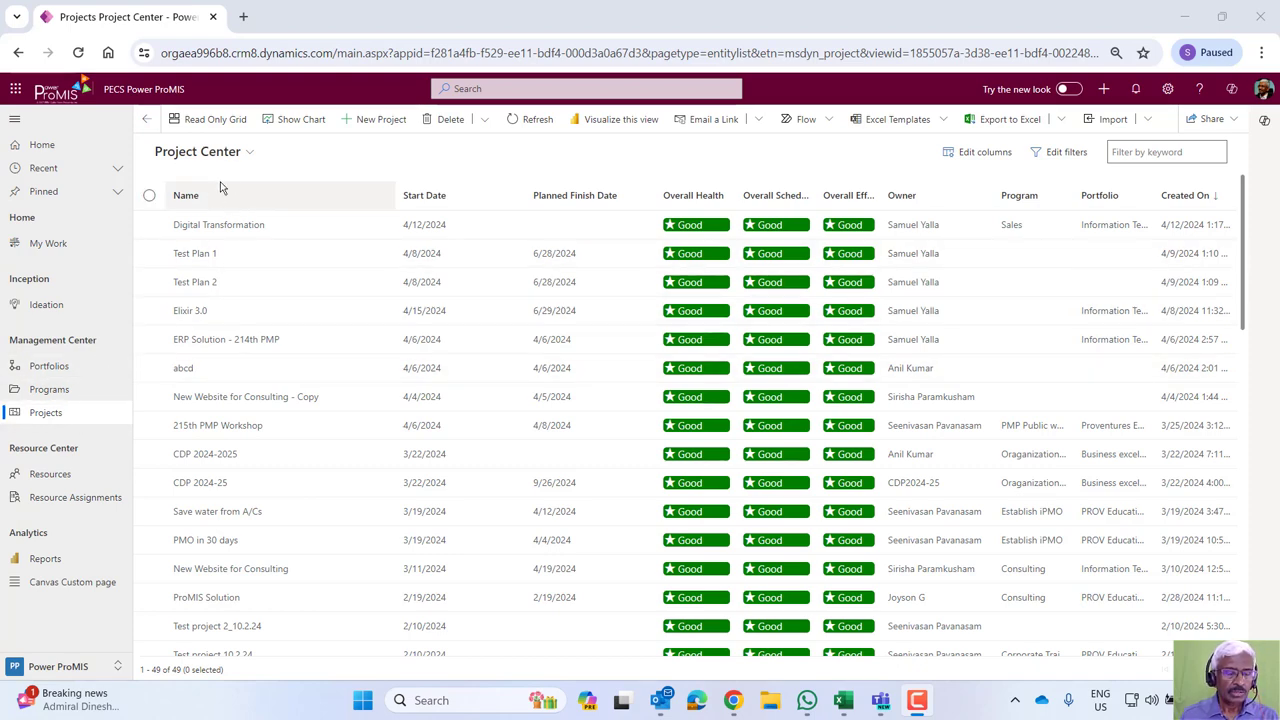
{"action": "mouse_move", "coordinate": [247, 160]}
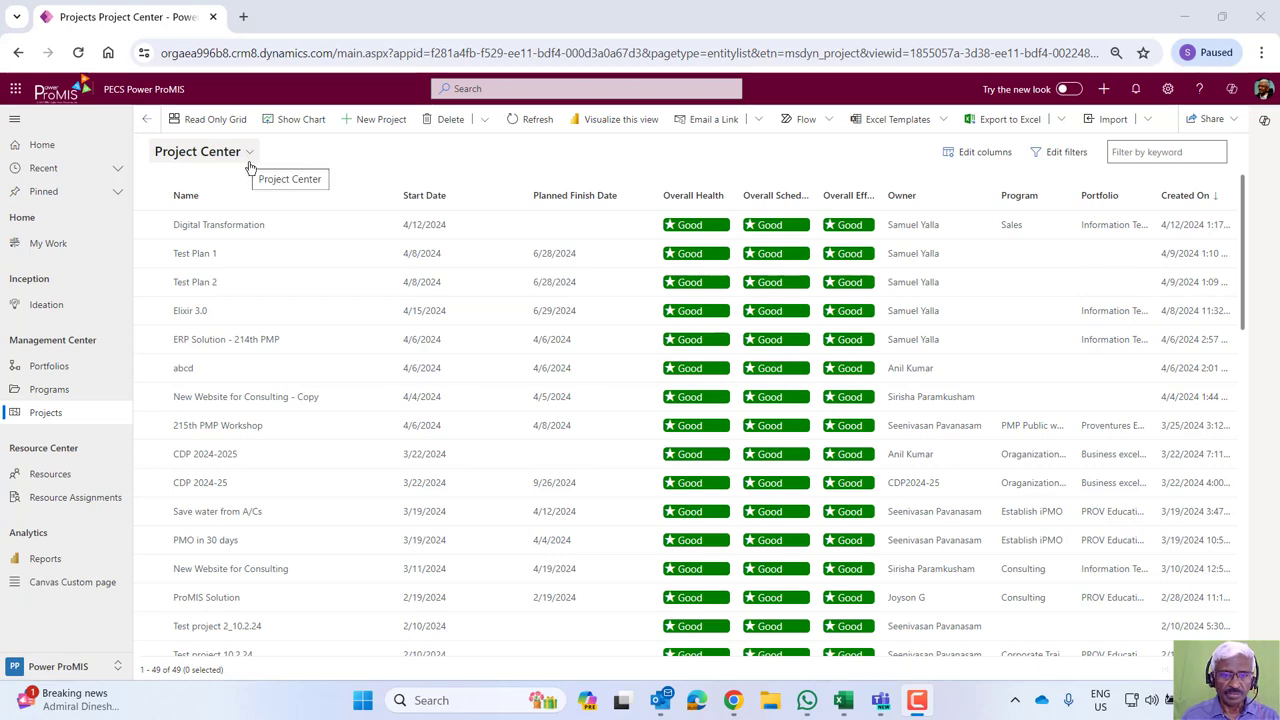
{"action": "mouse_move", "coordinate": [250, 165]}
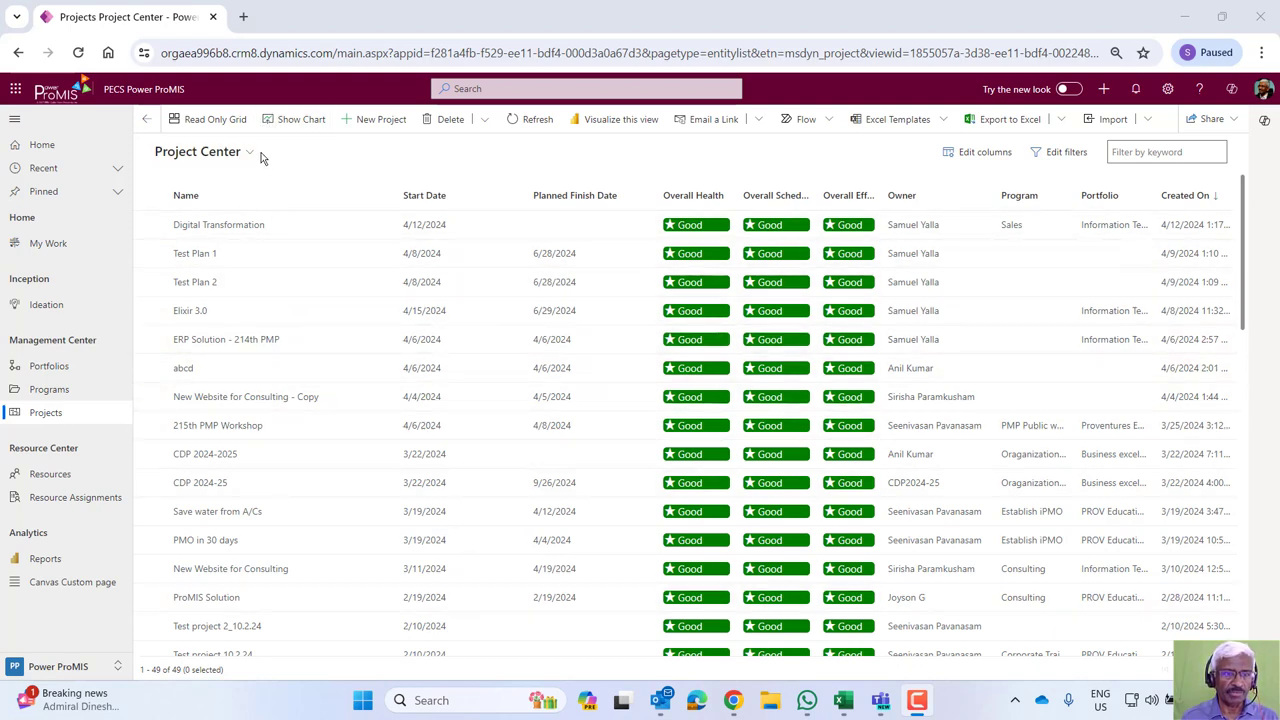
{"action": "mouse_move", "coordinate": [240, 151]}
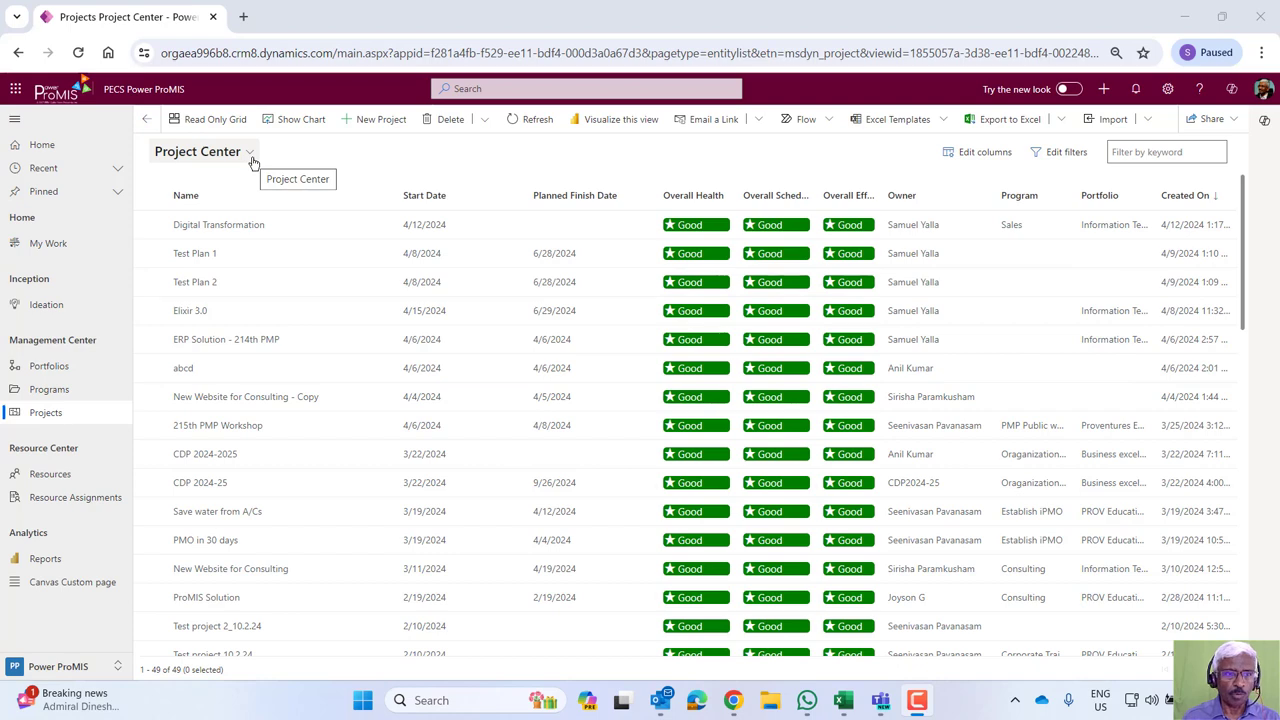
Switch to the Projects Center Gantt view and scroll through the project timeline bars.
{"action": "left_click", "coordinate": [249, 151]}
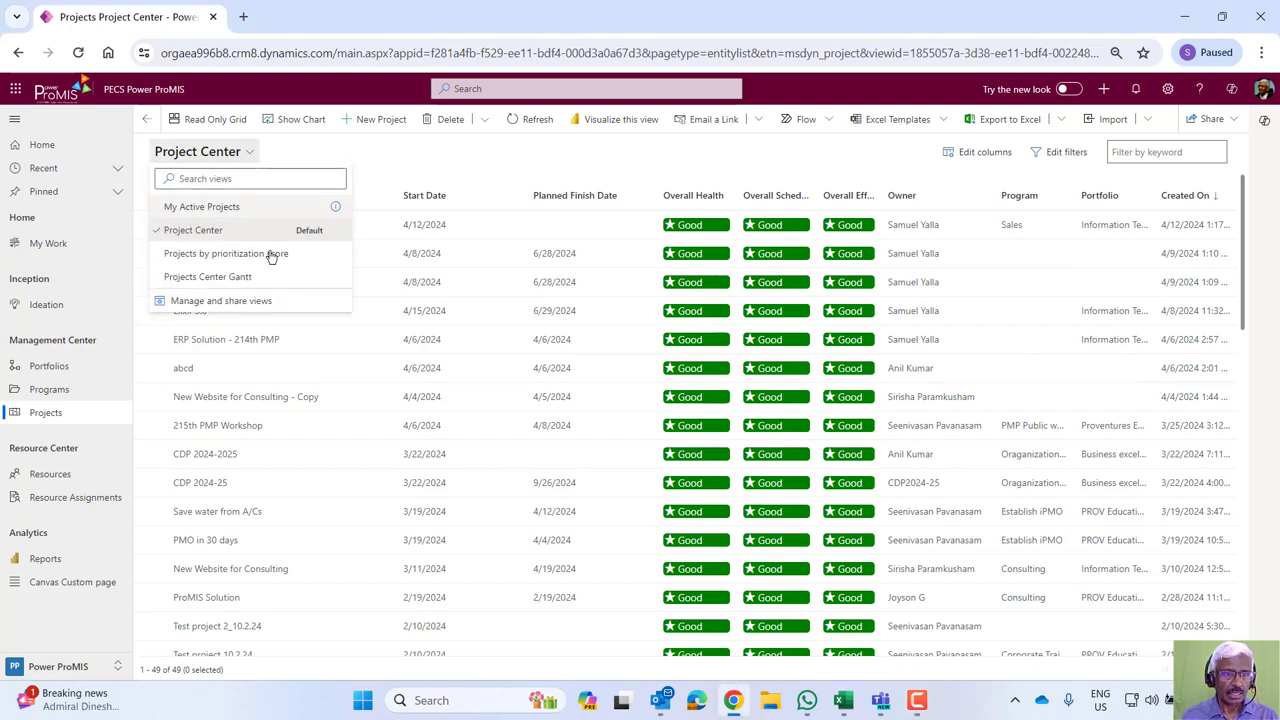
{"action": "left_click", "coordinate": [207, 277]}
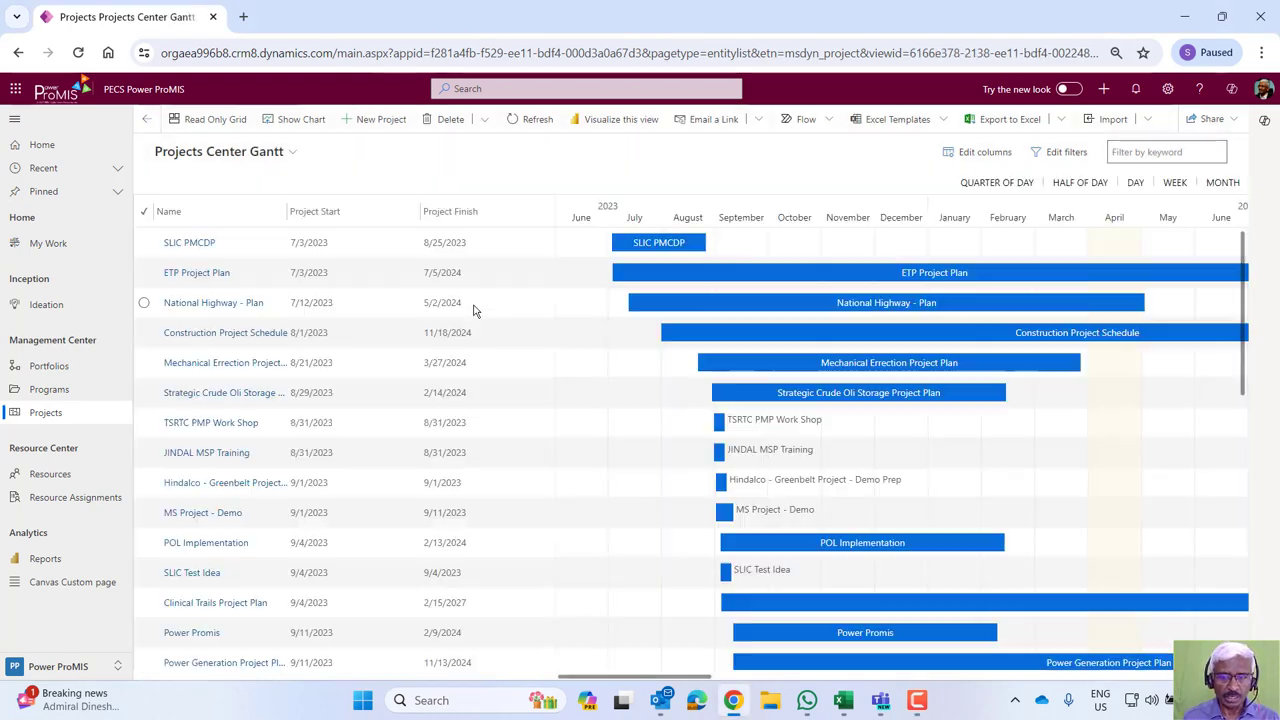
{"action": "mouse_move", "coordinate": [473, 310]}
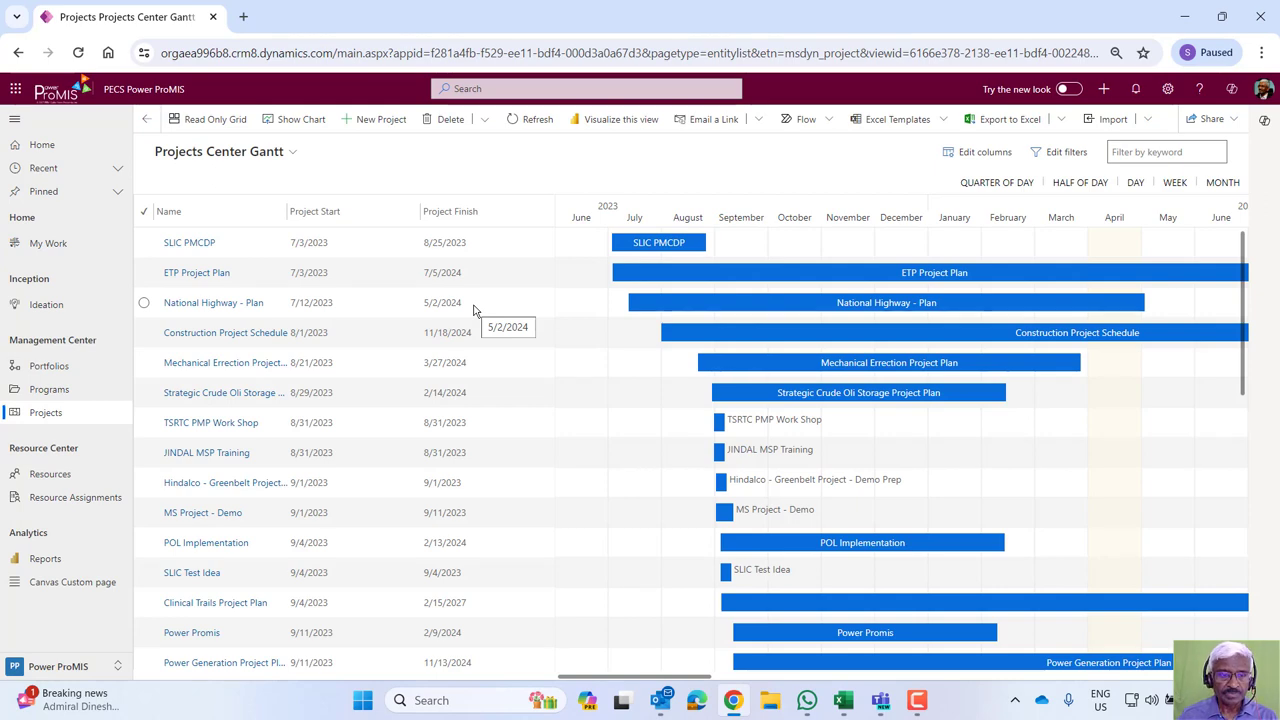
{"action": "mouse_move", "coordinate": [510, 305]}
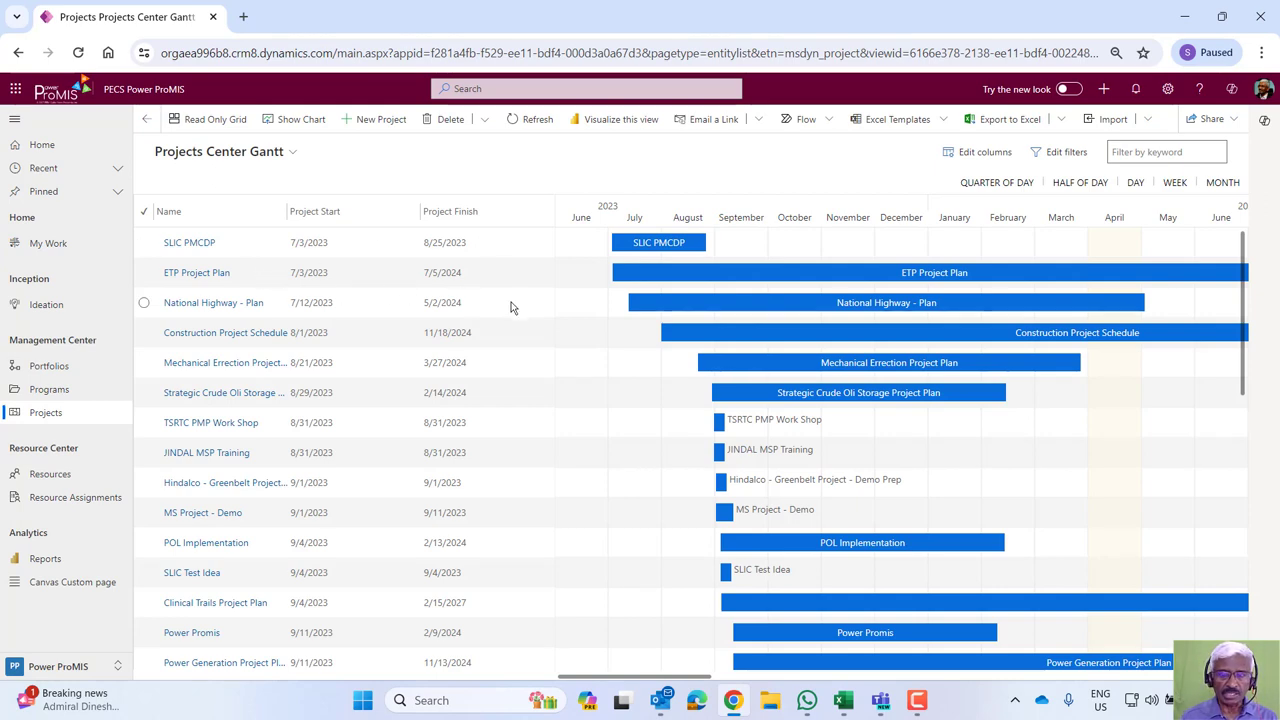
{"action": "mouse_move", "coordinate": [860, 392]}
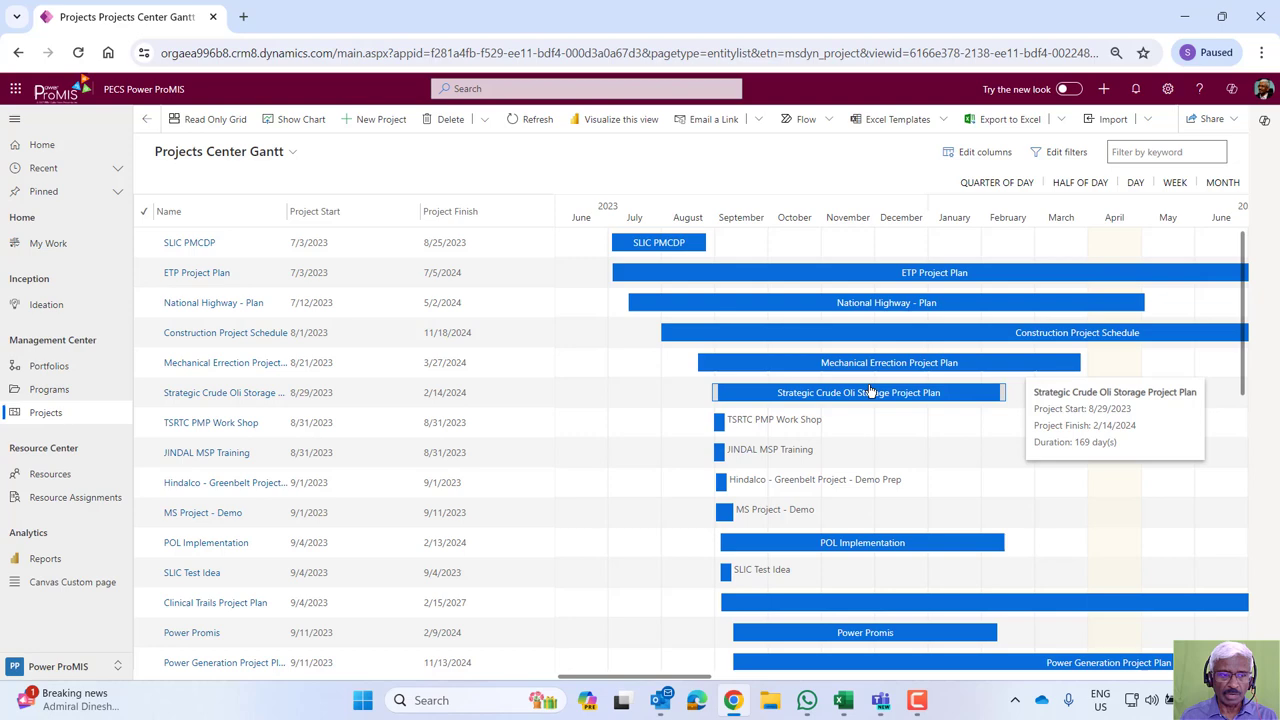
{"action": "mouse_move", "coordinate": [46, 420]}
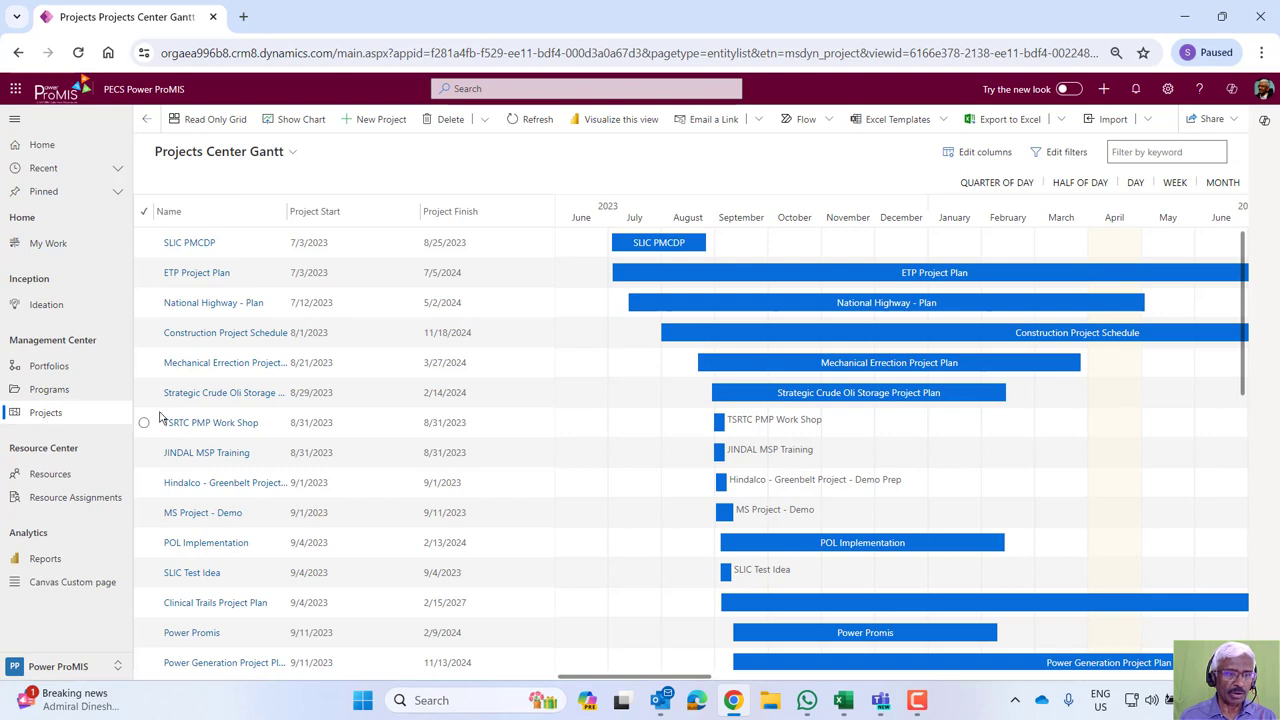
{"action": "mouse_move", "coordinate": [218, 542]}
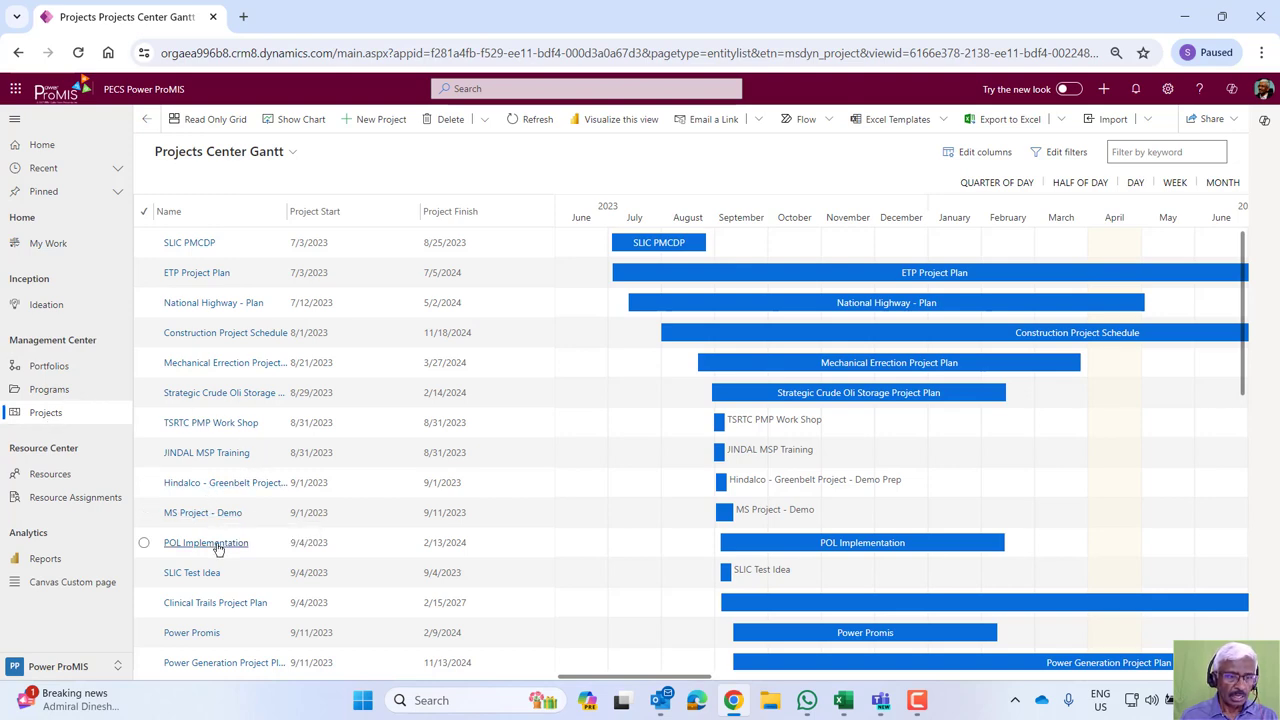
{"action": "mouse_move", "coordinate": [250, 380]}
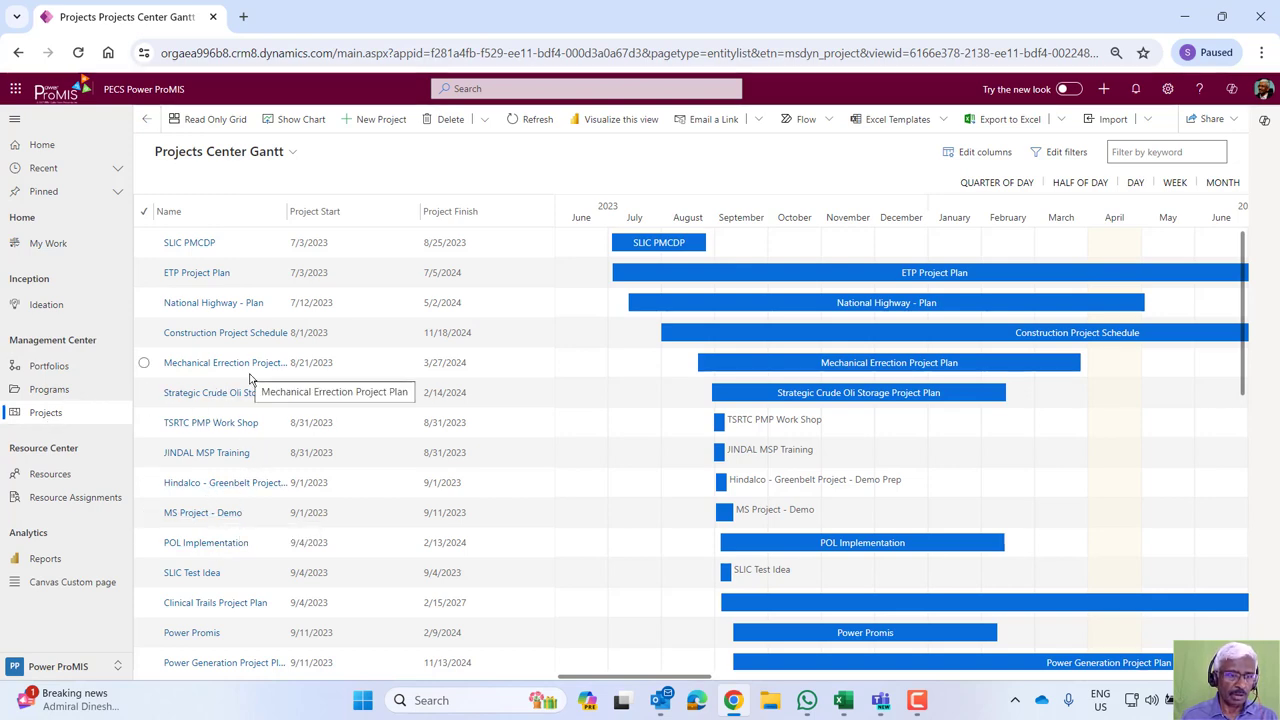
{"action": "scroll", "scroll_direction": "down", "scroll_amount": 3}
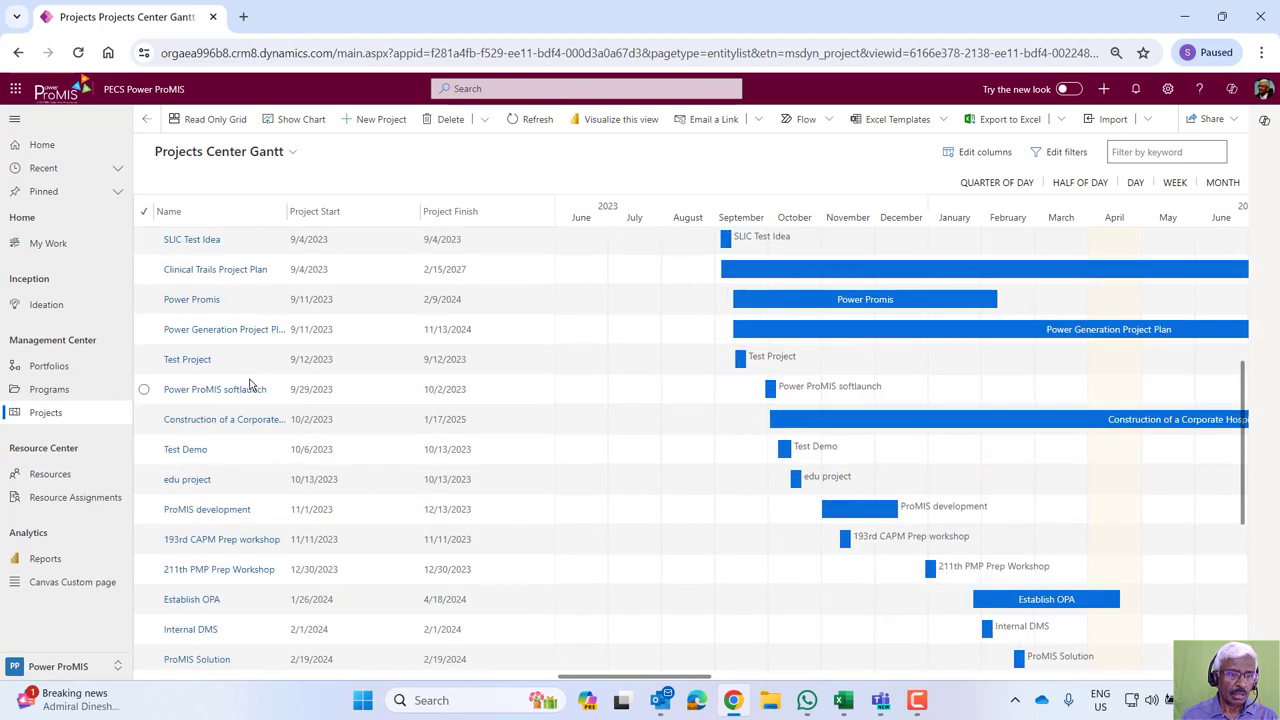
{"action": "scroll", "scroll_direction": "up", "scroll_amount": 3}
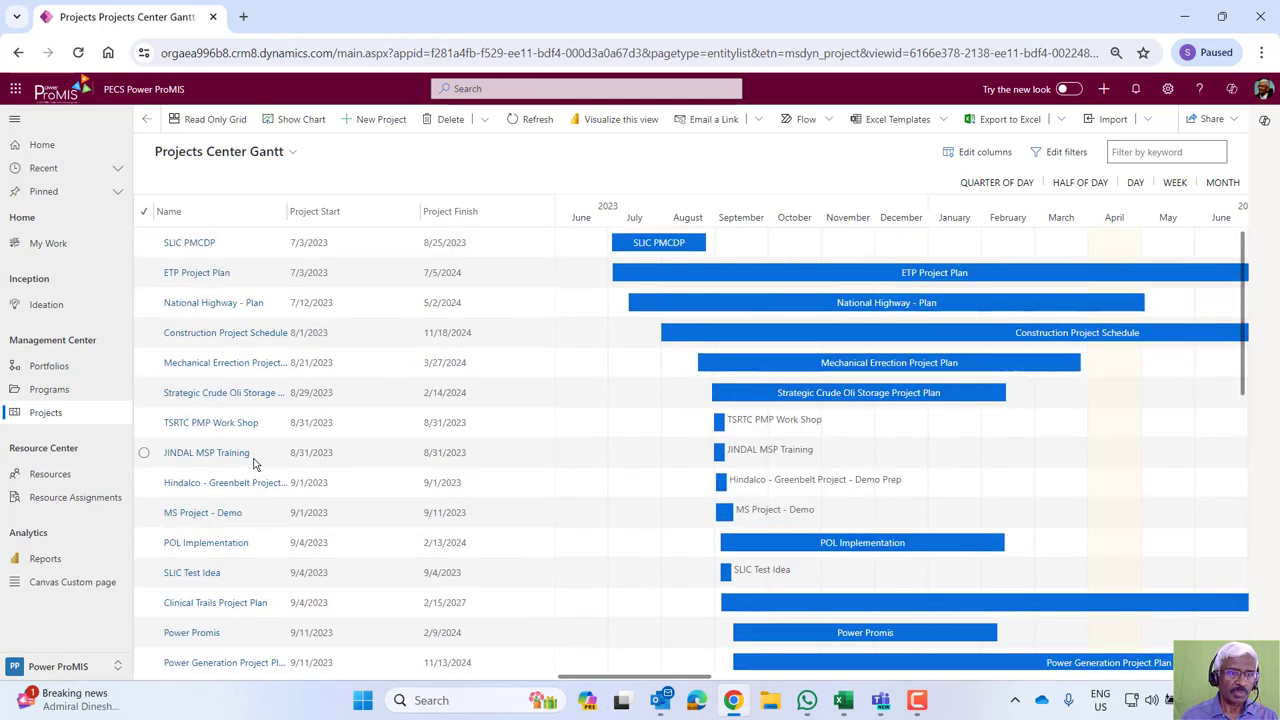
{"action": "mouse_move", "coordinate": [263, 362]}
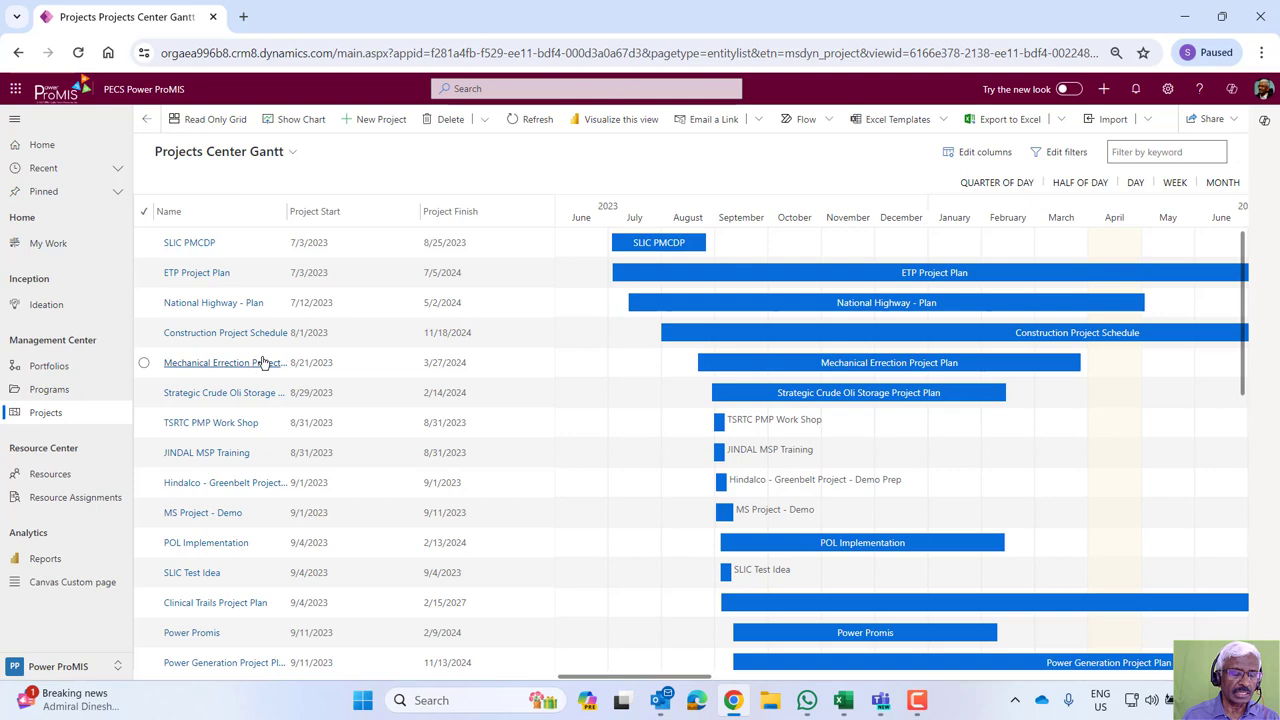
{"action": "scroll", "scroll_direction": "down", "scroll_amount": 3}
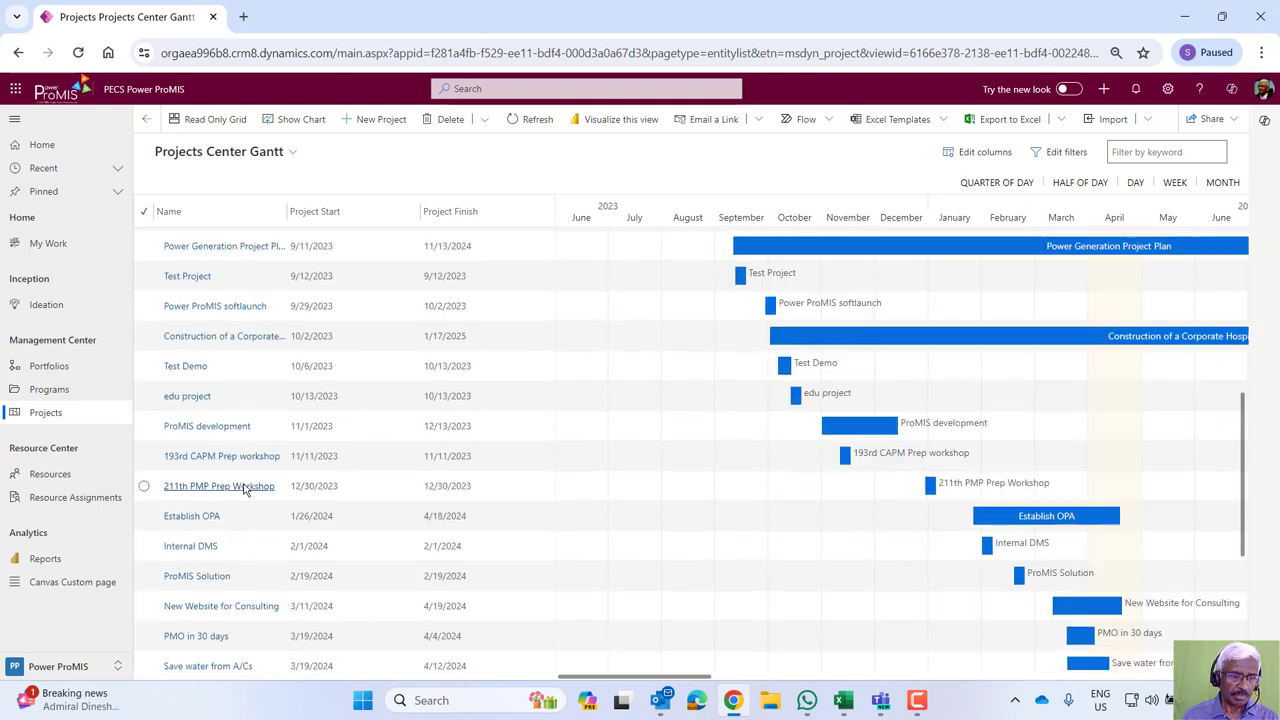
{"action": "scroll", "scroll_direction": "down", "scroll_amount": 3}
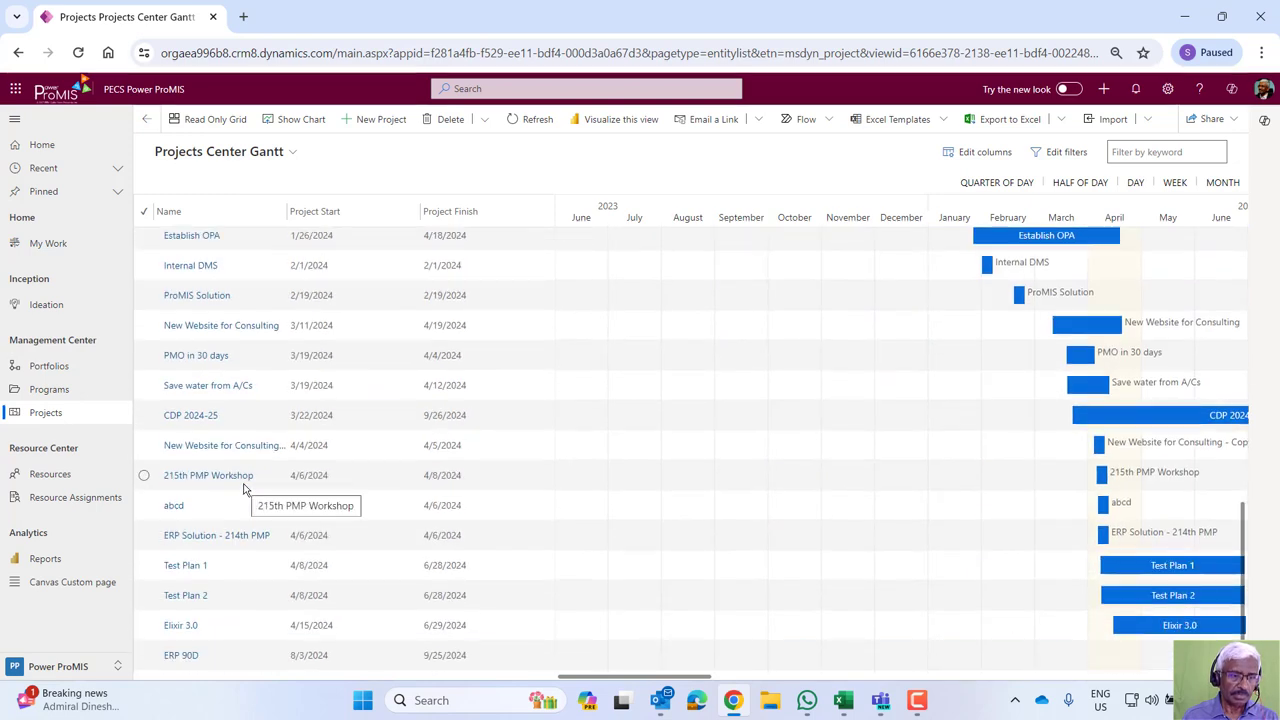
Open the 'New Website for Consulting - Copy' project record from the Gantt list.
{"action": "left_click", "coordinate": [224, 445]}
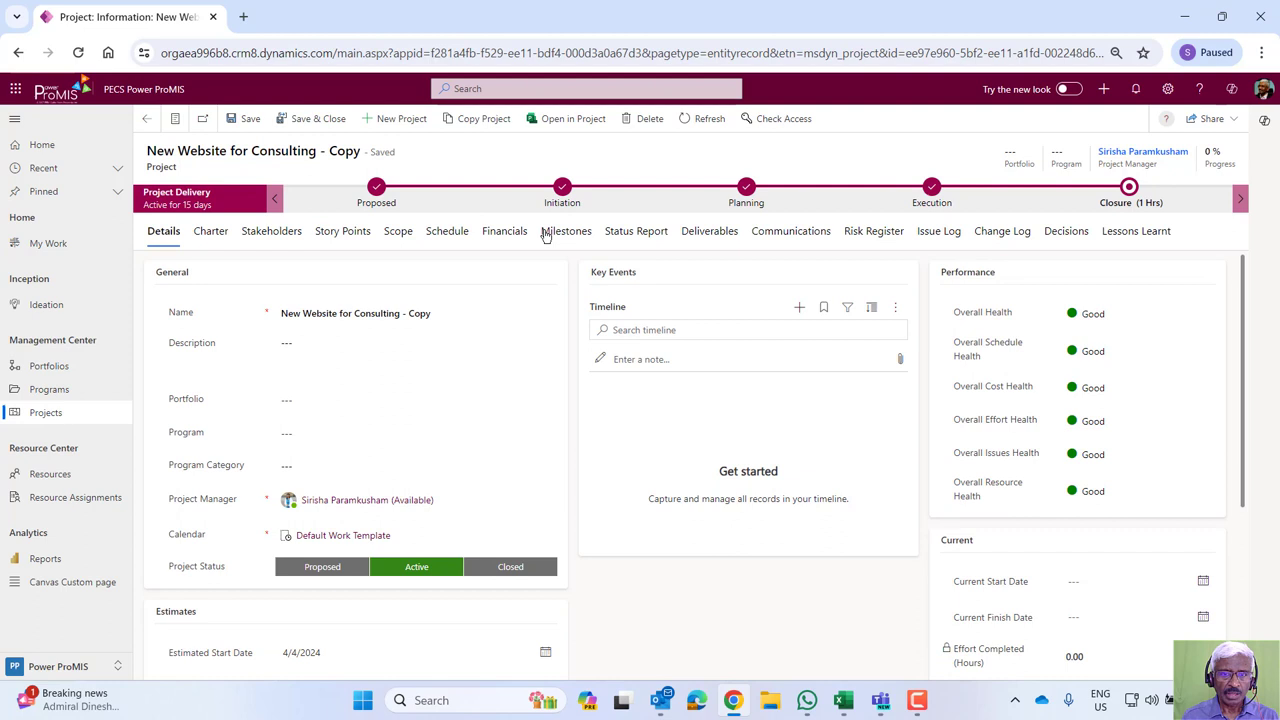
{"action": "mouse_move", "coordinate": [746, 202]}
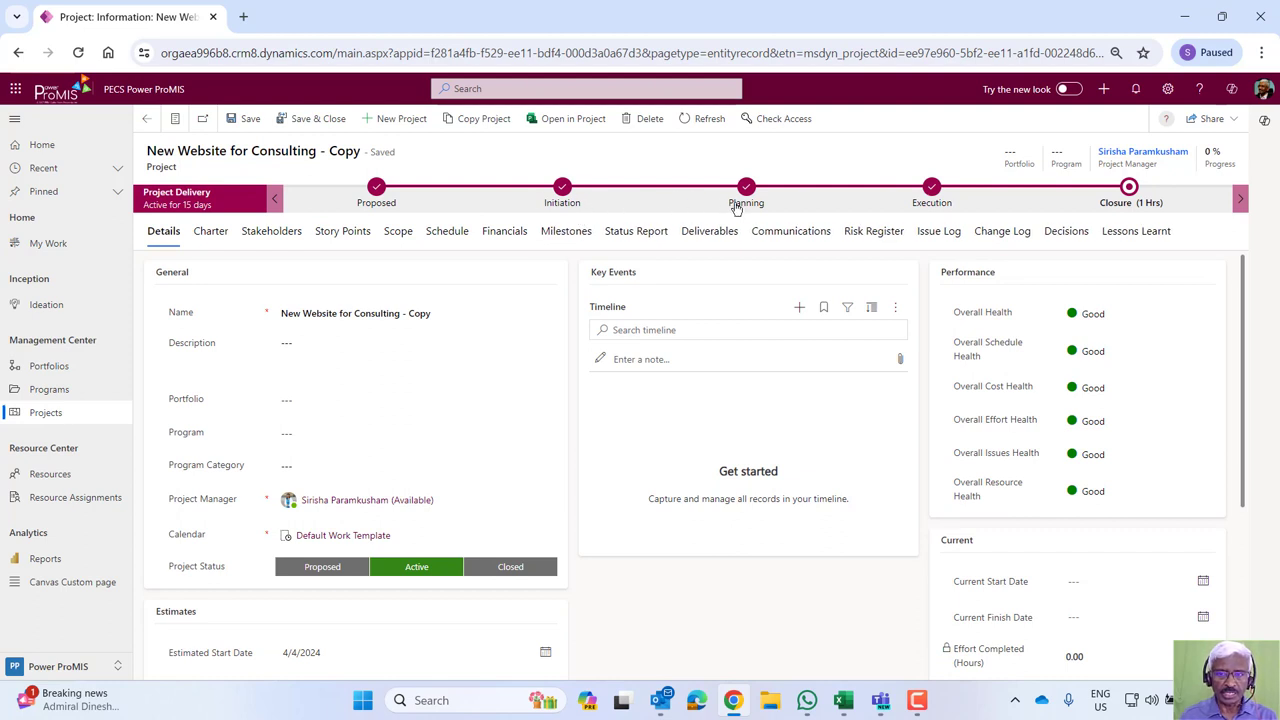
{"action": "mouse_move", "coordinate": [1156, 197]}
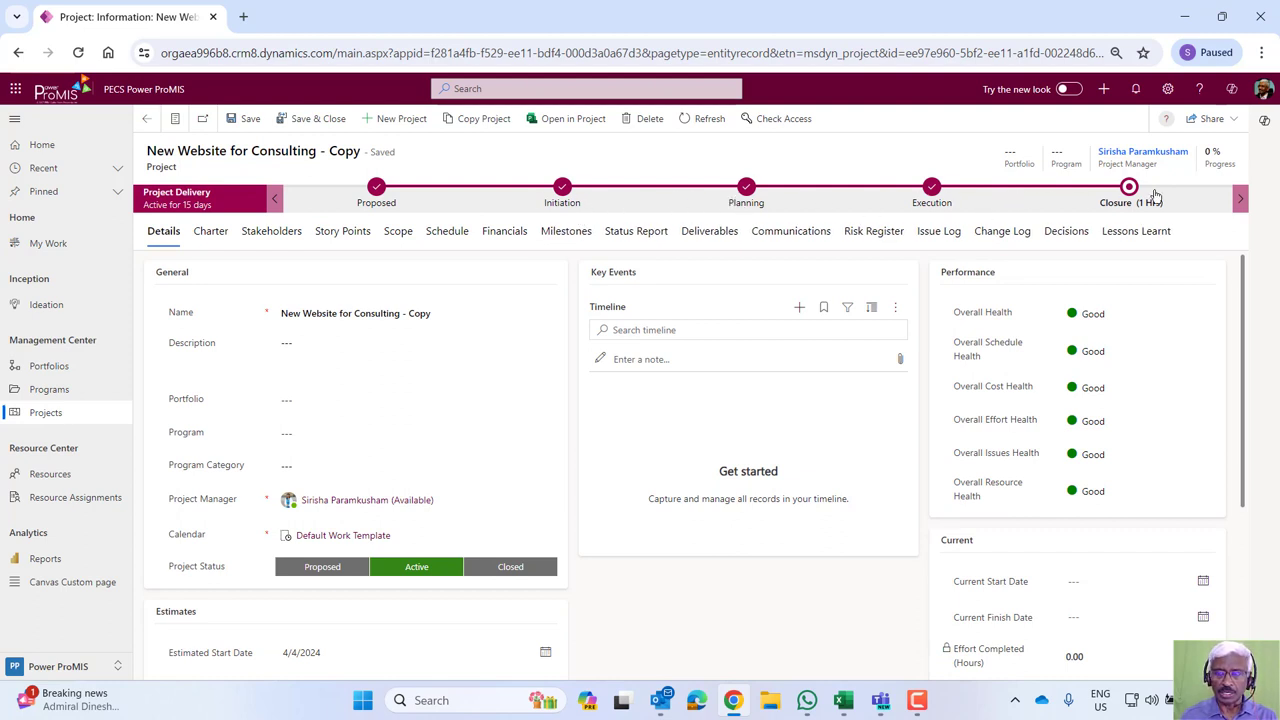
{"action": "mouse_move", "coordinate": [937, 248]}
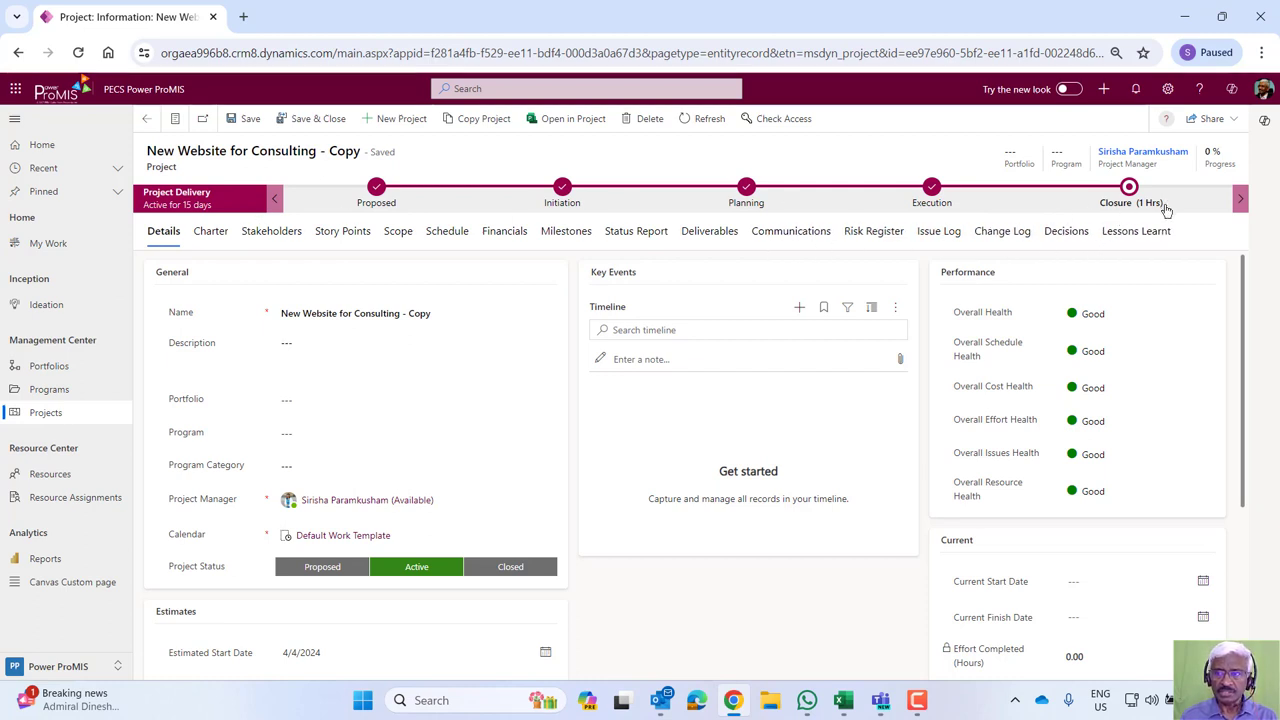
{"action": "mouse_move", "coordinate": [735, 202]}
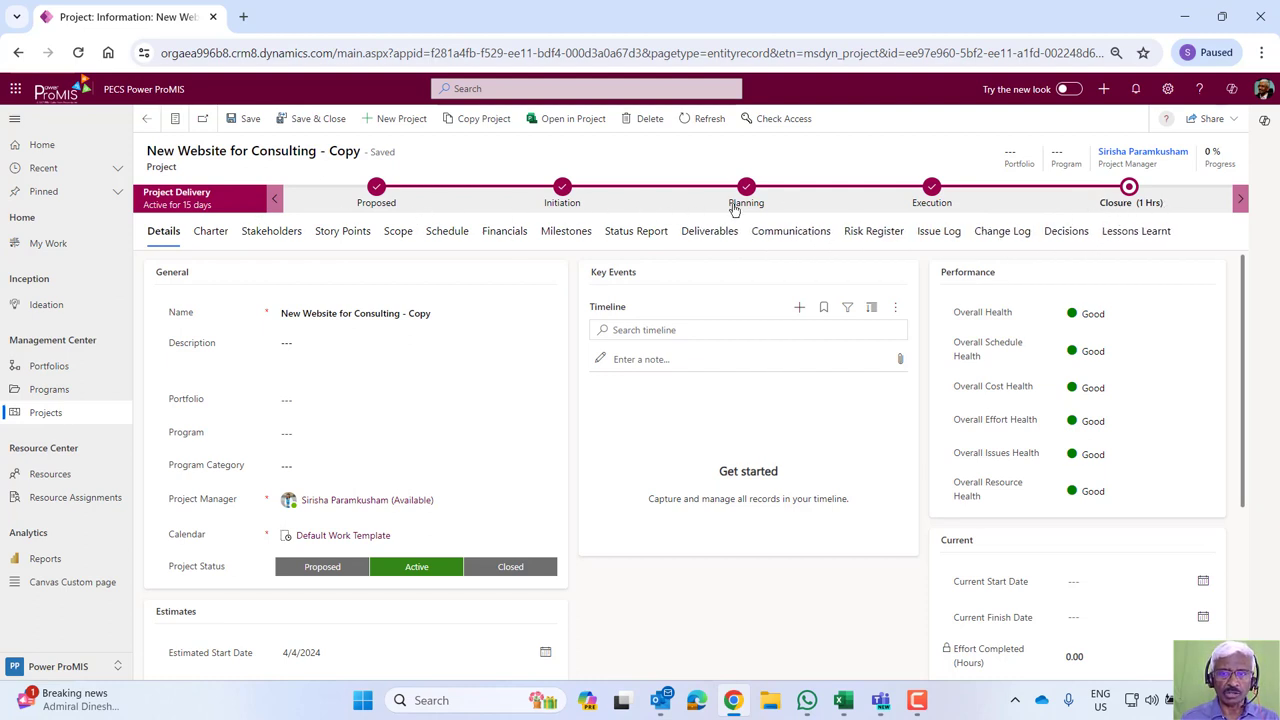
Step the project back through Execution, Planning and Initiation to Proposed, dismissing the notification.
{"action": "left_click", "coordinate": [1129, 190]}
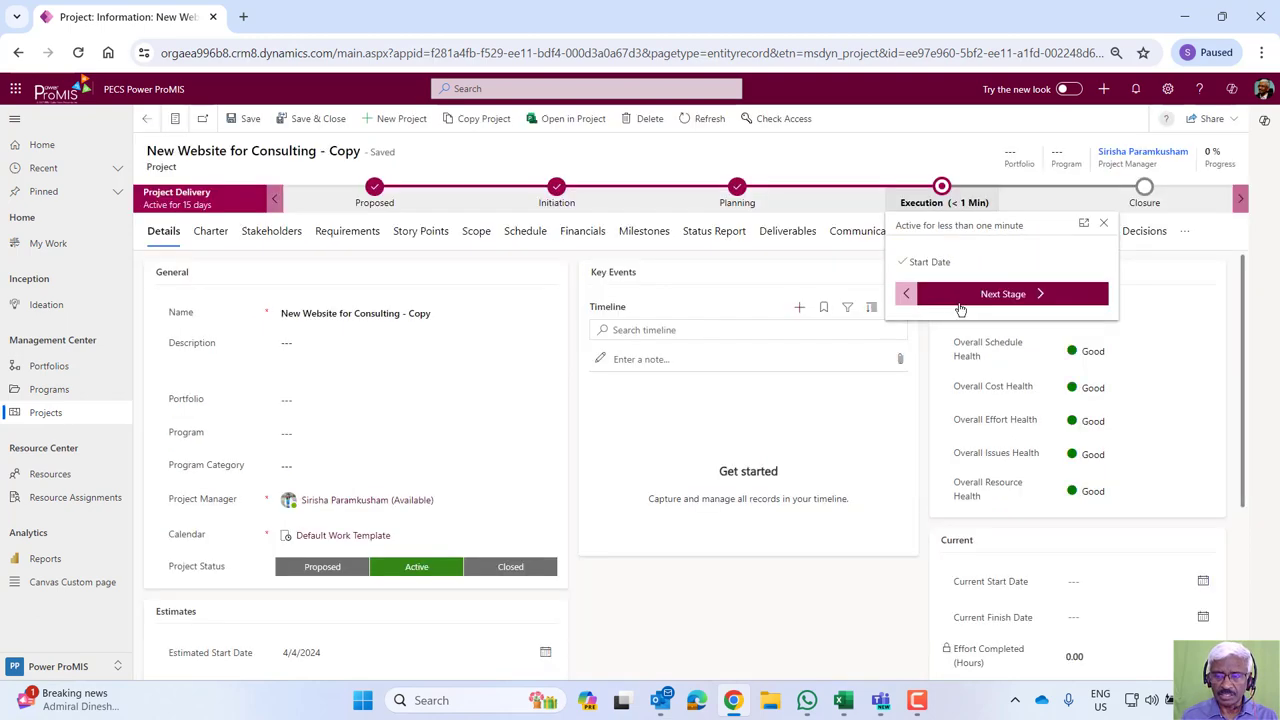
{"action": "left_click", "coordinate": [906, 293]}
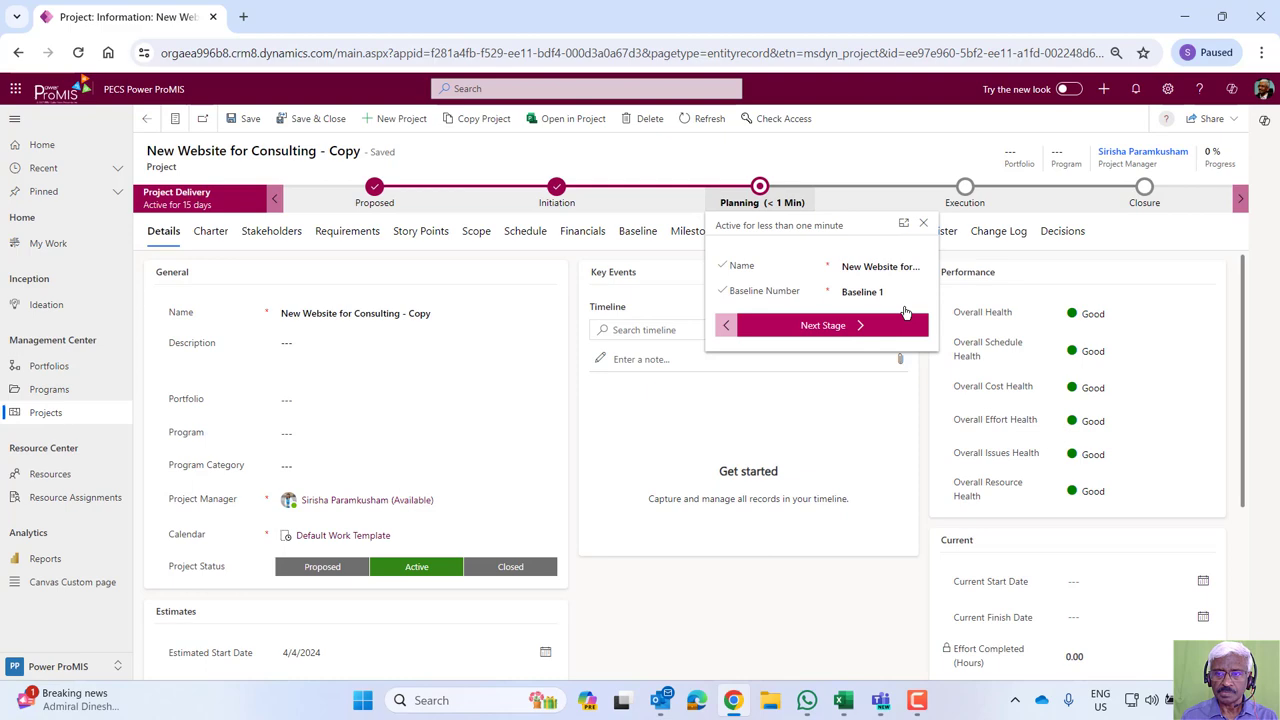
{"action": "left_click", "coordinate": [725, 325]}
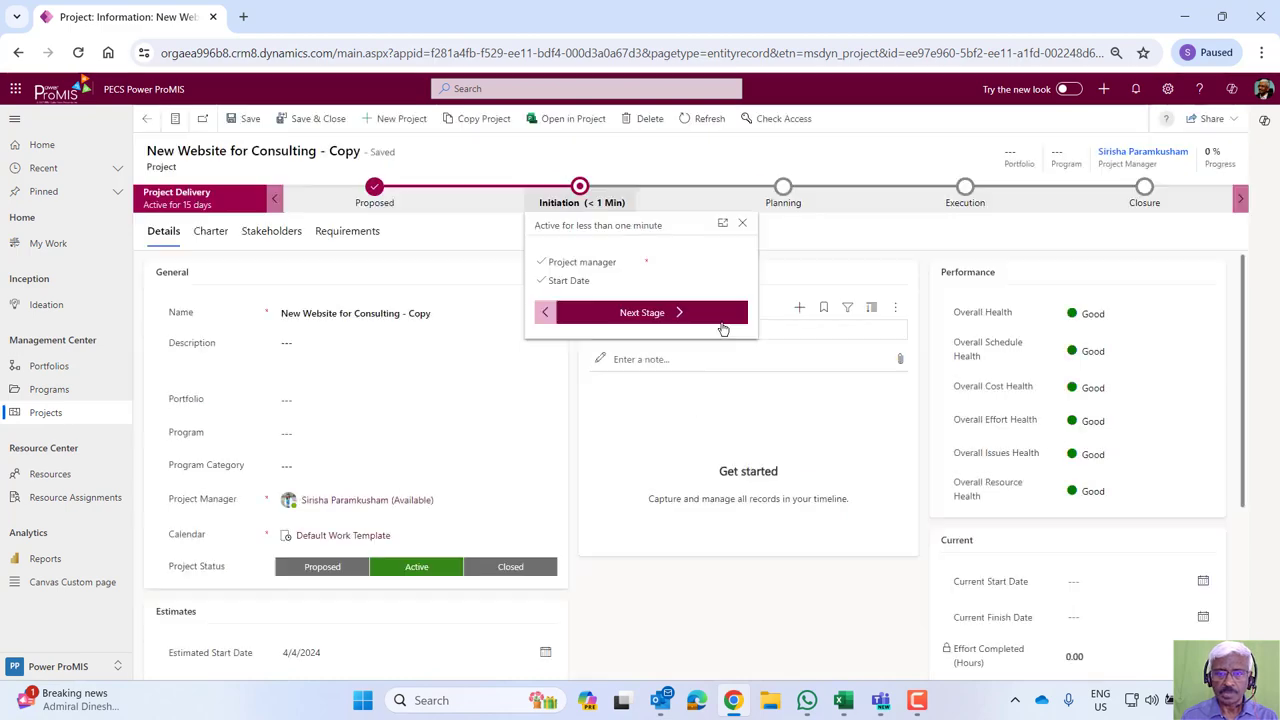
{"action": "left_click", "coordinate": [545, 311]}
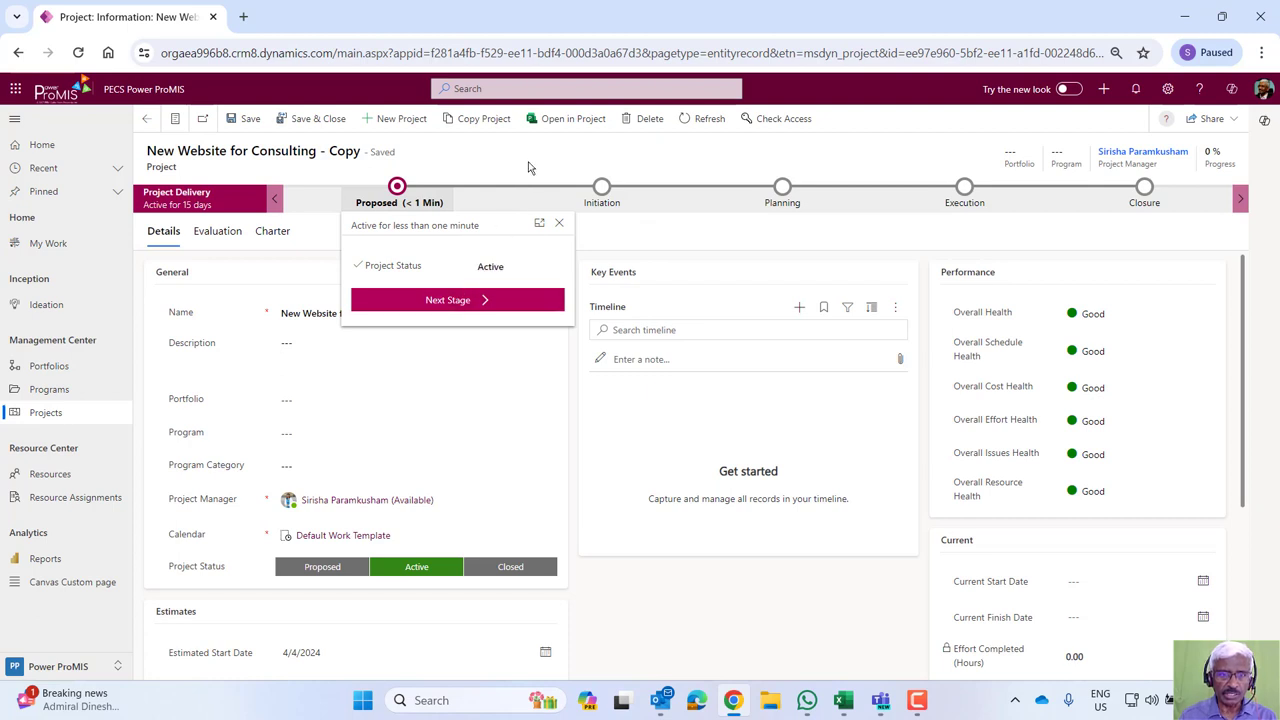
{"action": "mouse_move", "coordinate": [434, 180]}
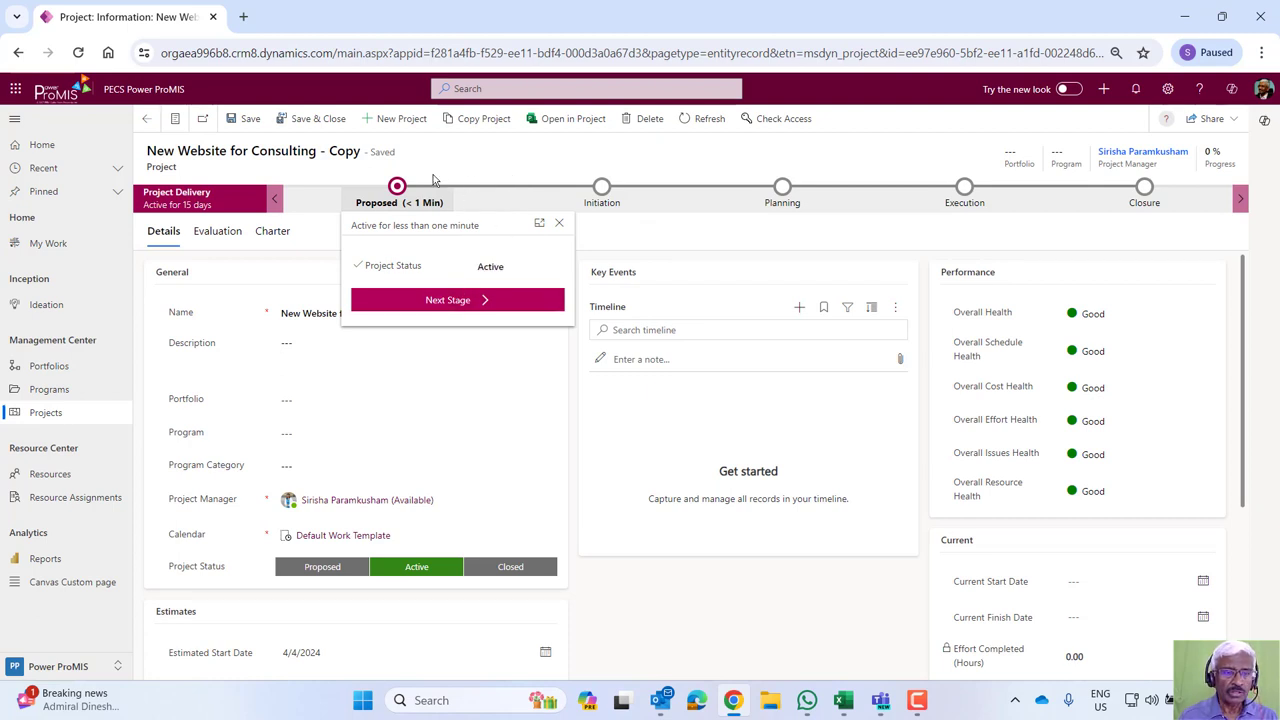
{"action": "mouse_move", "coordinate": [205, 281]}
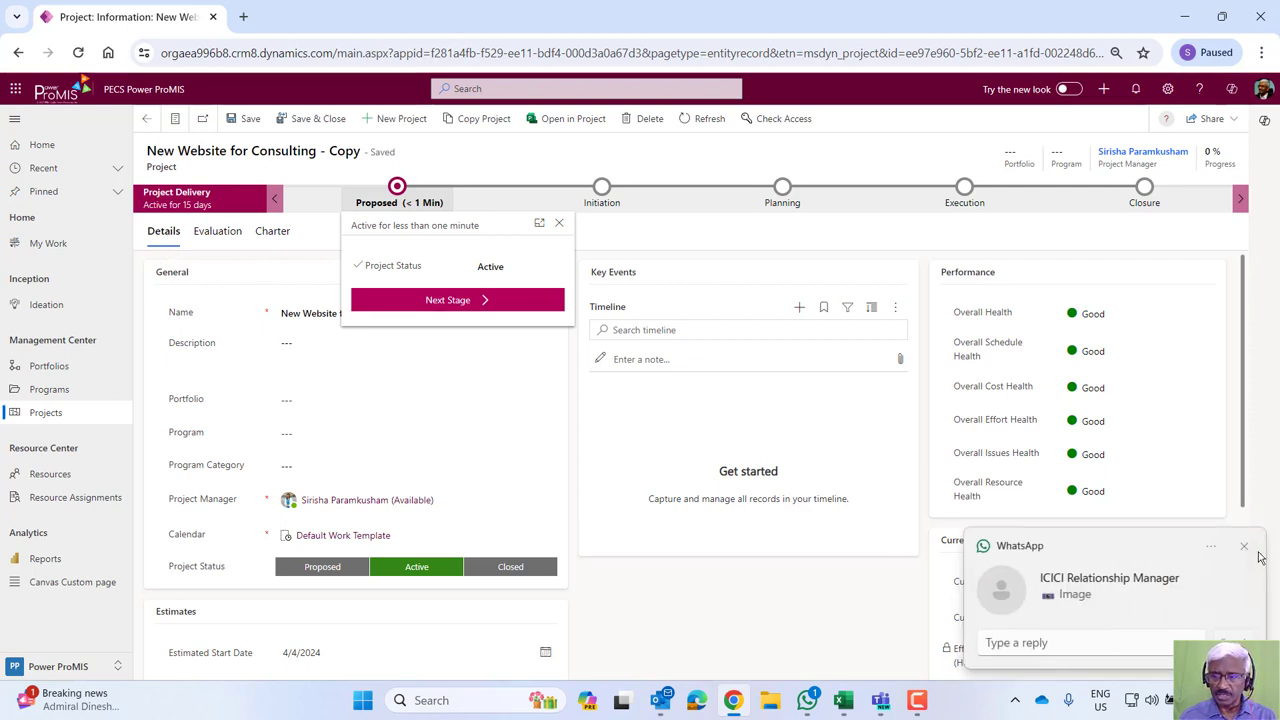
{"action": "left_click", "coordinate": [1244, 546]}
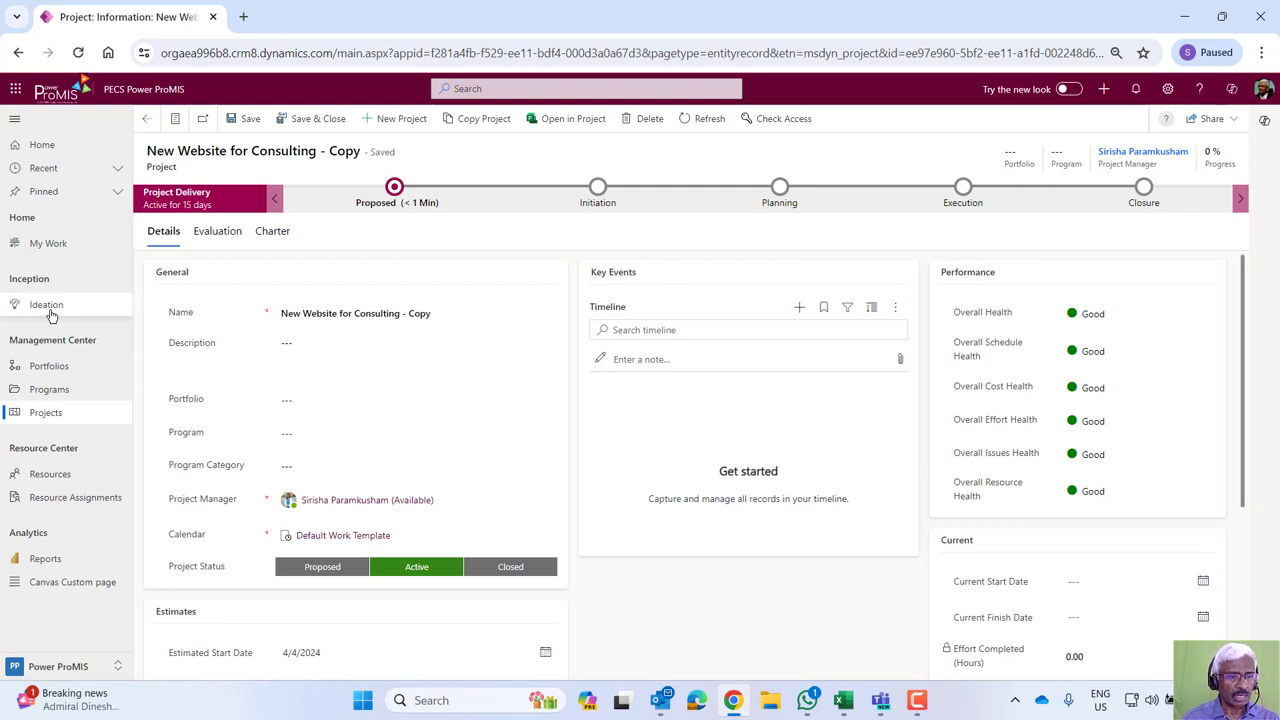
{"action": "mouse_move", "coordinate": [83, 413]}
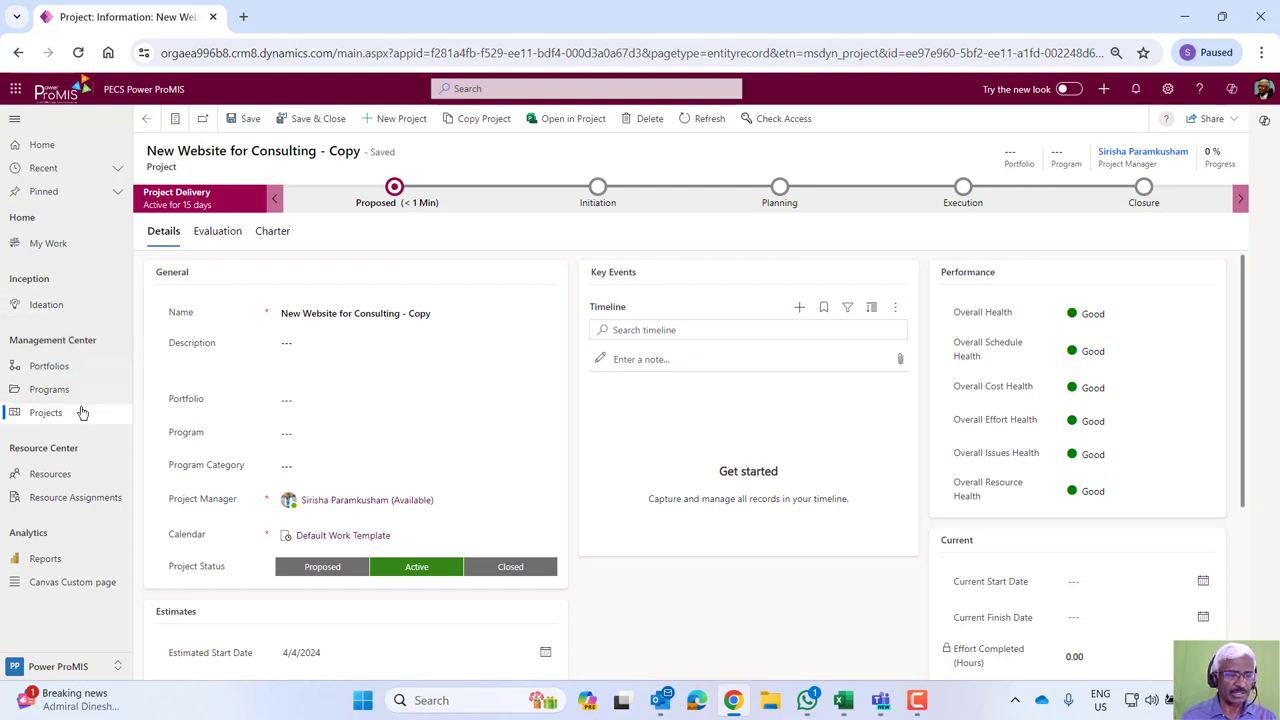
{"action": "mouse_move", "coordinate": [658, 275]}
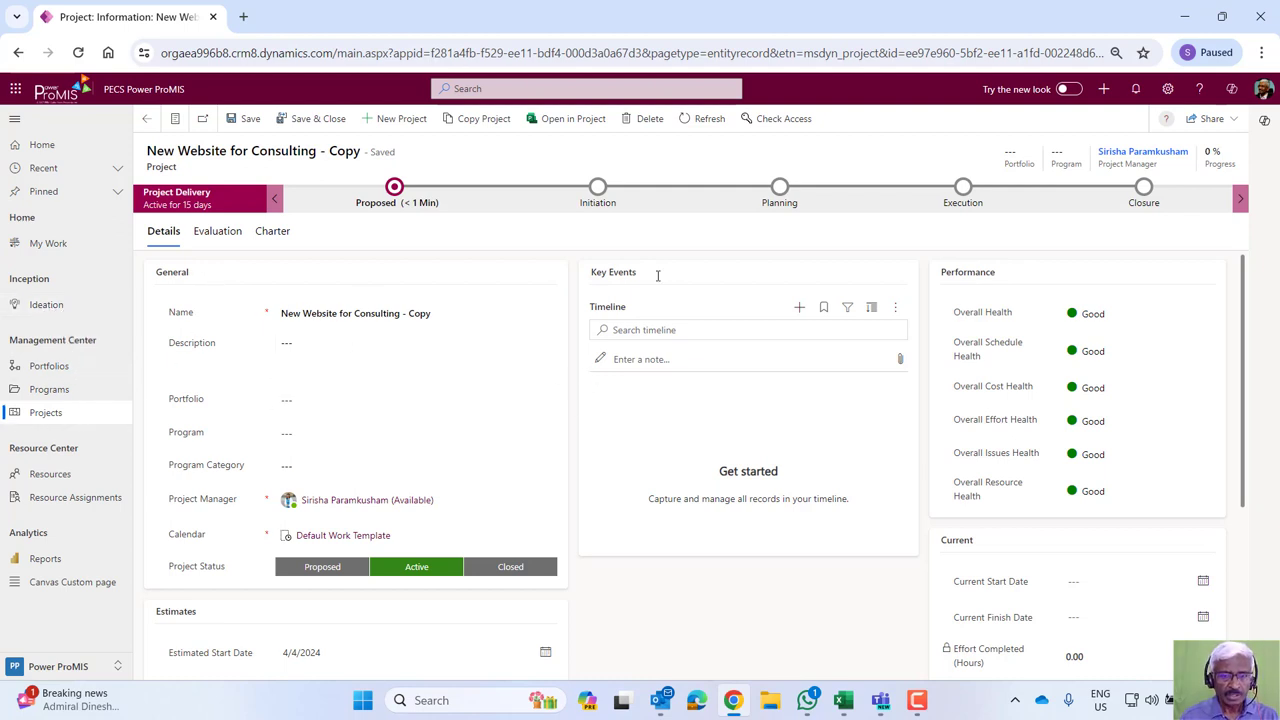
{"action": "mouse_move", "coordinate": [232, 245]}
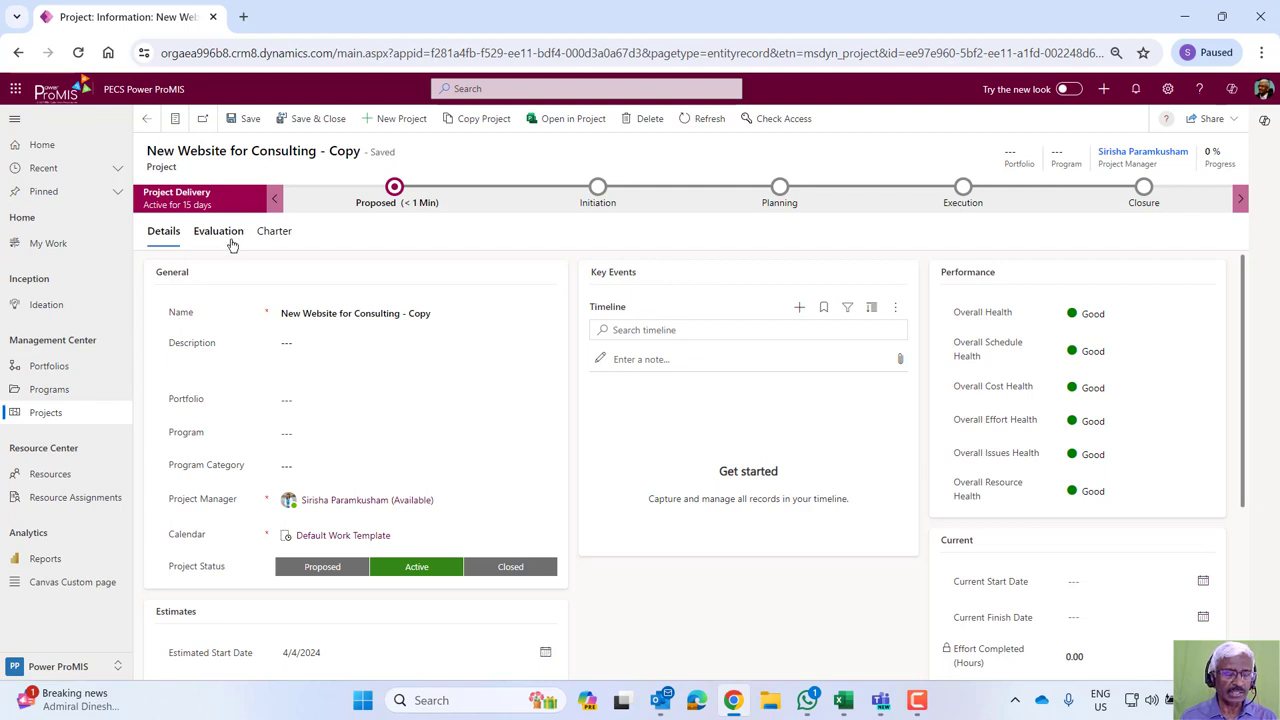
Rate Financial Viability, Risk, Capital Investment Very Strong and Agility Strong, then save.
{"action": "left_click", "coordinate": [217, 231]}
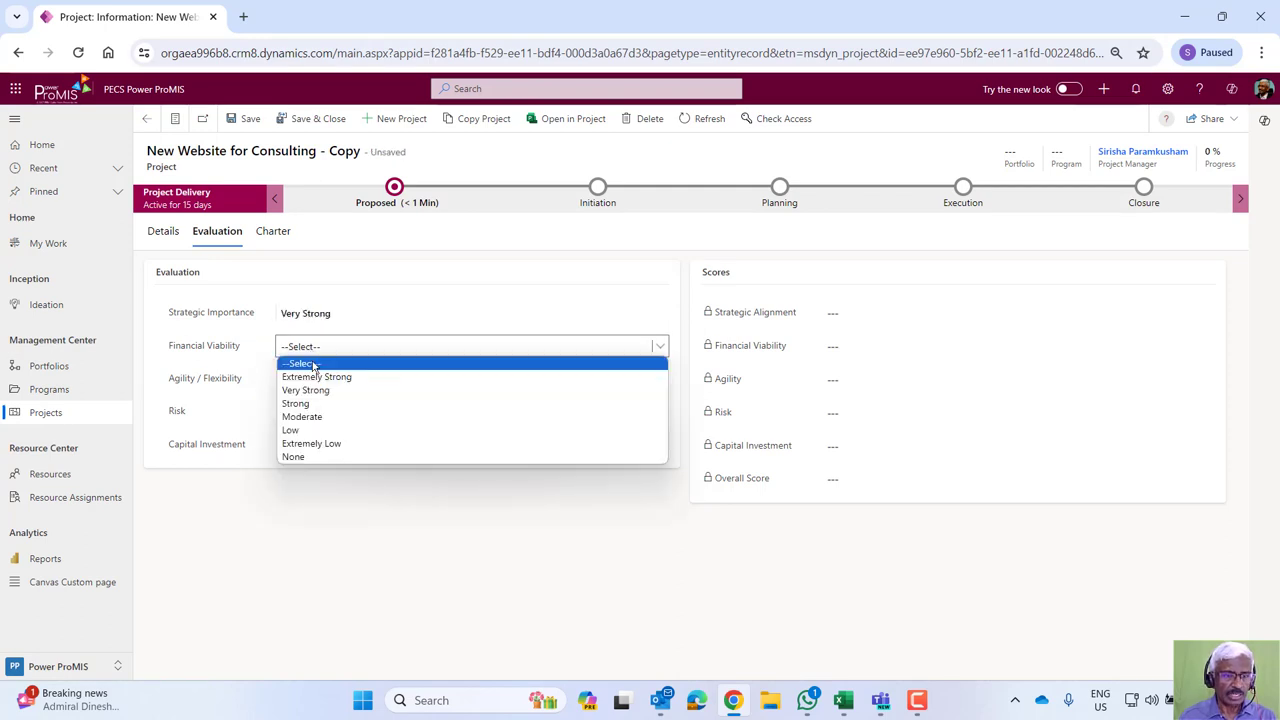
{"action": "left_click", "coordinate": [305, 390]}
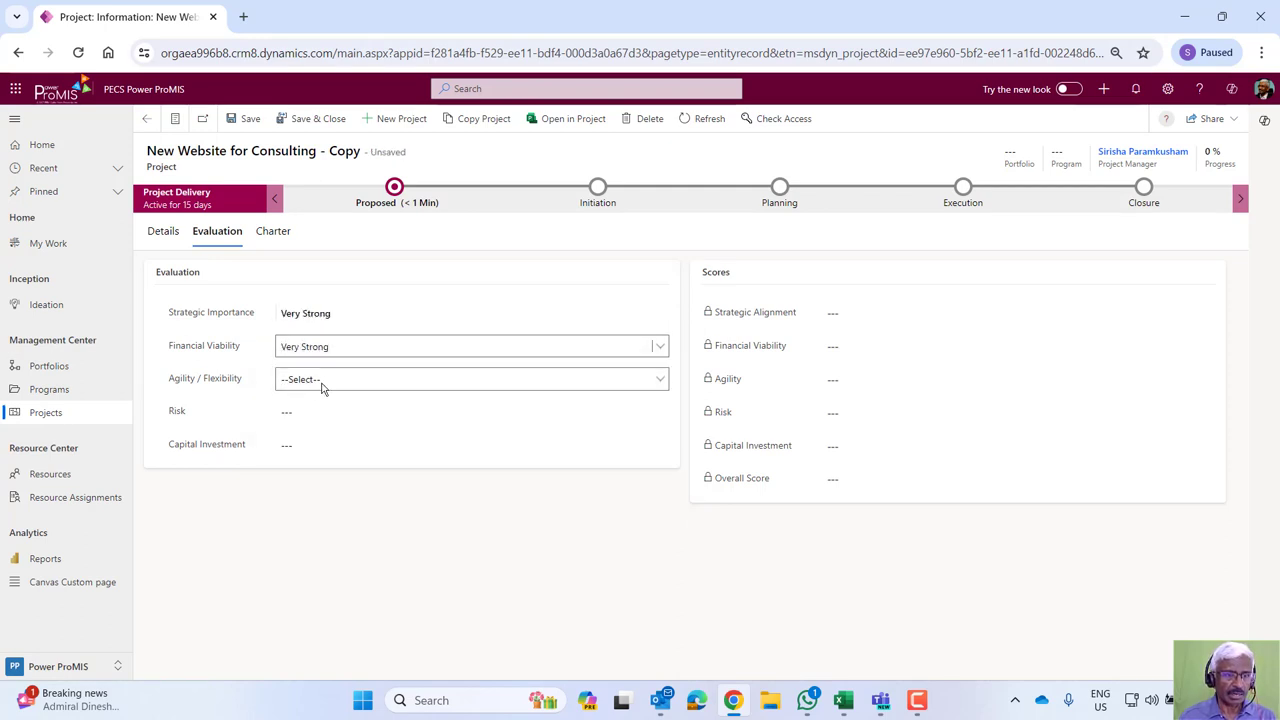
{"action": "left_click", "coordinate": [470, 378]}
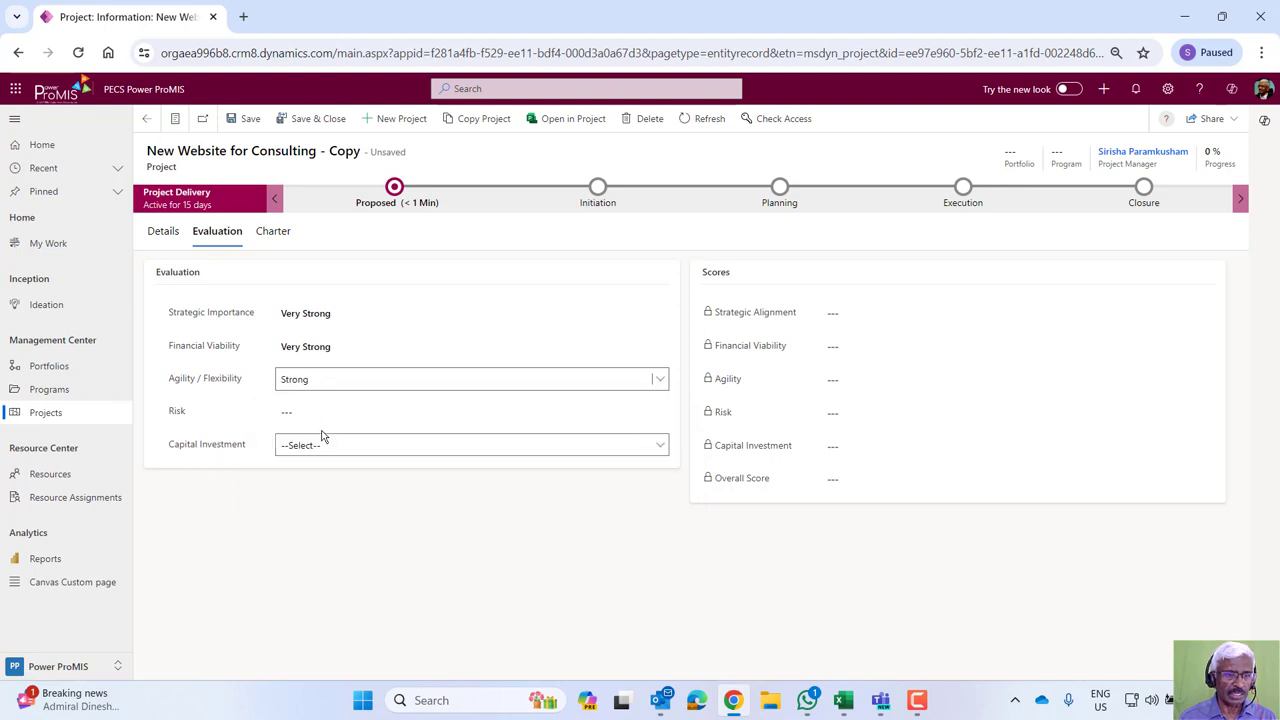
{"action": "left_click", "coordinate": [470, 411]}
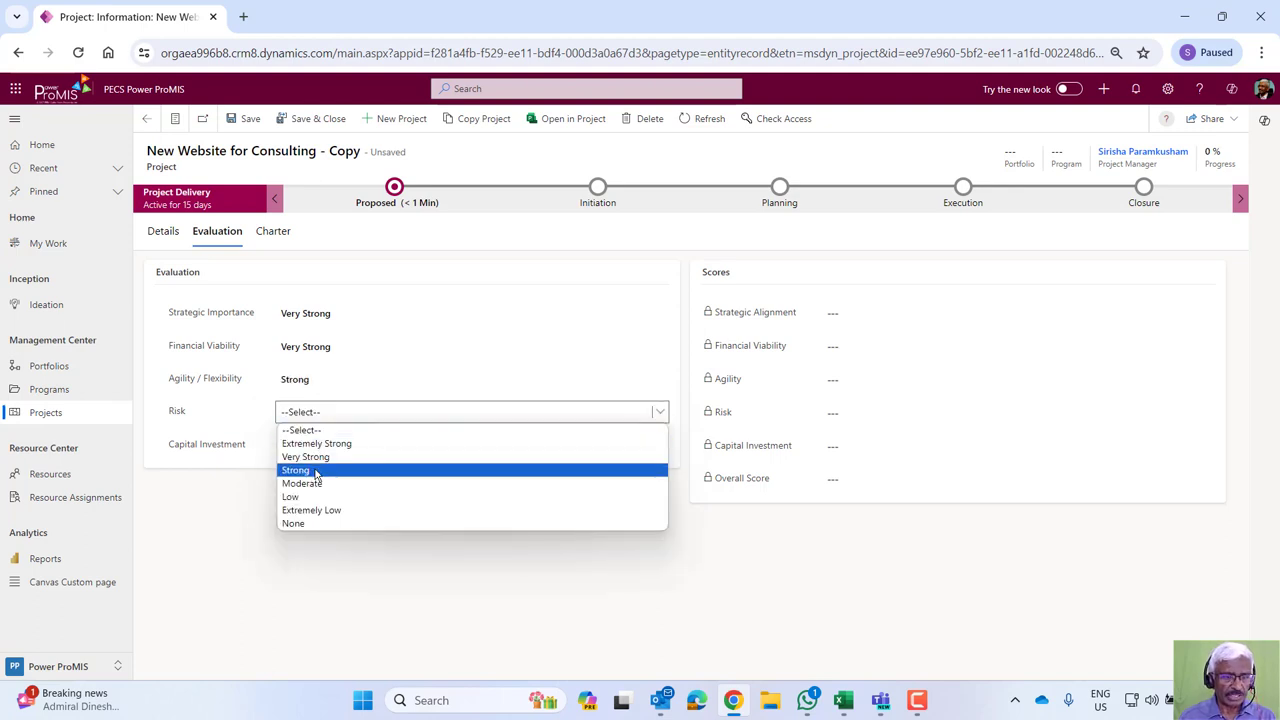
{"action": "left_click", "coordinate": [306, 456]}
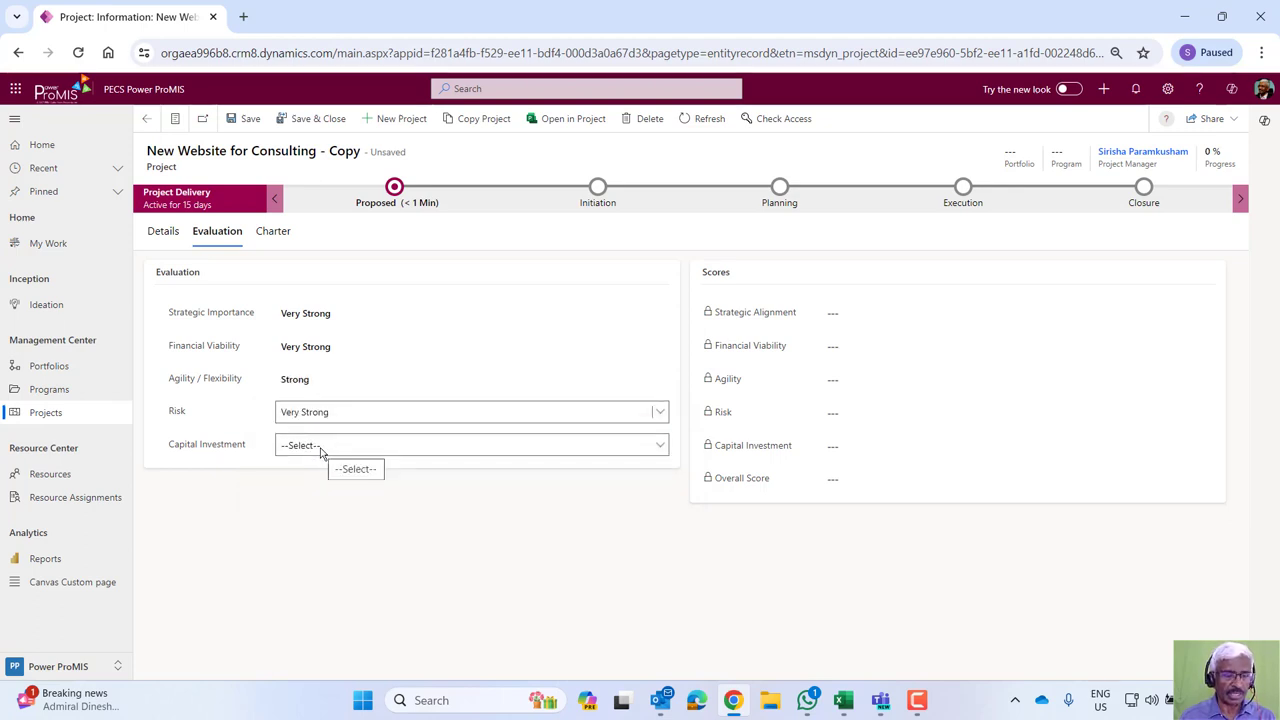
{"action": "left_click", "coordinate": [355, 468]}
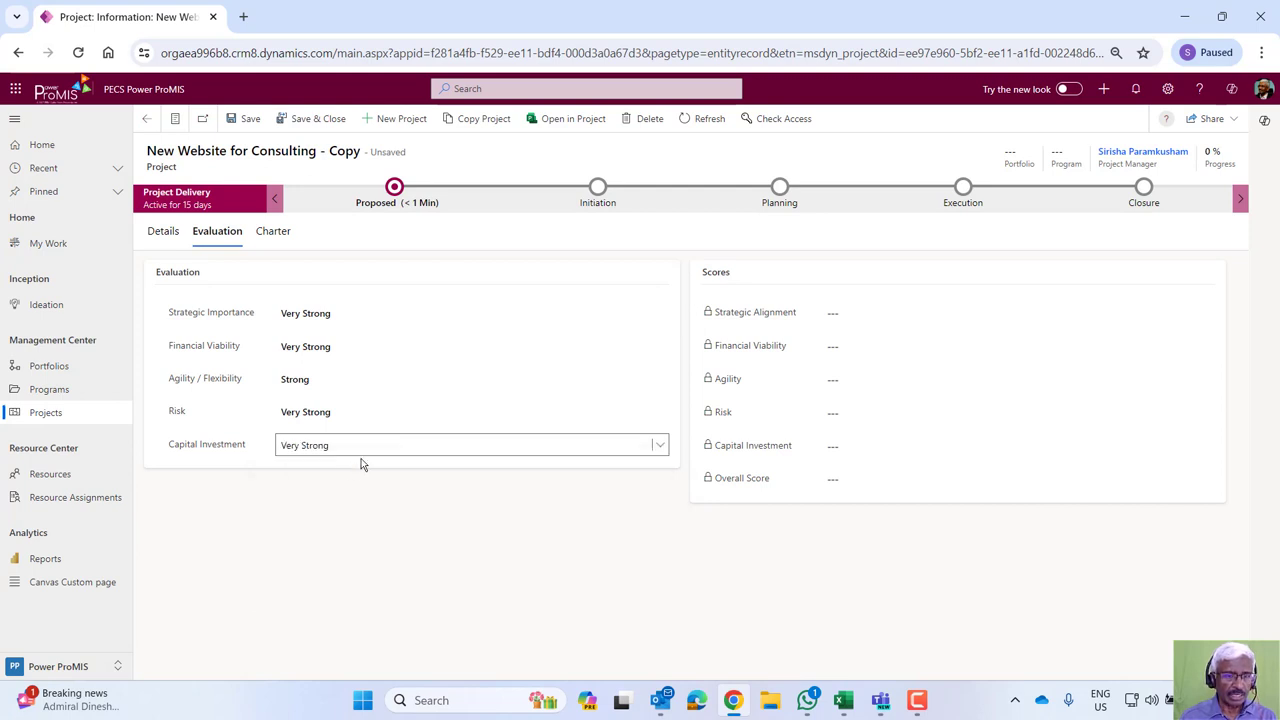
{"action": "mouse_move", "coordinate": [286, 452]}
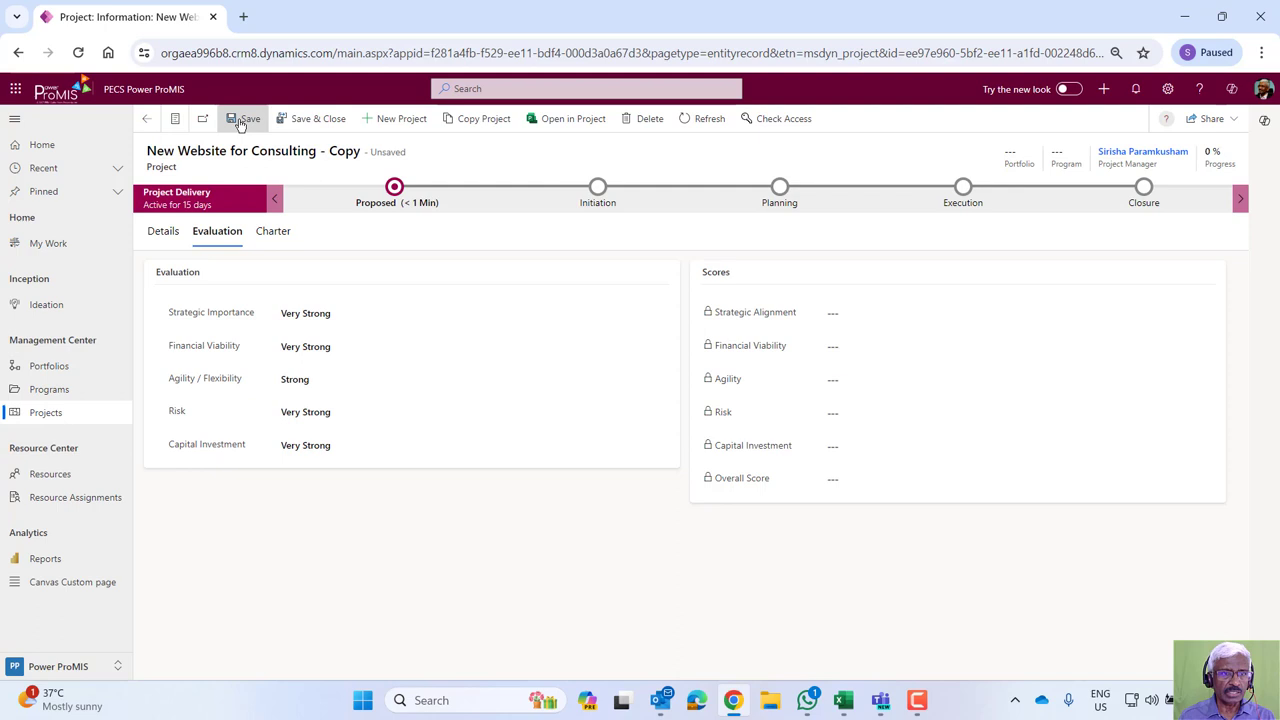
{"action": "left_click", "coordinate": [243, 118]}
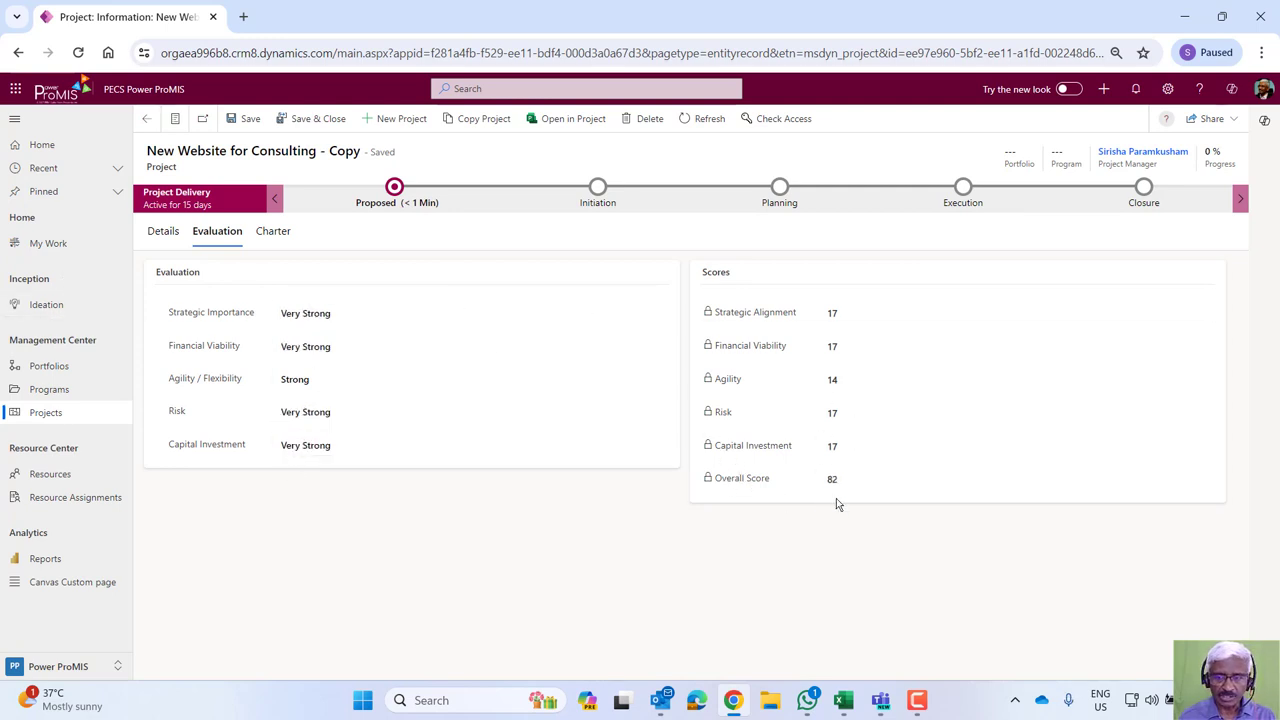
{"action": "mouse_move", "coordinate": [405, 292]}
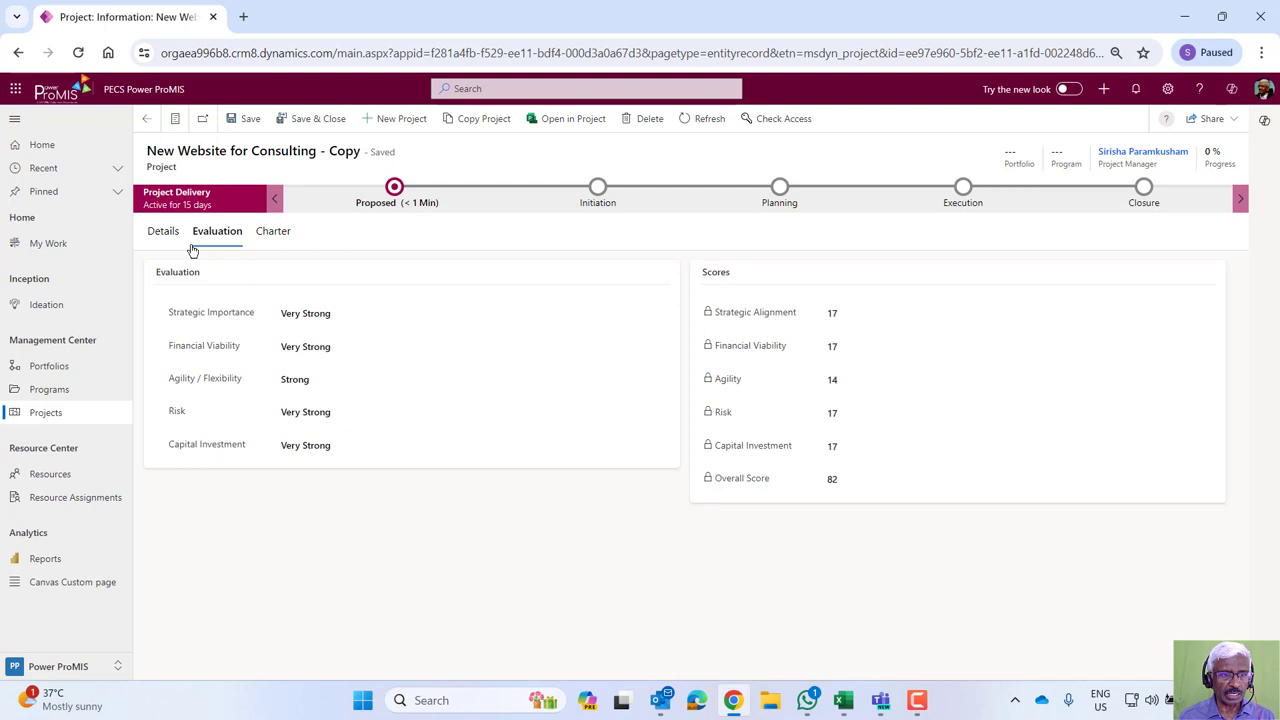
{"action": "mouse_move", "coordinate": [279, 265]}
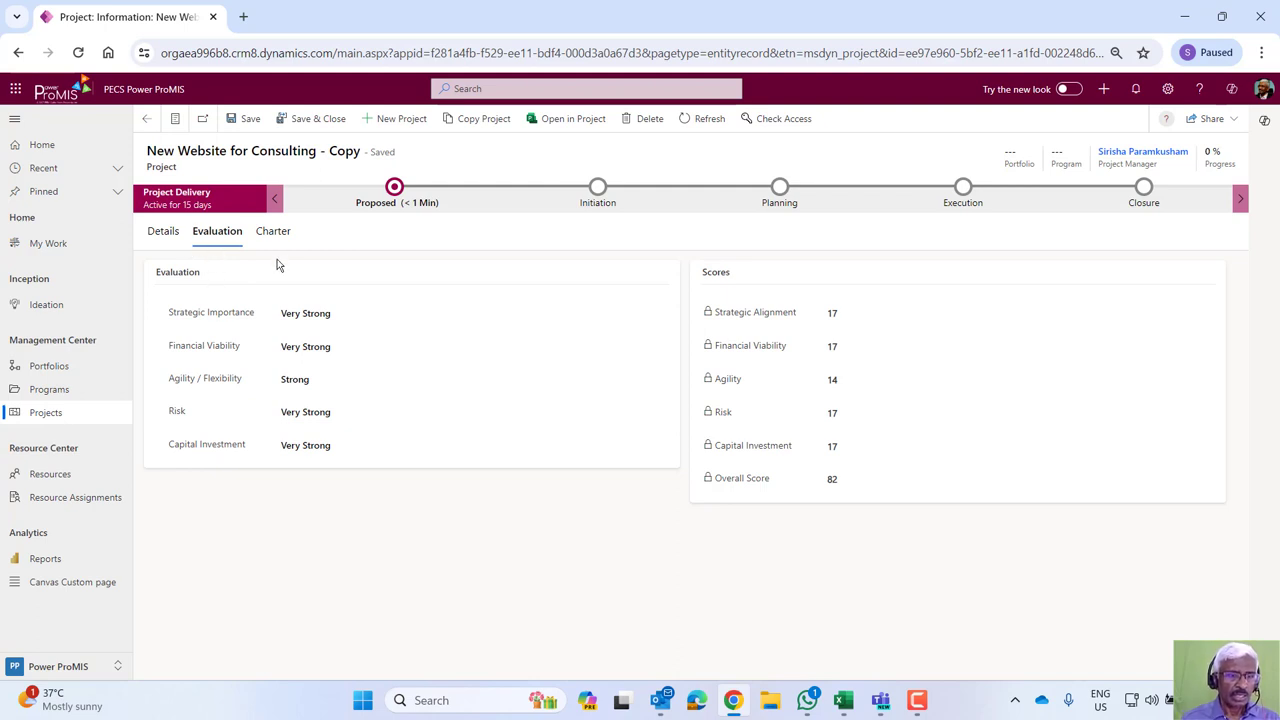
{"action": "mouse_move", "coordinate": [233, 251]}
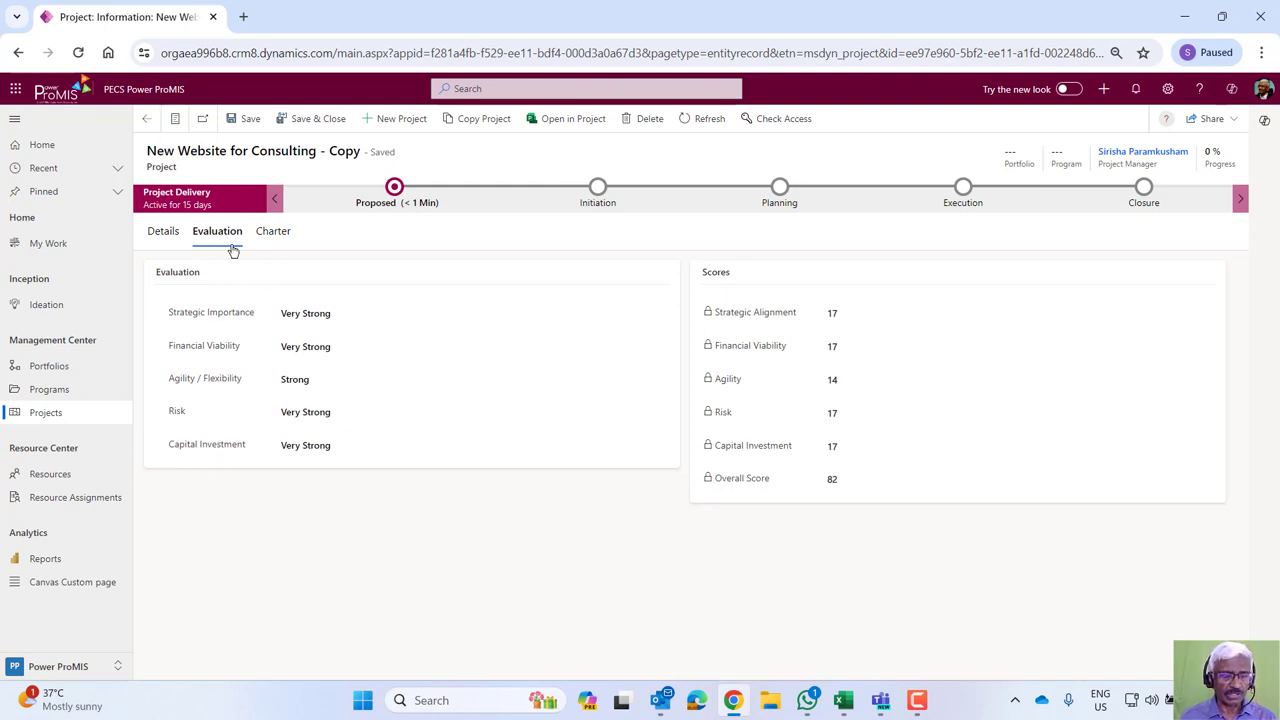
From the Charter tab, advance the project to the Initiation stage.
{"action": "left_click", "coordinate": [272, 231]}
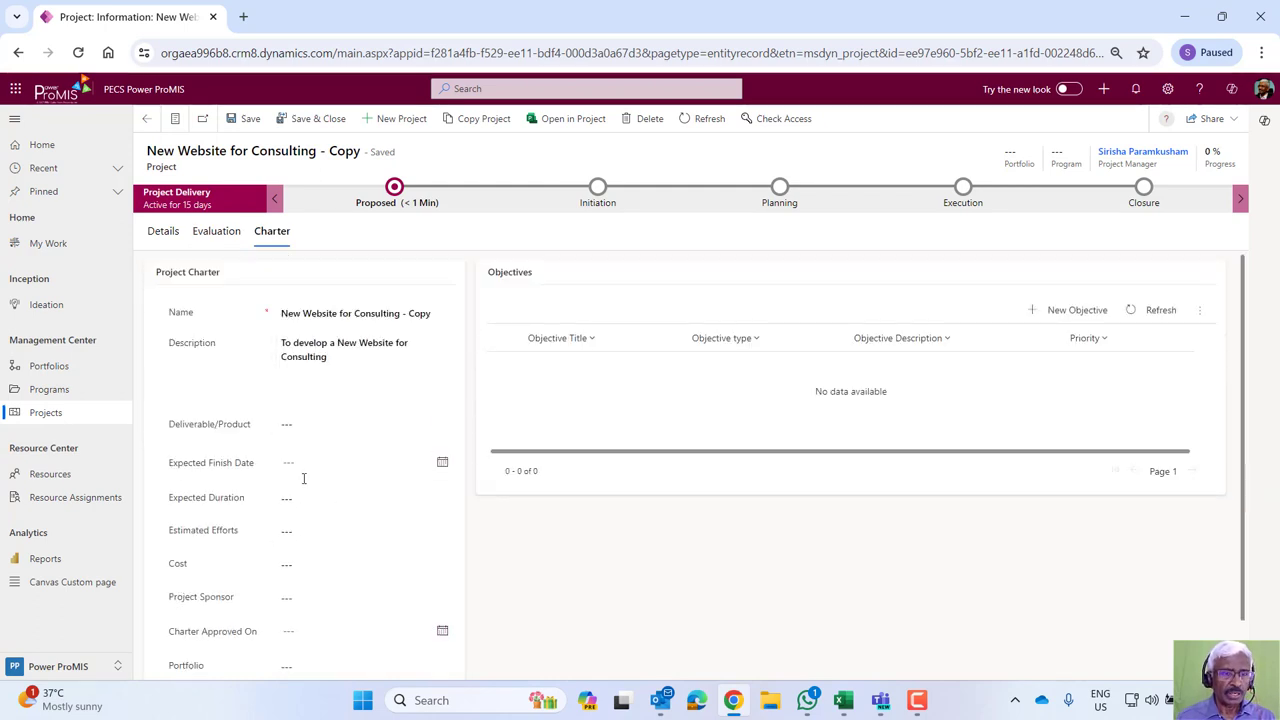
{"action": "mouse_move", "coordinate": [307, 452]}
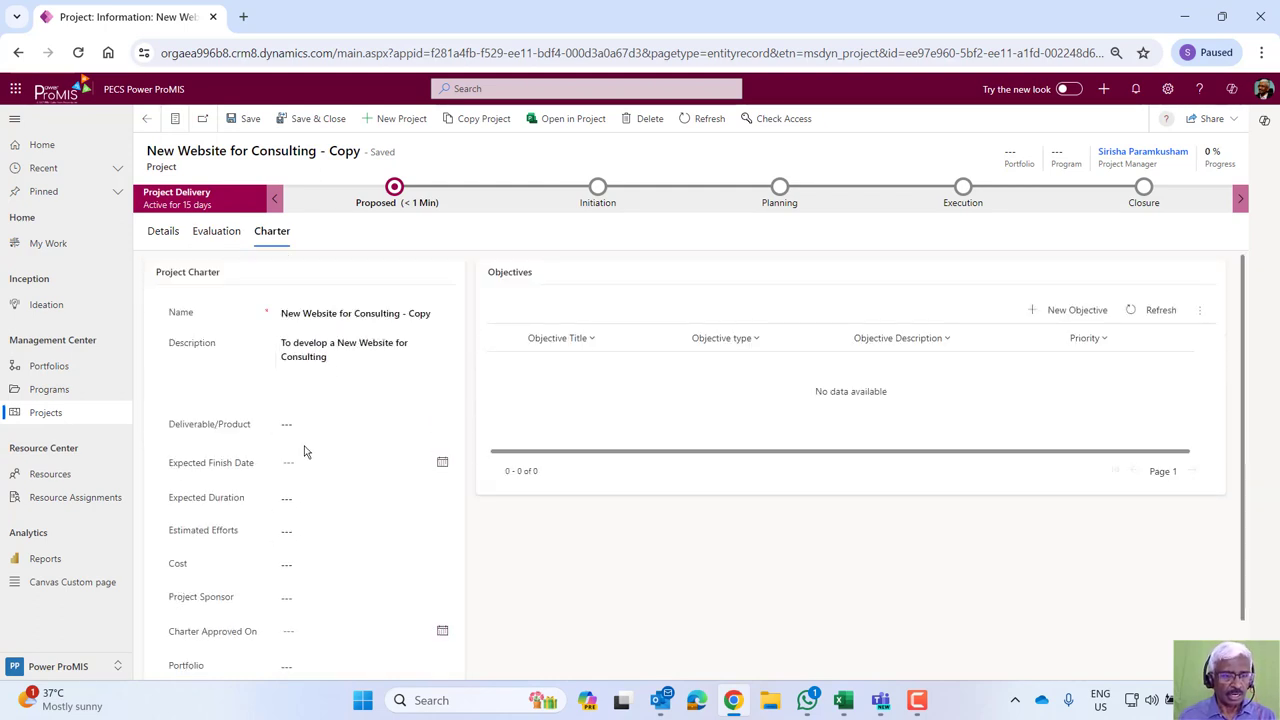
{"action": "mouse_move", "coordinate": [378, 210]}
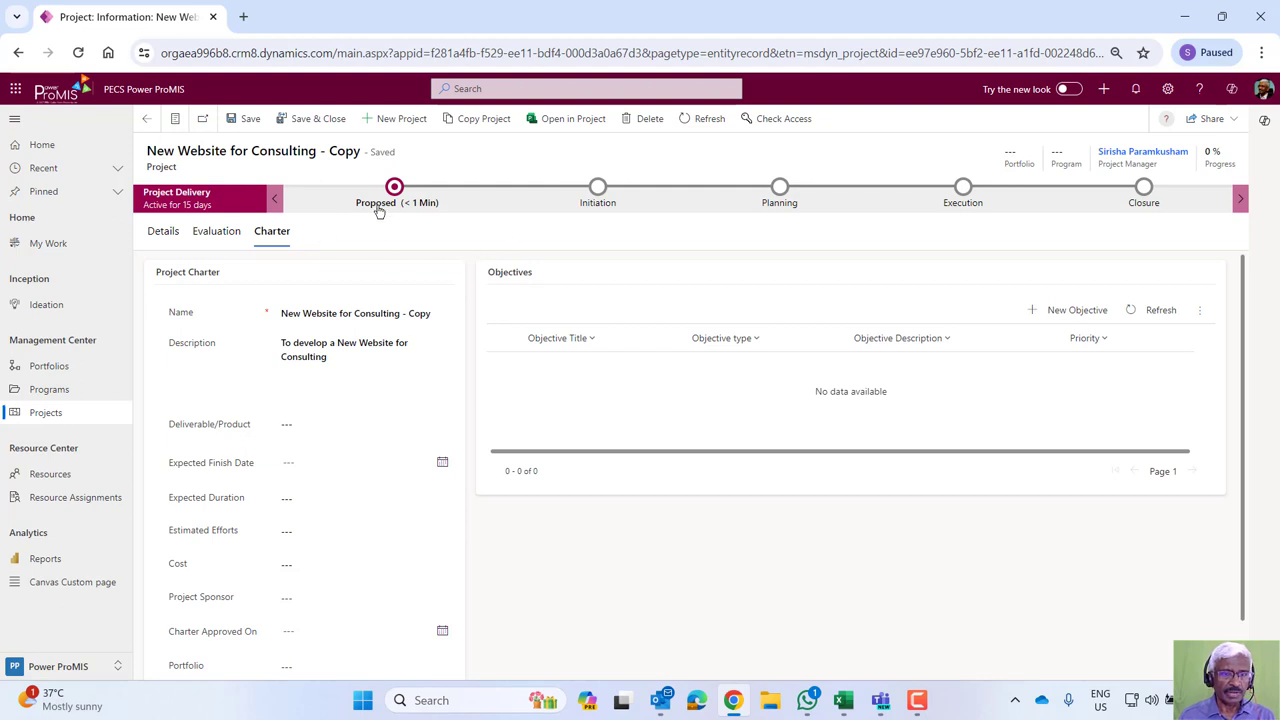
{"action": "left_click", "coordinate": [580, 187]}
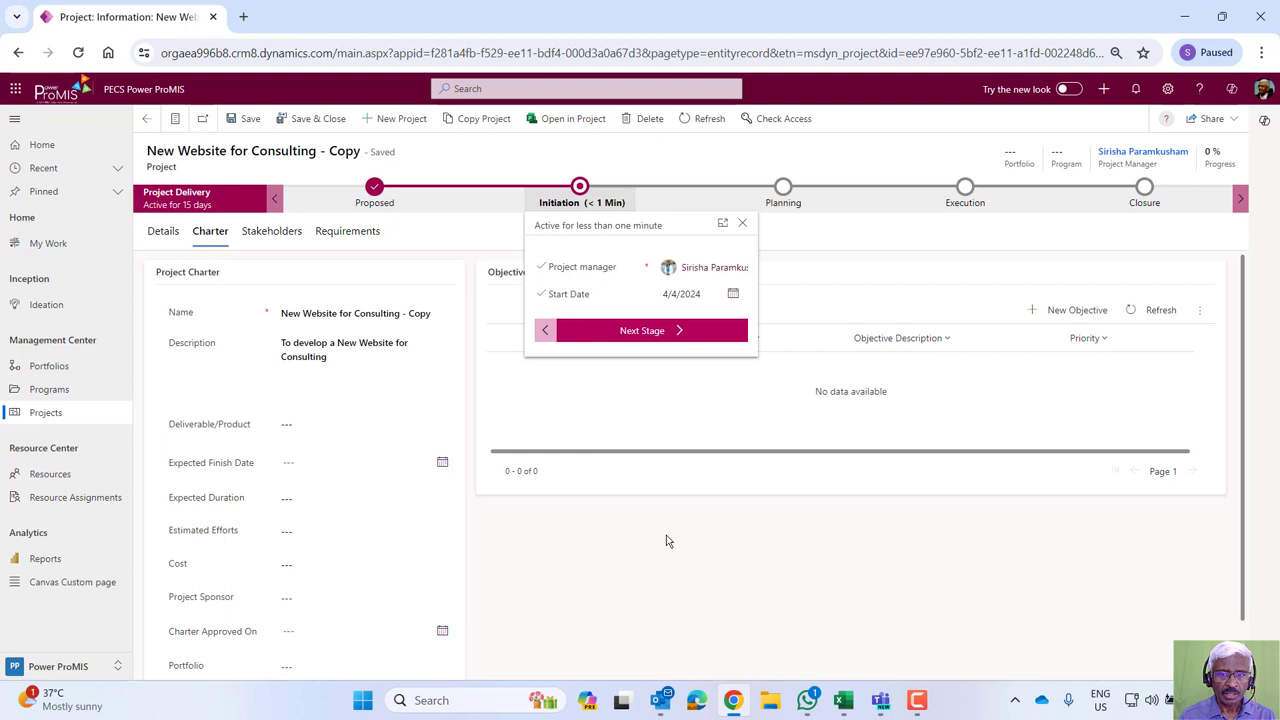
{"action": "left_click", "coordinate": [742, 223]}
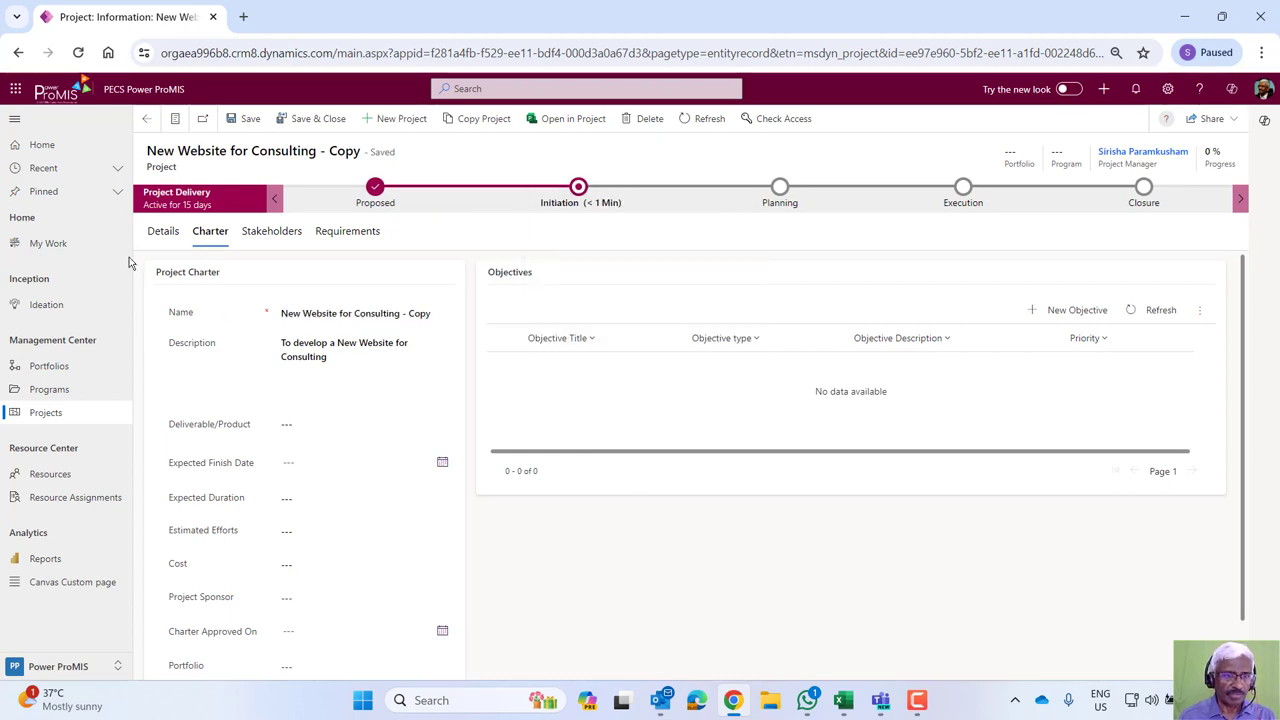
{"action": "mouse_move", "coordinate": [290, 258]}
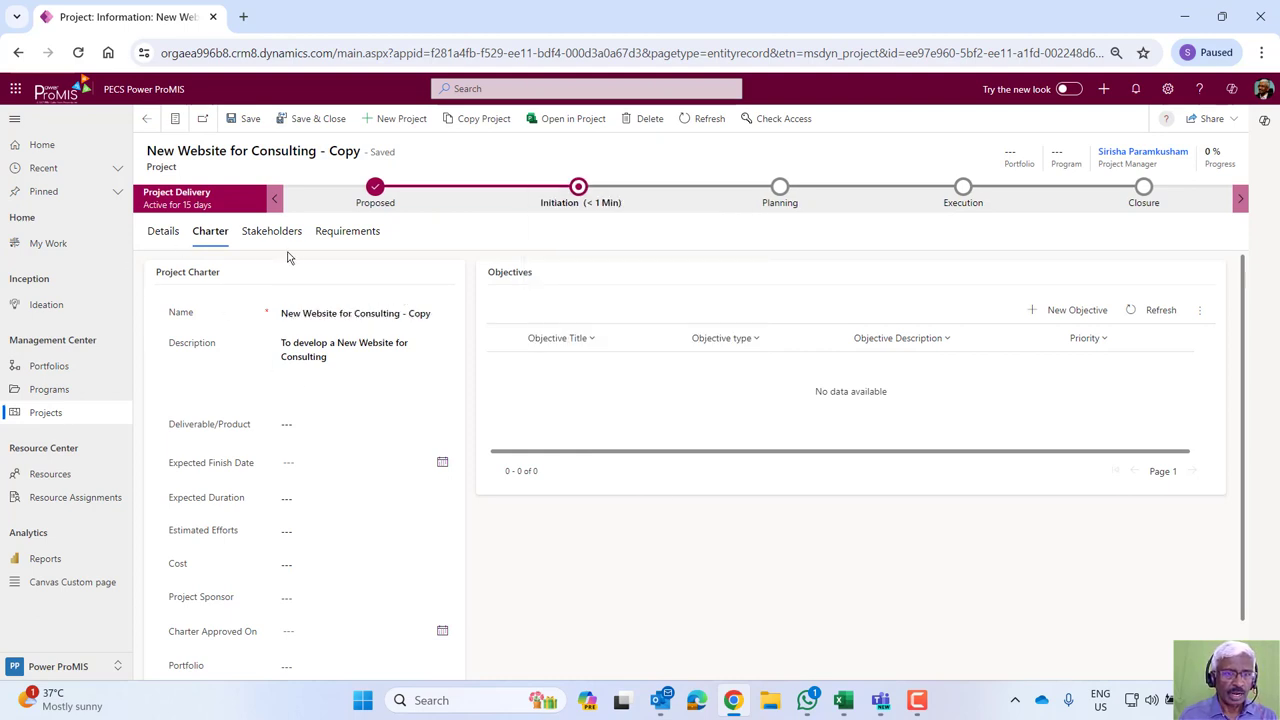
Review the Stakeholders and Requirements tabs, then return to the Charter.
{"action": "left_click", "coordinate": [271, 231]}
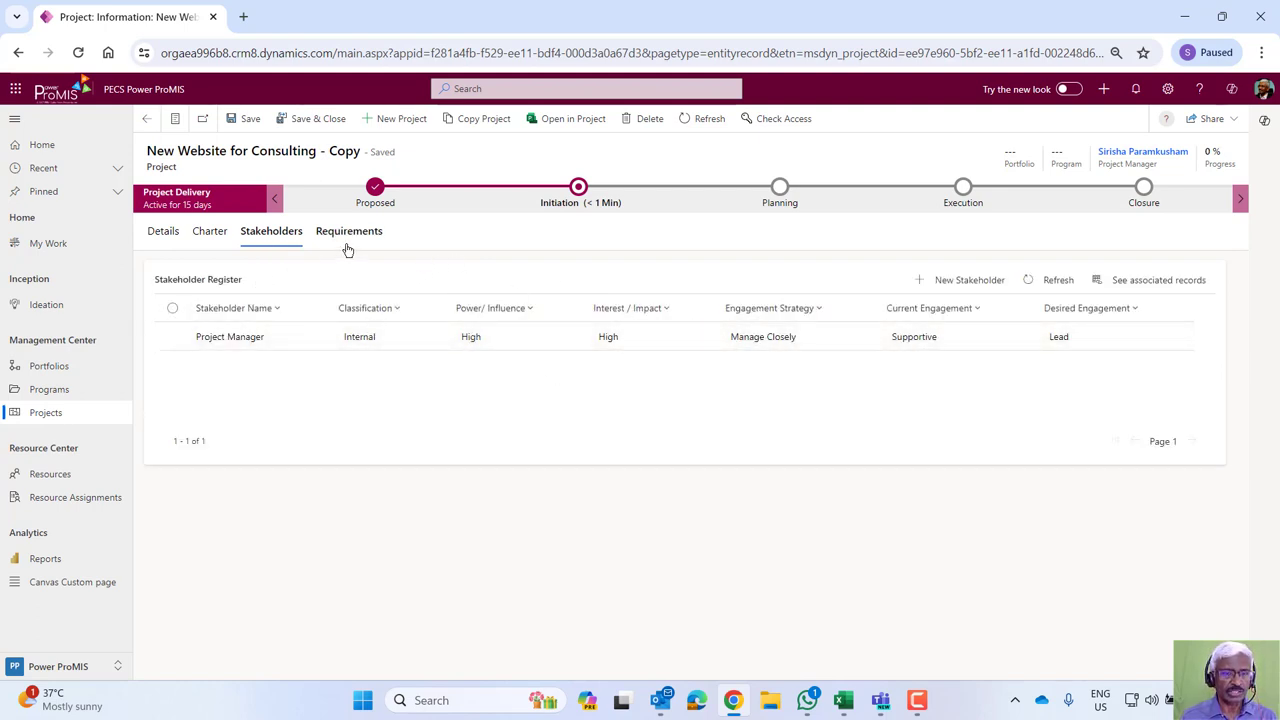
{"action": "mouse_move", "coordinate": [349, 231]}
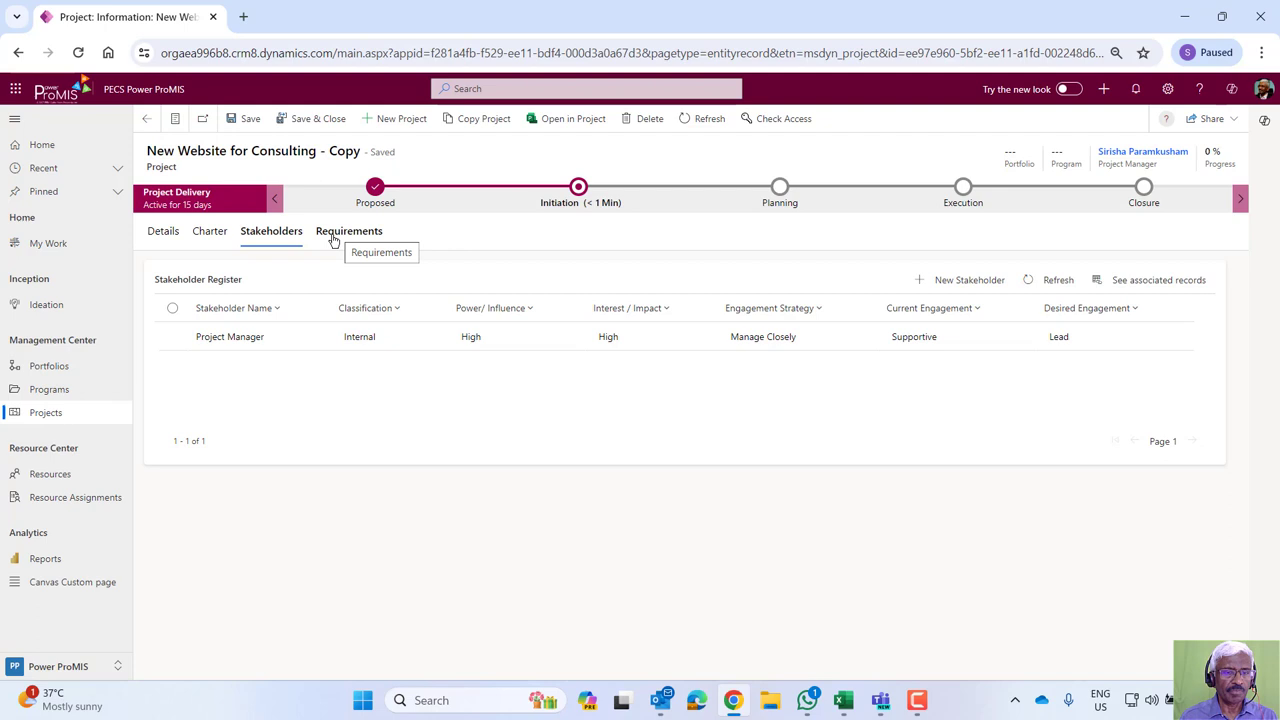
{"action": "left_click", "coordinate": [348, 231]}
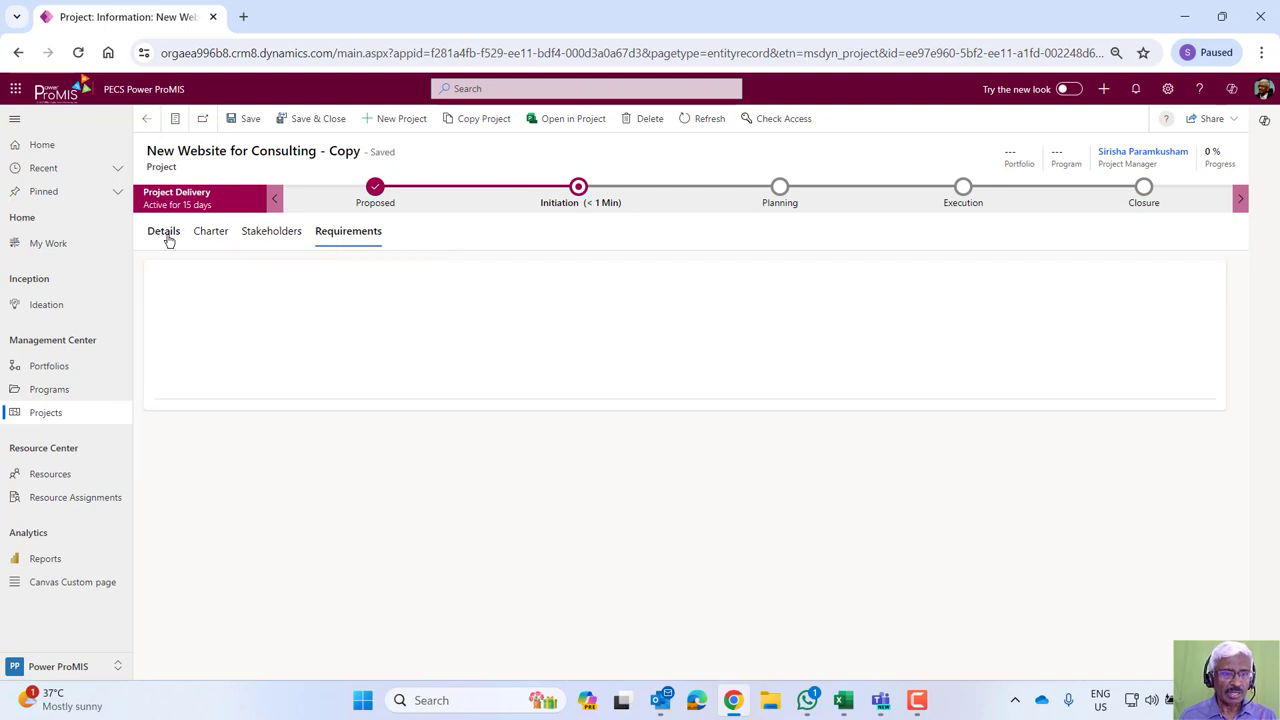
{"action": "left_click", "coordinate": [210, 231]}
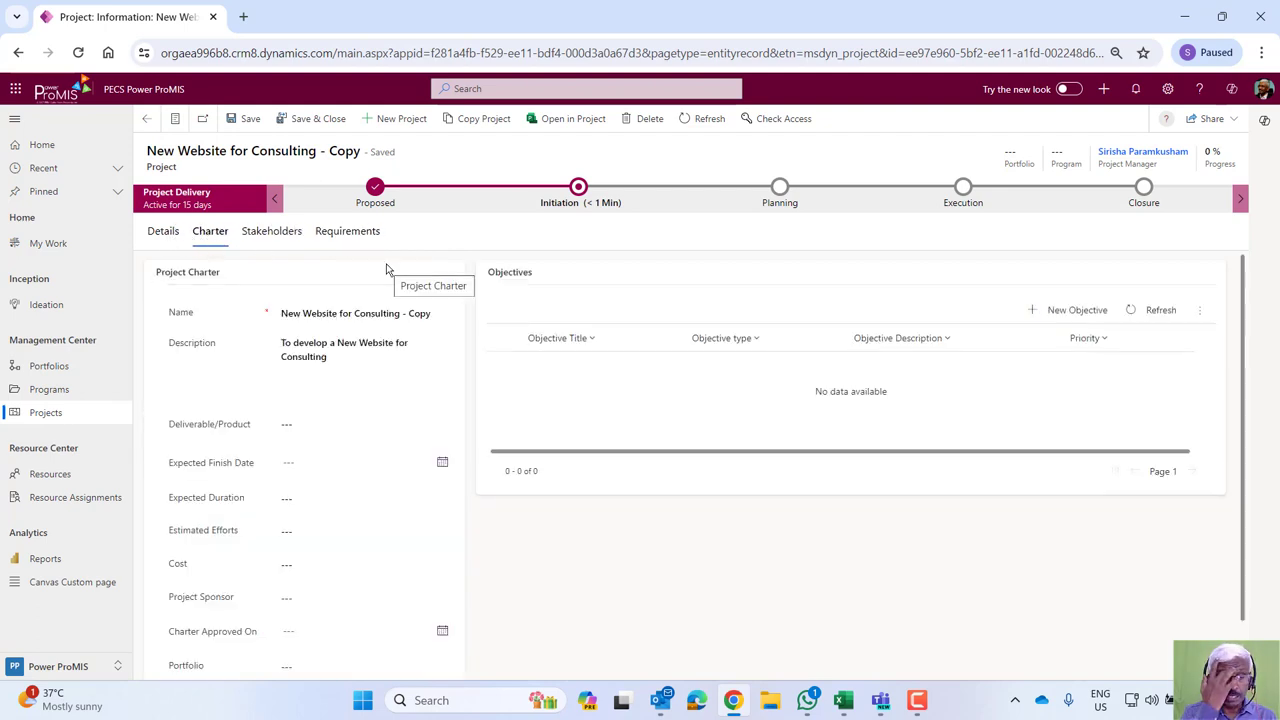
{"action": "mouse_move", "coordinate": [614, 220]}
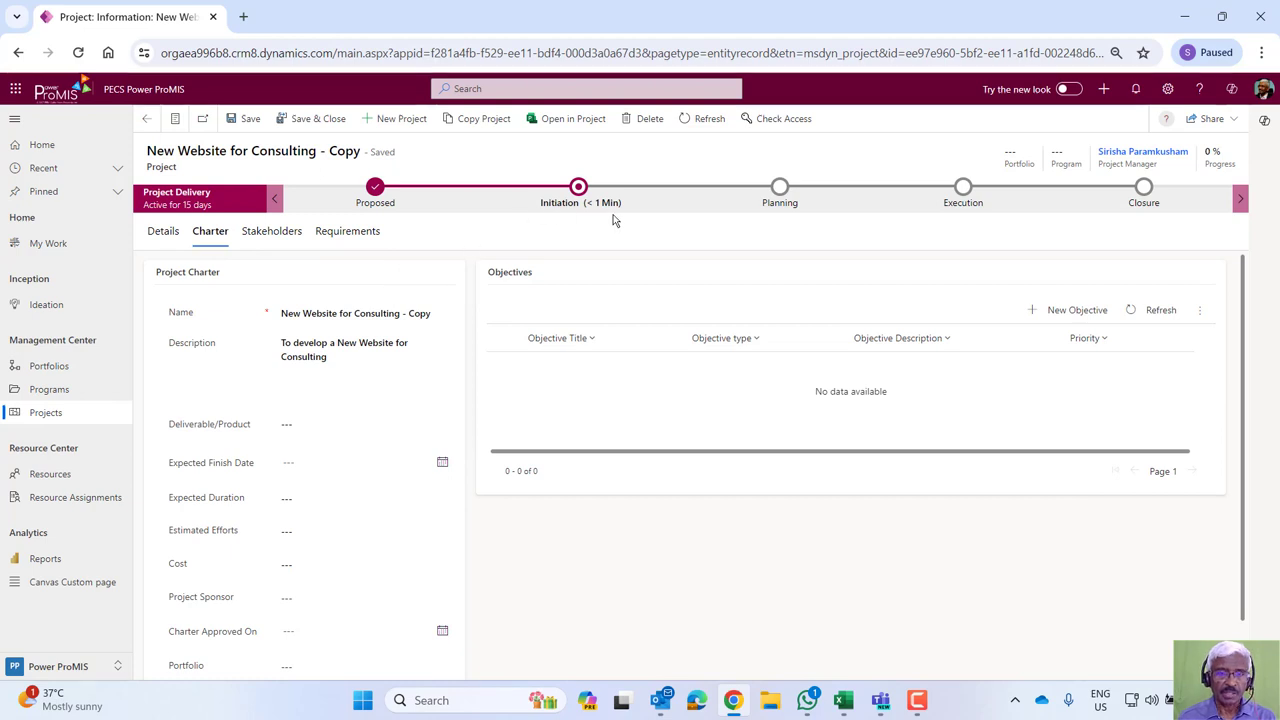
Advance the project from Initiation to Planning and close the Planning stage panel.
{"action": "left_click", "coordinate": [579, 186]}
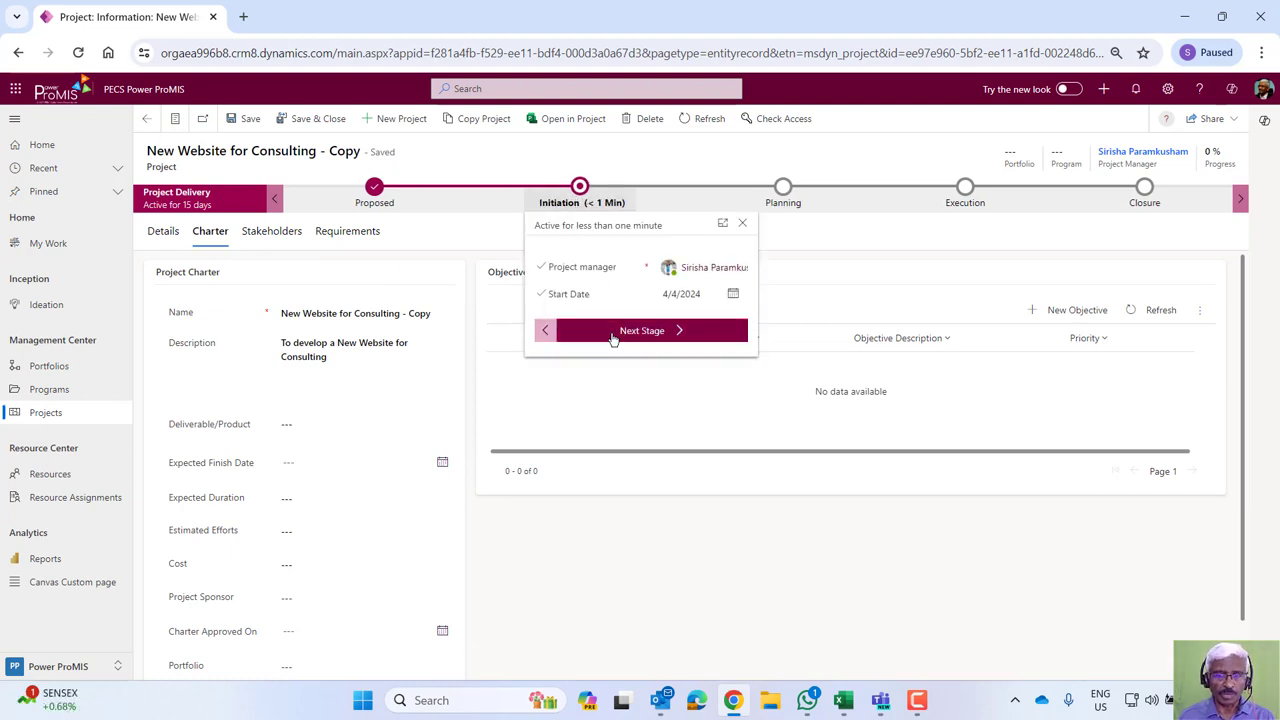
{"action": "left_click", "coordinate": [641, 330]}
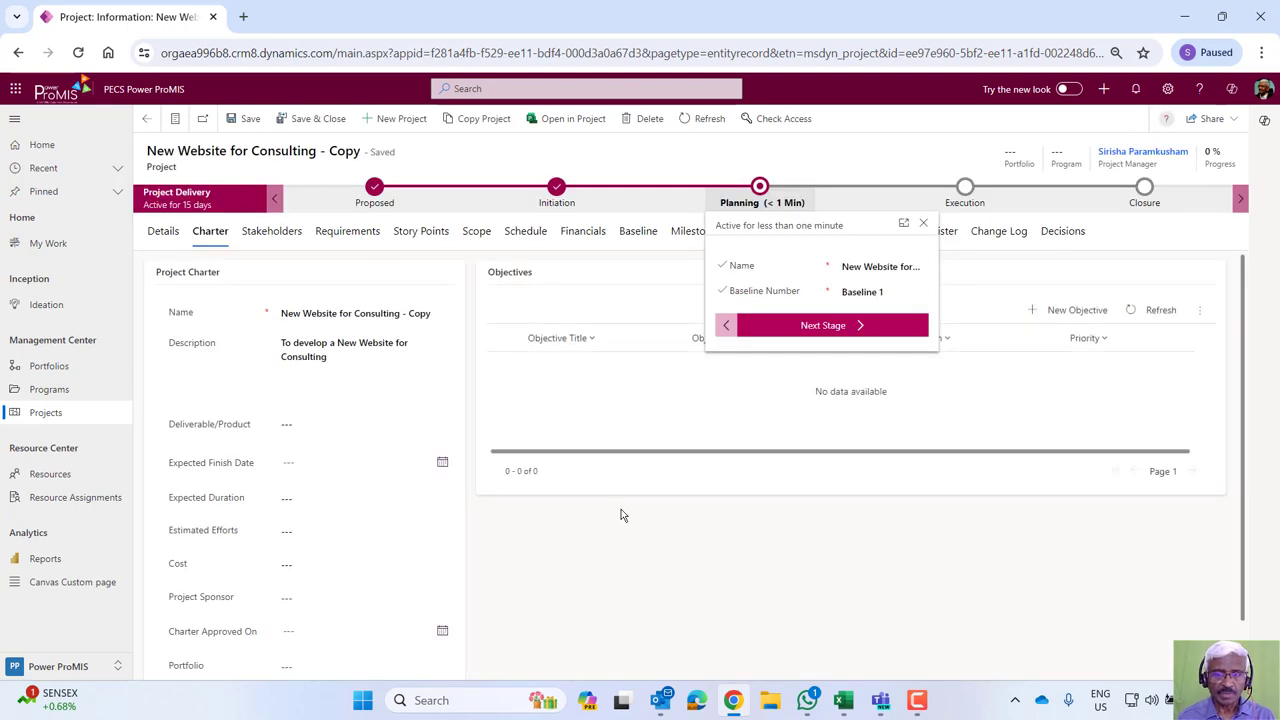
{"action": "mouse_move", "coordinate": [924, 224]}
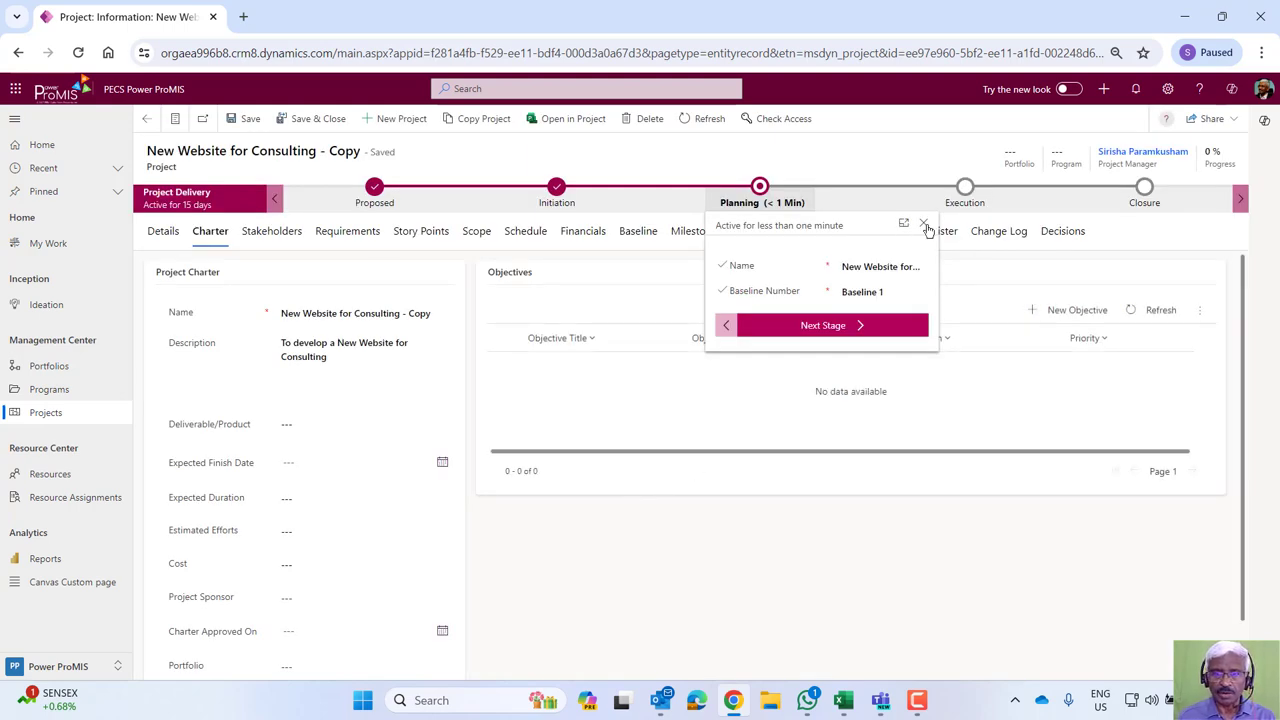
{"action": "left_click", "coordinate": [924, 223]}
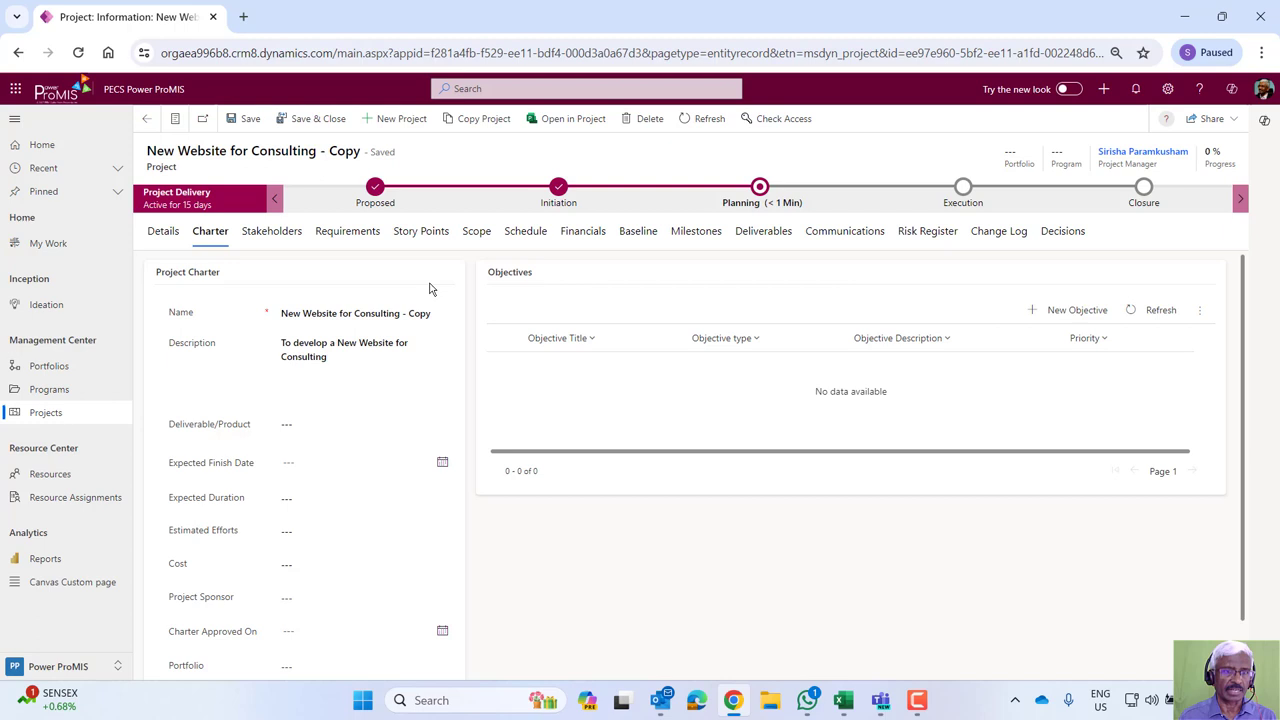
{"action": "mouse_move", "coordinate": [476, 231]}
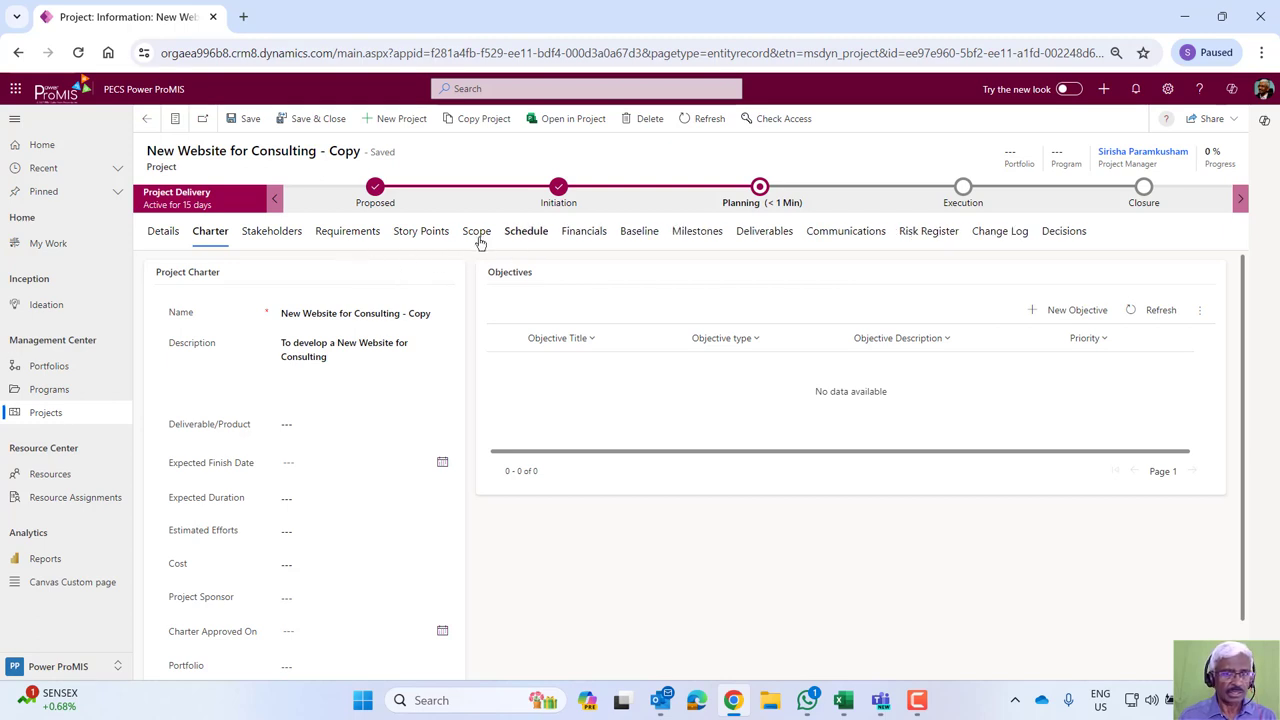
{"action": "mouse_move", "coordinate": [596, 247]}
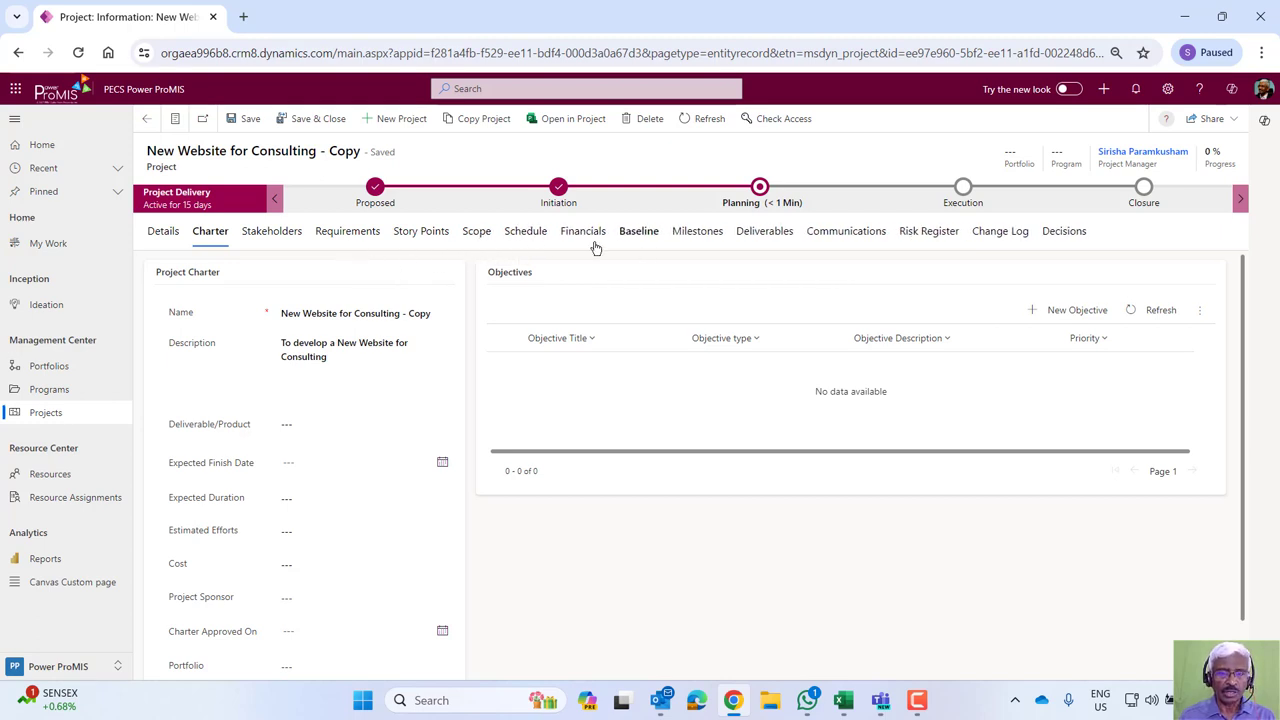
{"action": "mouse_move", "coordinate": [583, 230]}
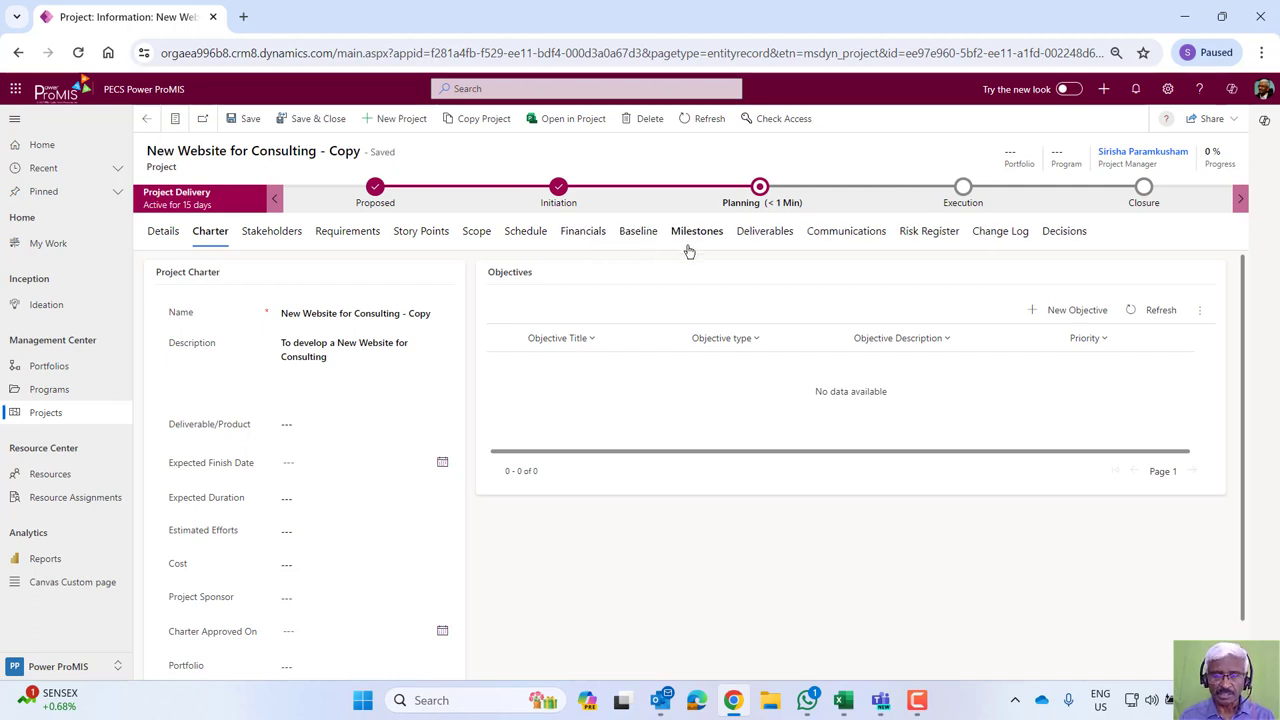
{"action": "mouse_move", "coordinate": [638, 231]}
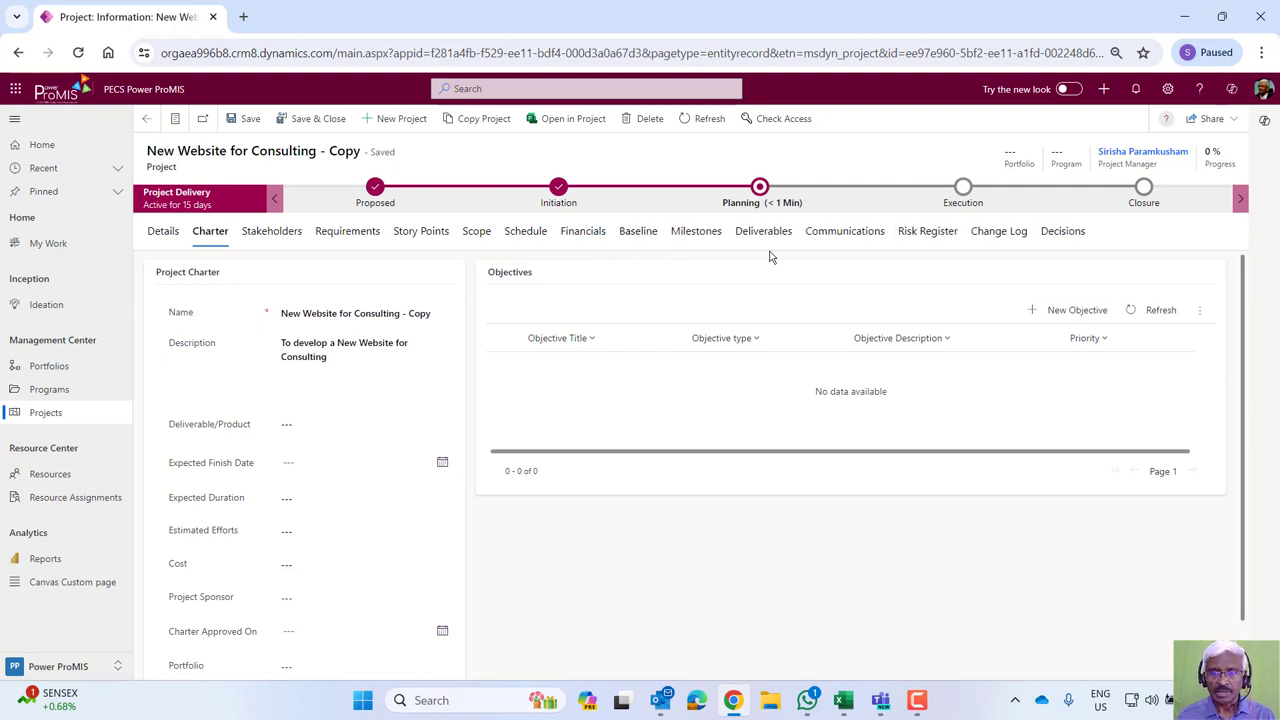
{"action": "mouse_move", "coordinate": [763, 240]}
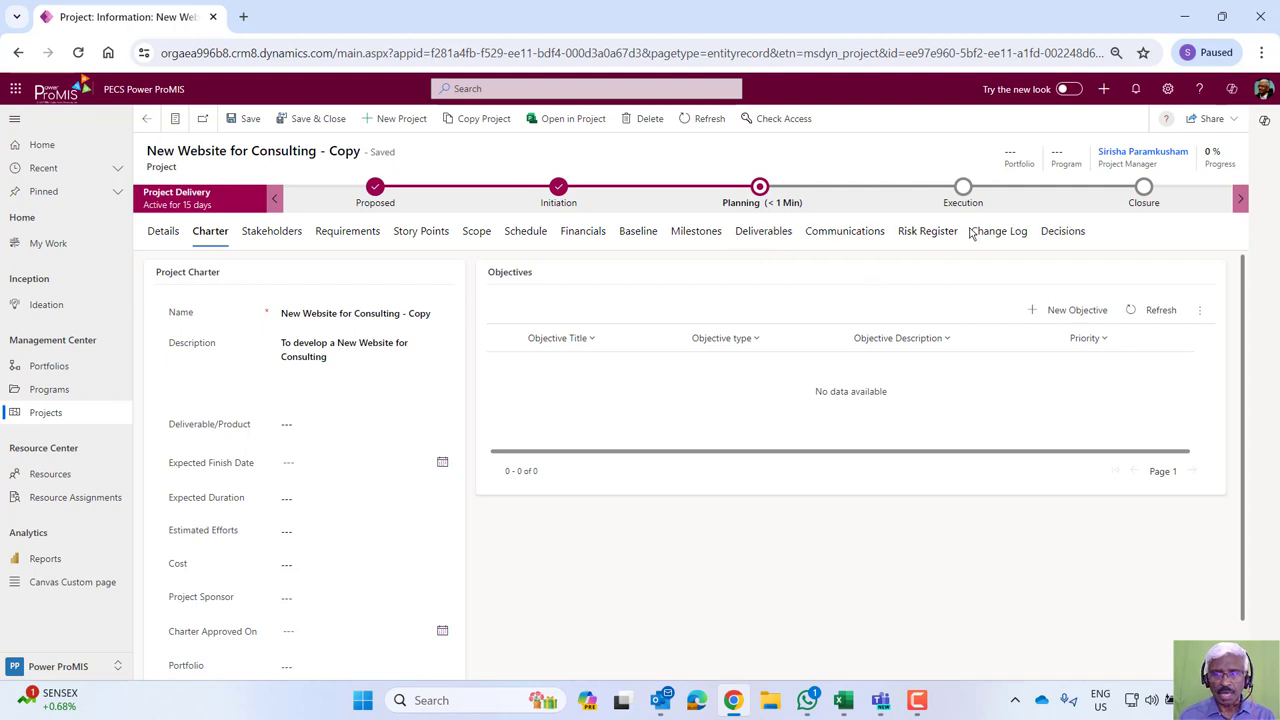
{"action": "mouse_move", "coordinate": [927, 230]}
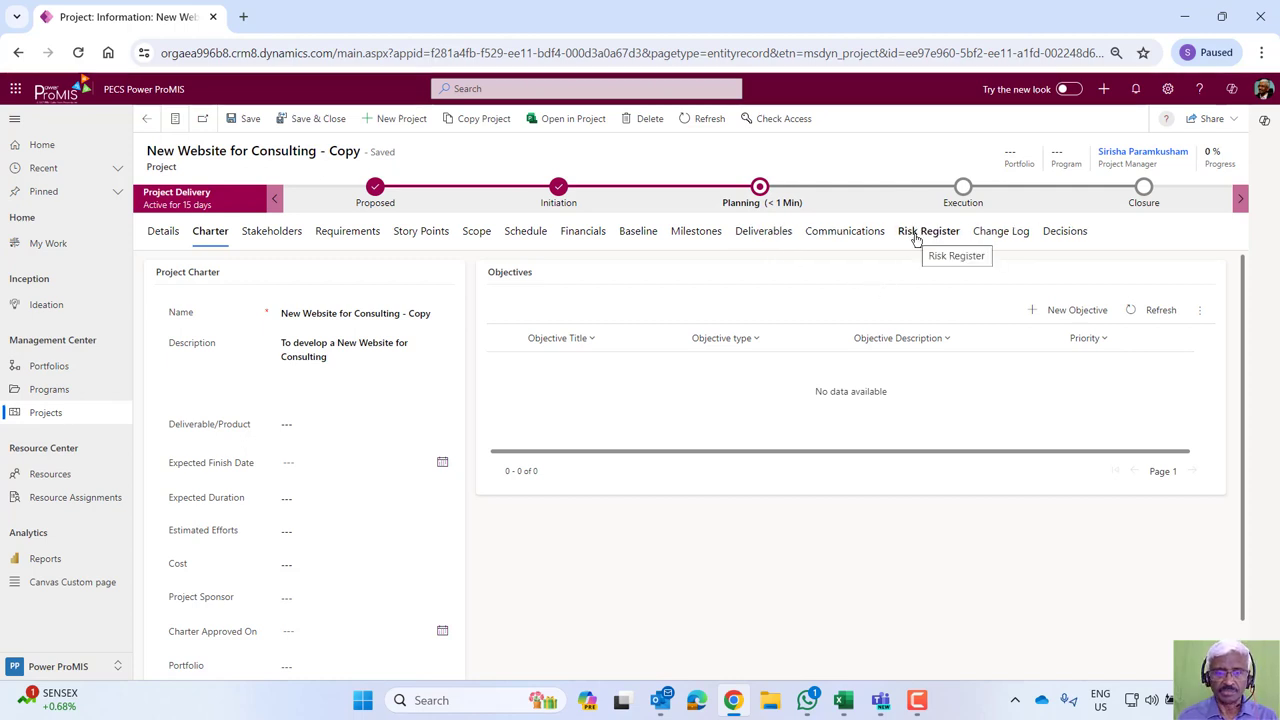
{"action": "mouse_move", "coordinate": [393, 250]}
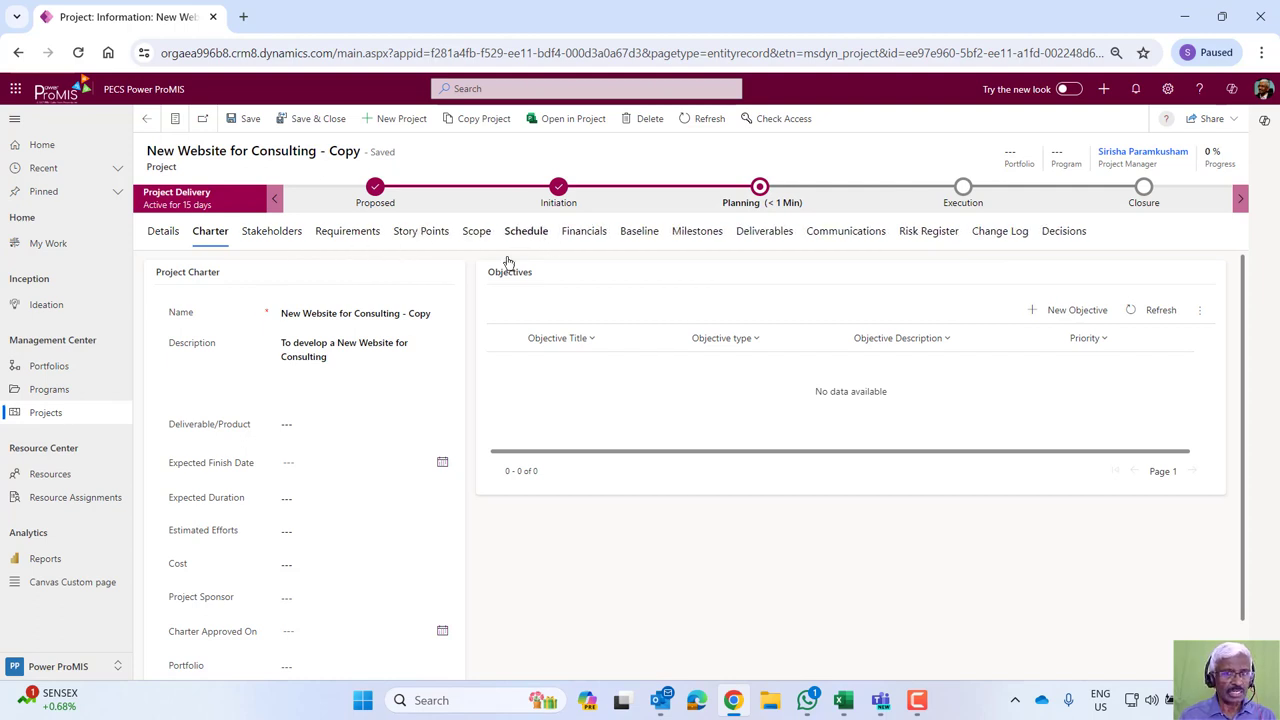
Open the Schedule, dismiss the time zone notice, and cancel assigning Strategy and Portfolio consulting.
{"action": "left_click", "coordinate": [525, 230]}
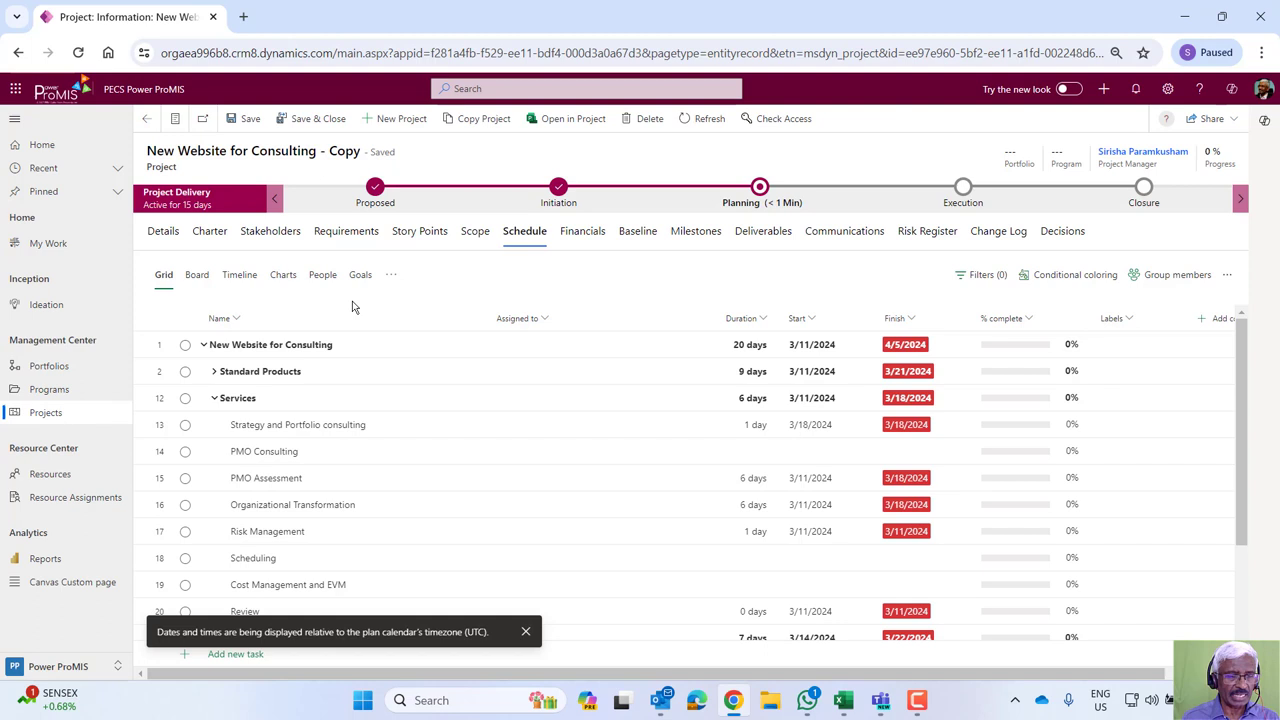
{"action": "mouse_move", "coordinate": [336, 345]}
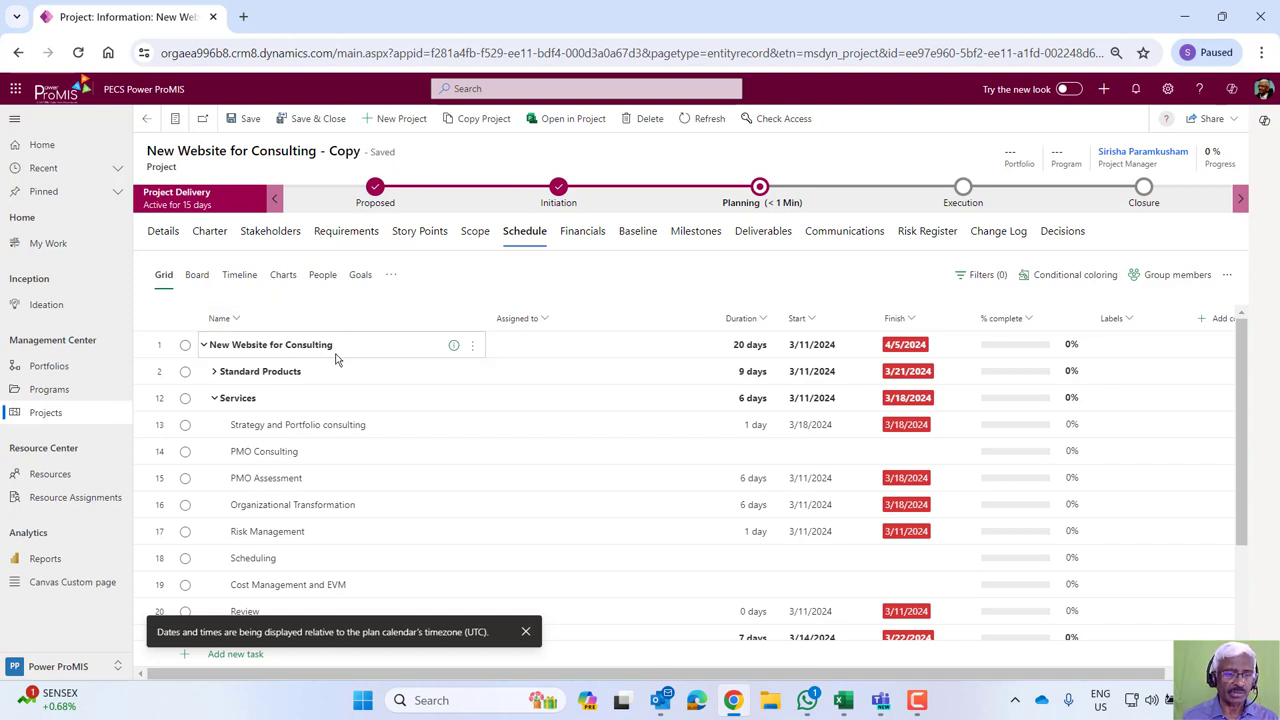
{"action": "mouse_move", "coordinate": [286, 298]}
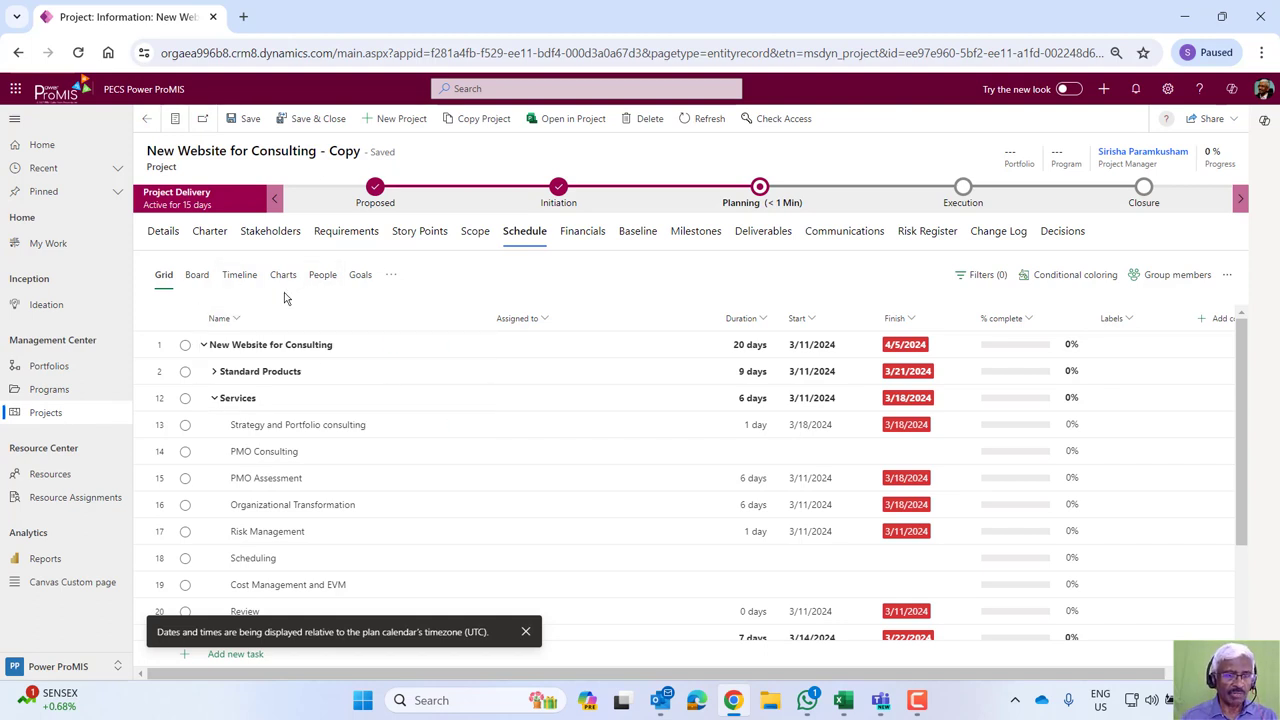
{"action": "left_click", "coordinate": [525, 631]}
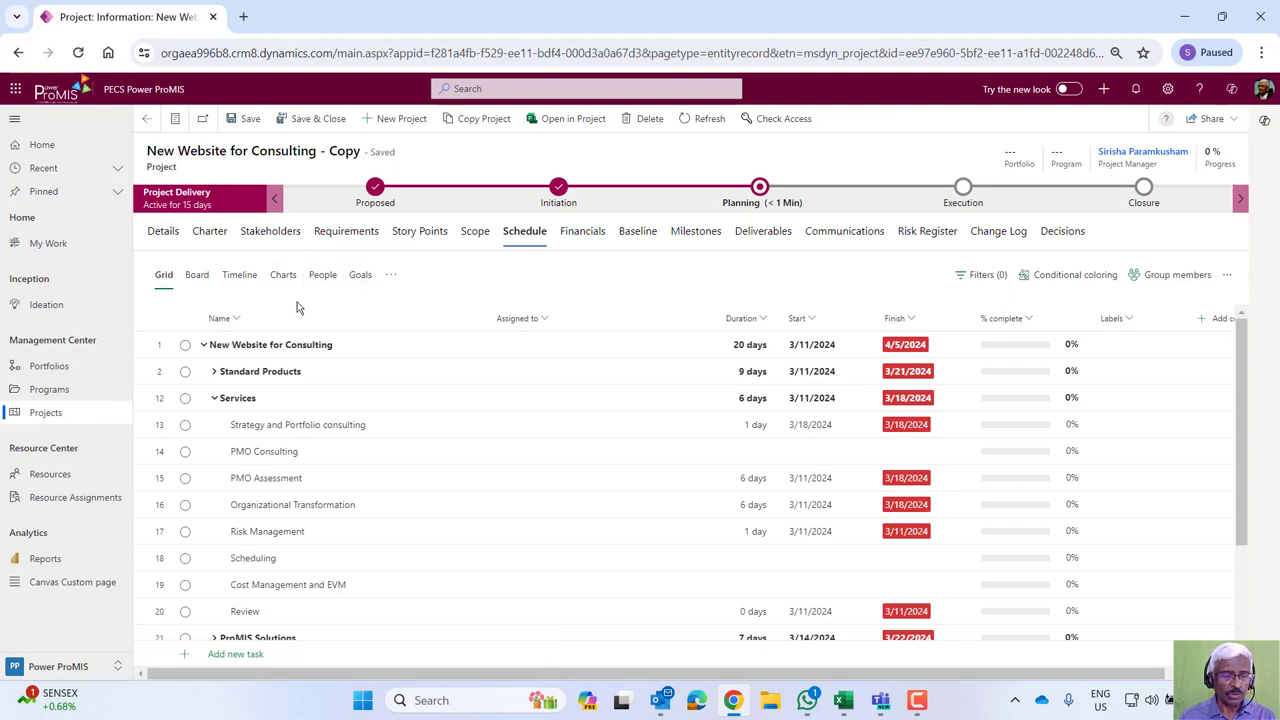
{"action": "mouse_move", "coordinate": [231, 303]}
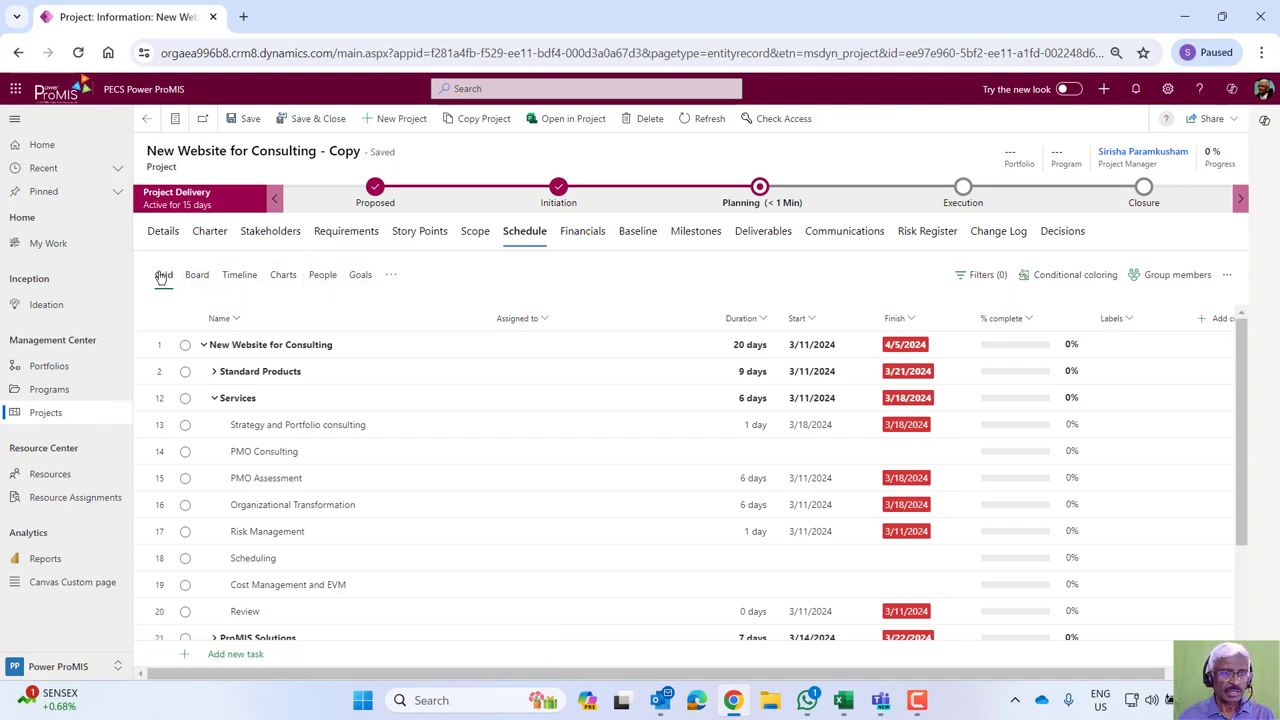
{"action": "mouse_move", "coordinate": [450, 378]}
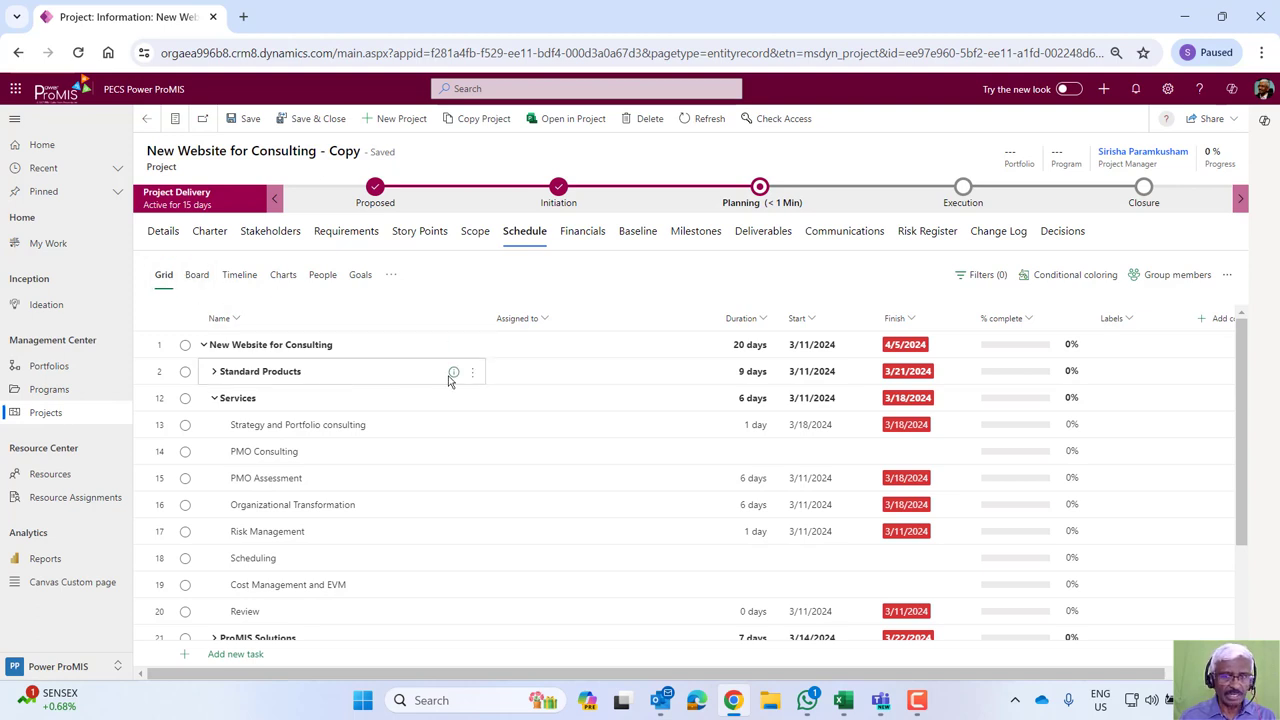
{"action": "mouse_move", "coordinate": [453, 371]}
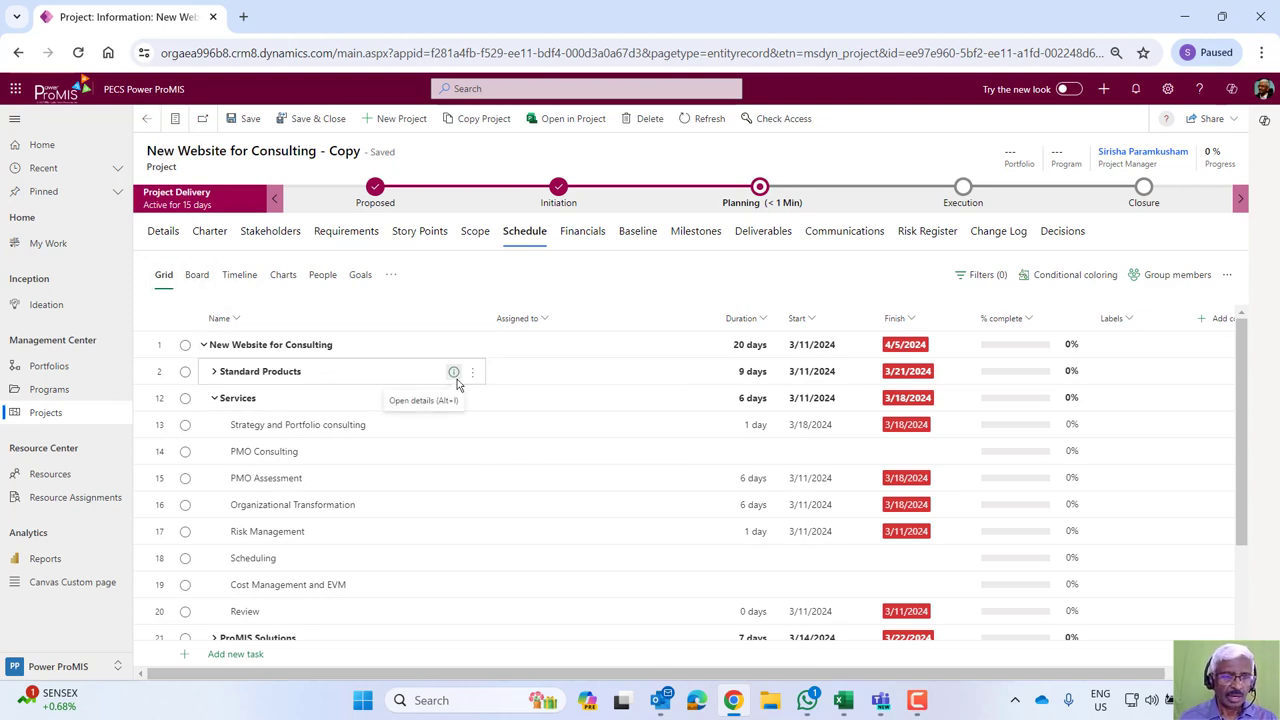
{"action": "mouse_move", "coordinate": [305, 436]}
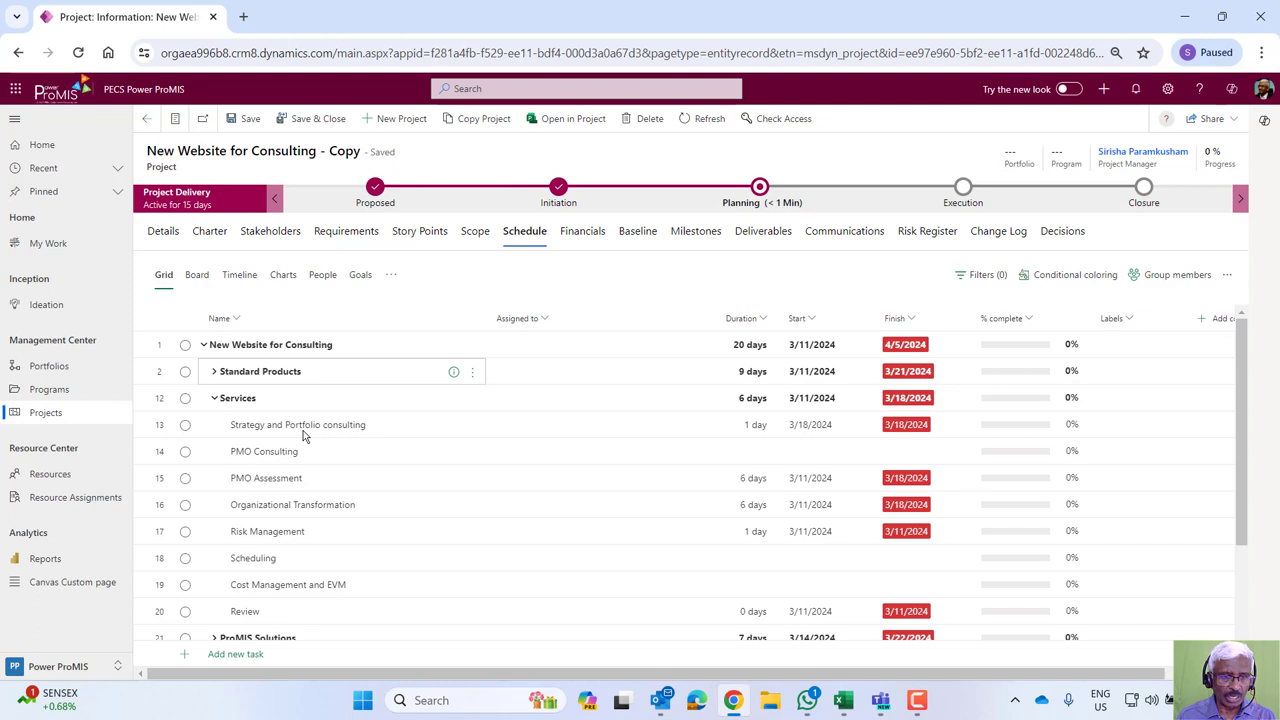
{"action": "mouse_move", "coordinate": [292, 504]}
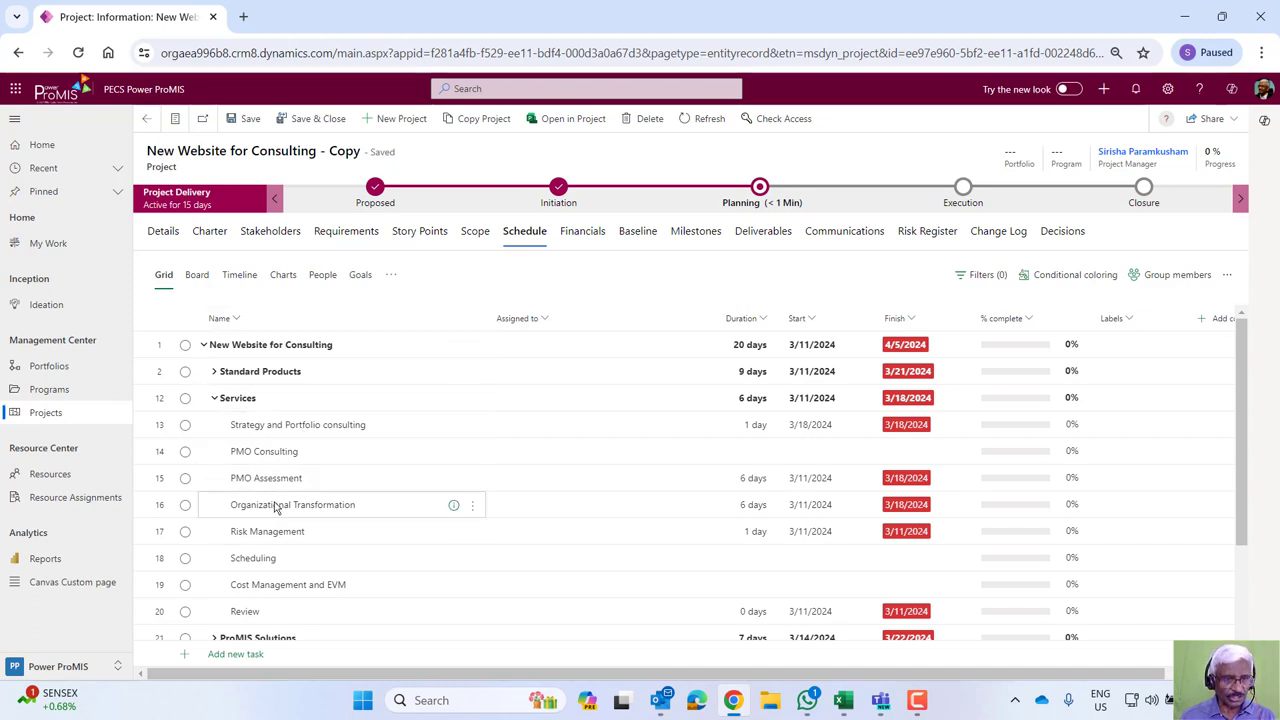
{"action": "left_click", "coordinate": [583, 424]}
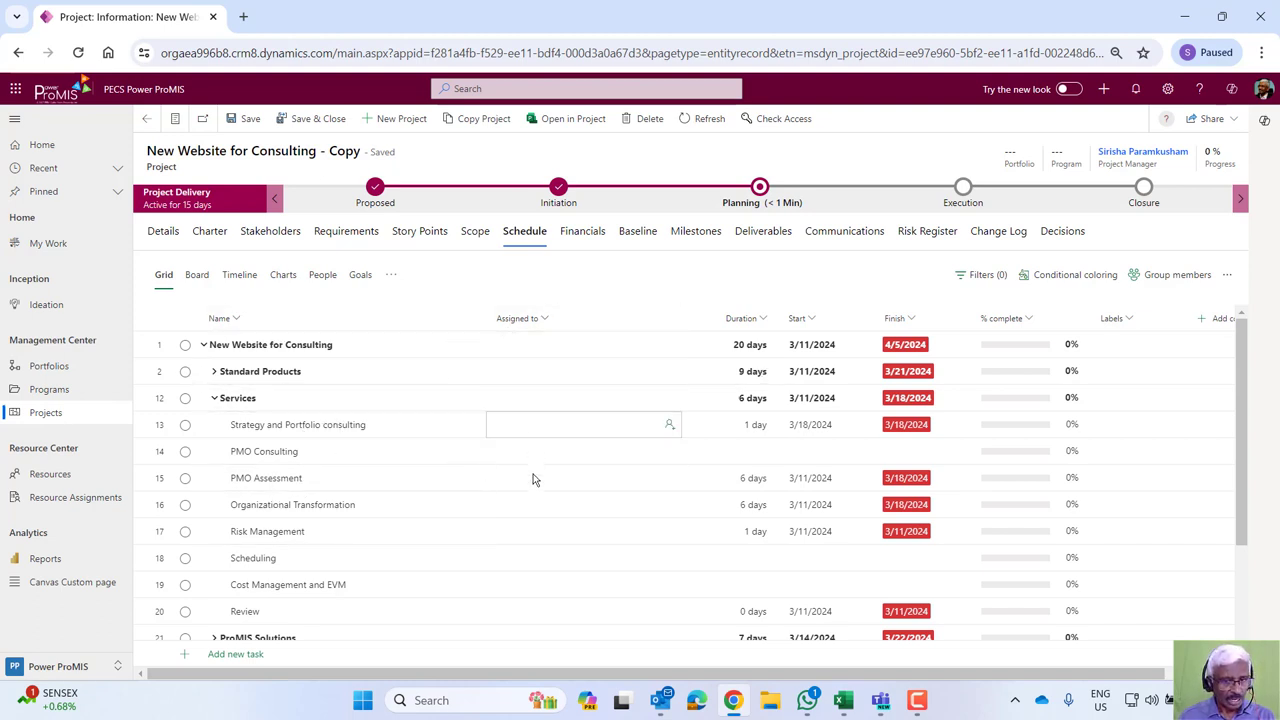
{"action": "left_click", "coordinate": [835, 305]}
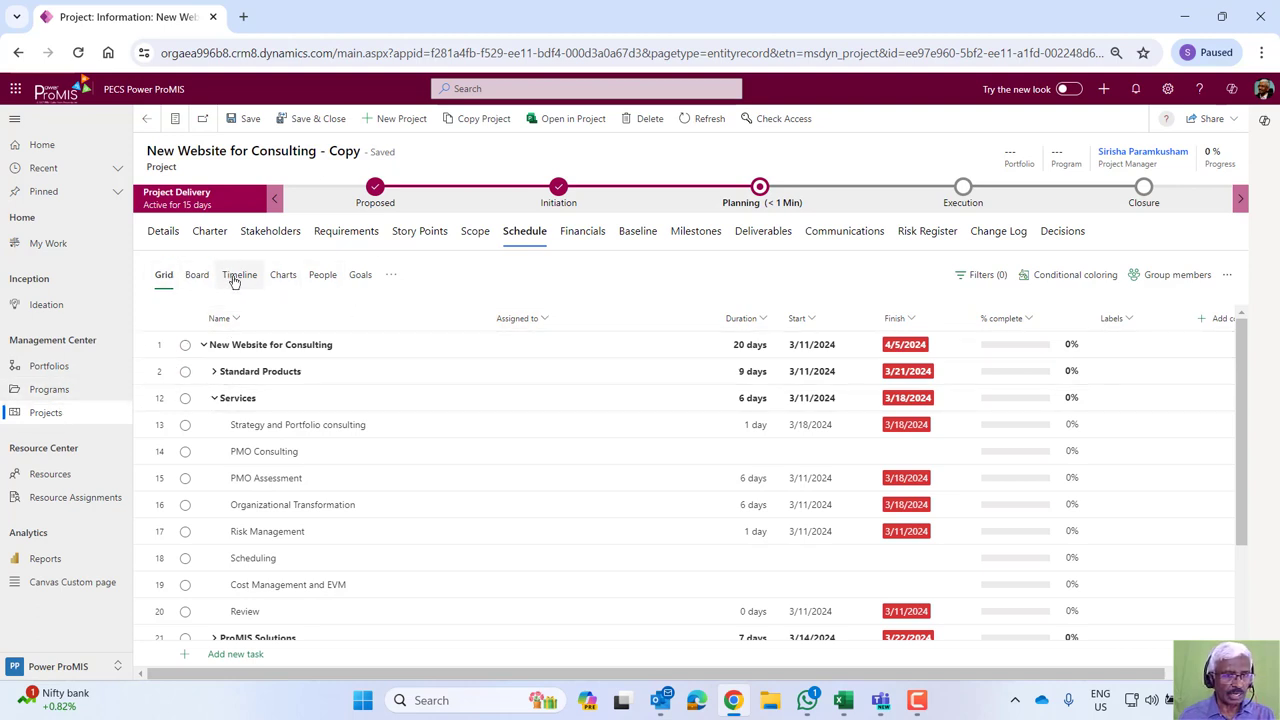
Switch the schedule to Timeline and select the PMO Assessment task bar.
{"action": "left_click", "coordinate": [239, 274]}
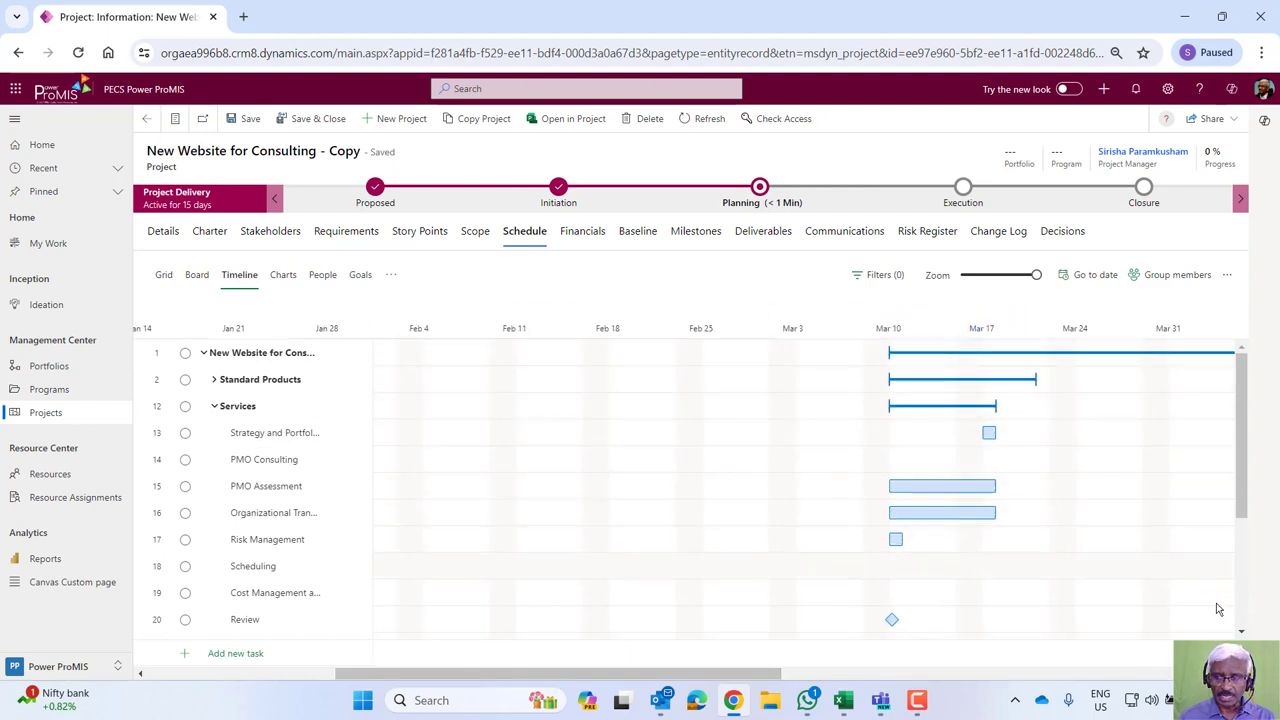
{"action": "left_click", "coordinate": [941, 486]}
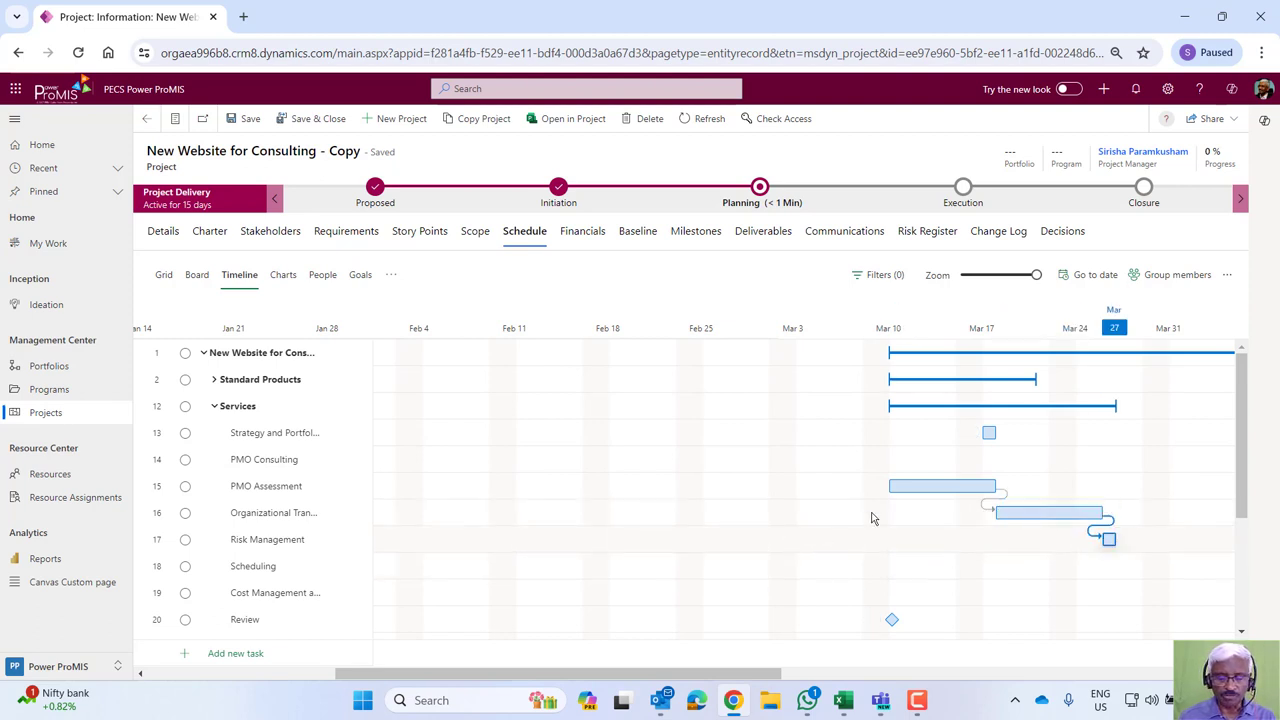
{"action": "left_click", "coordinate": [940, 486]}
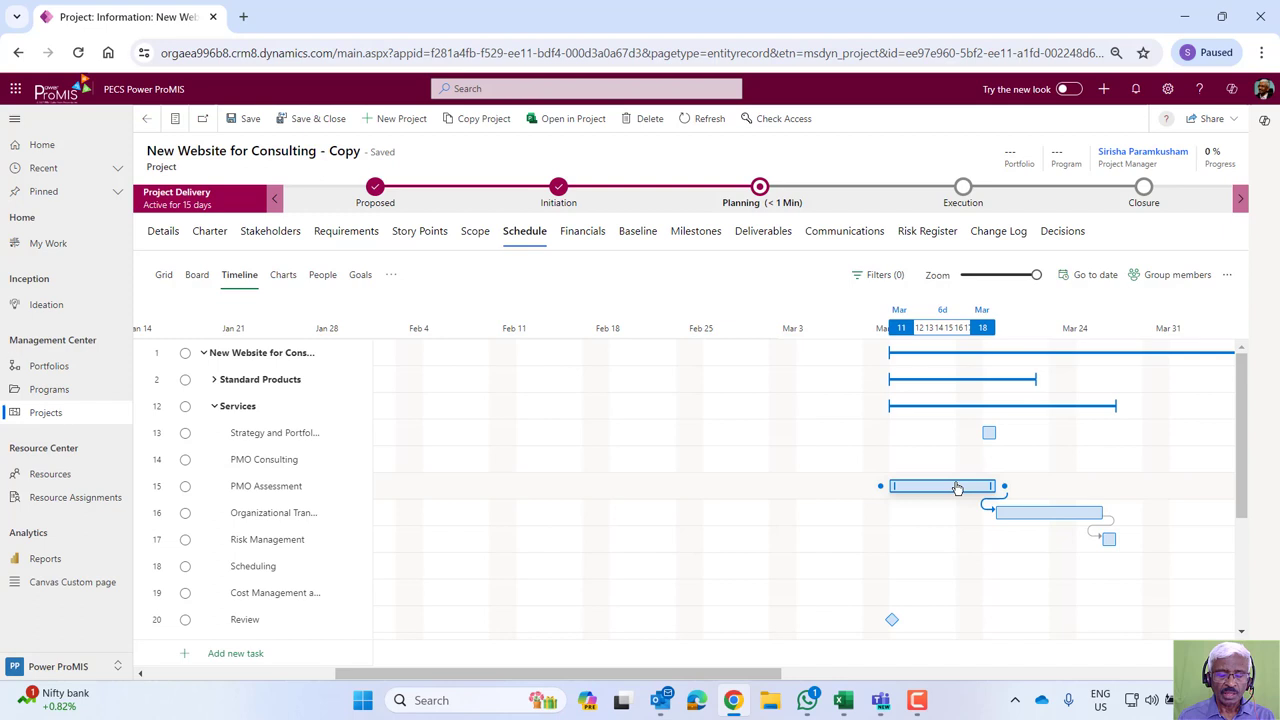
{"action": "mouse_move", "coordinate": [970, 471]}
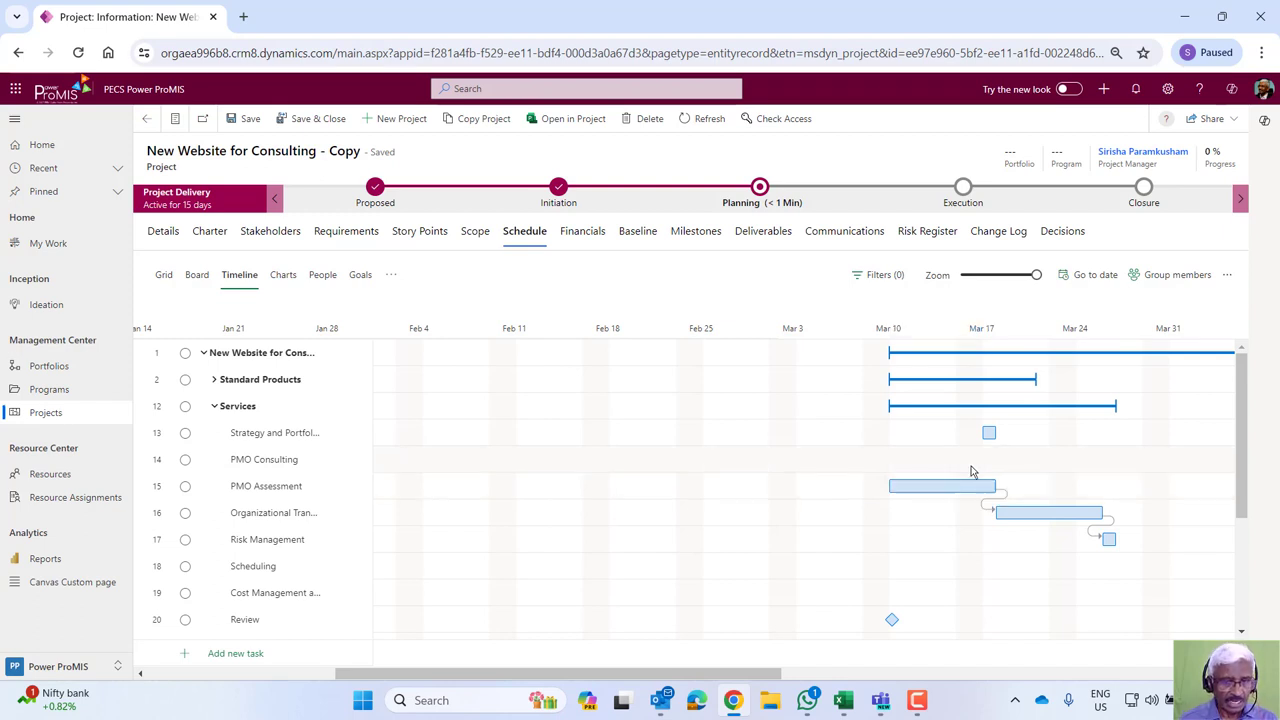
{"action": "mouse_move", "coordinate": [240, 317]}
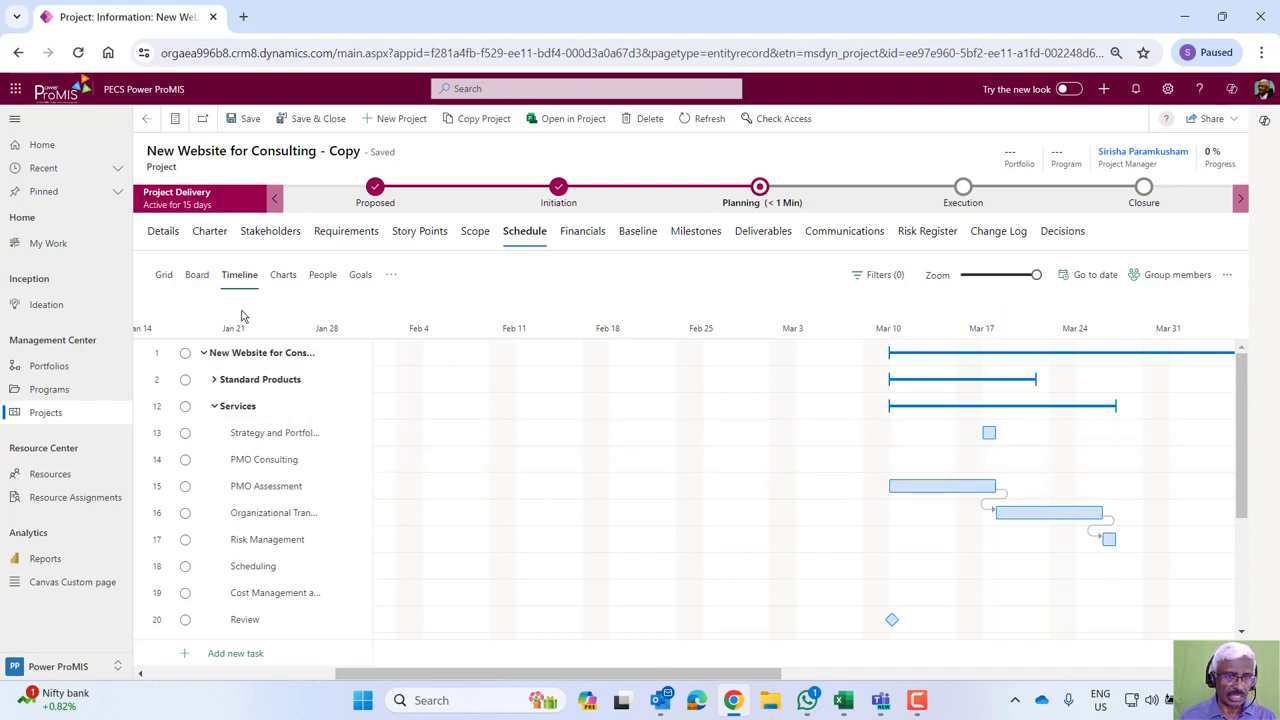
{"action": "left_click", "coordinate": [196, 274]}
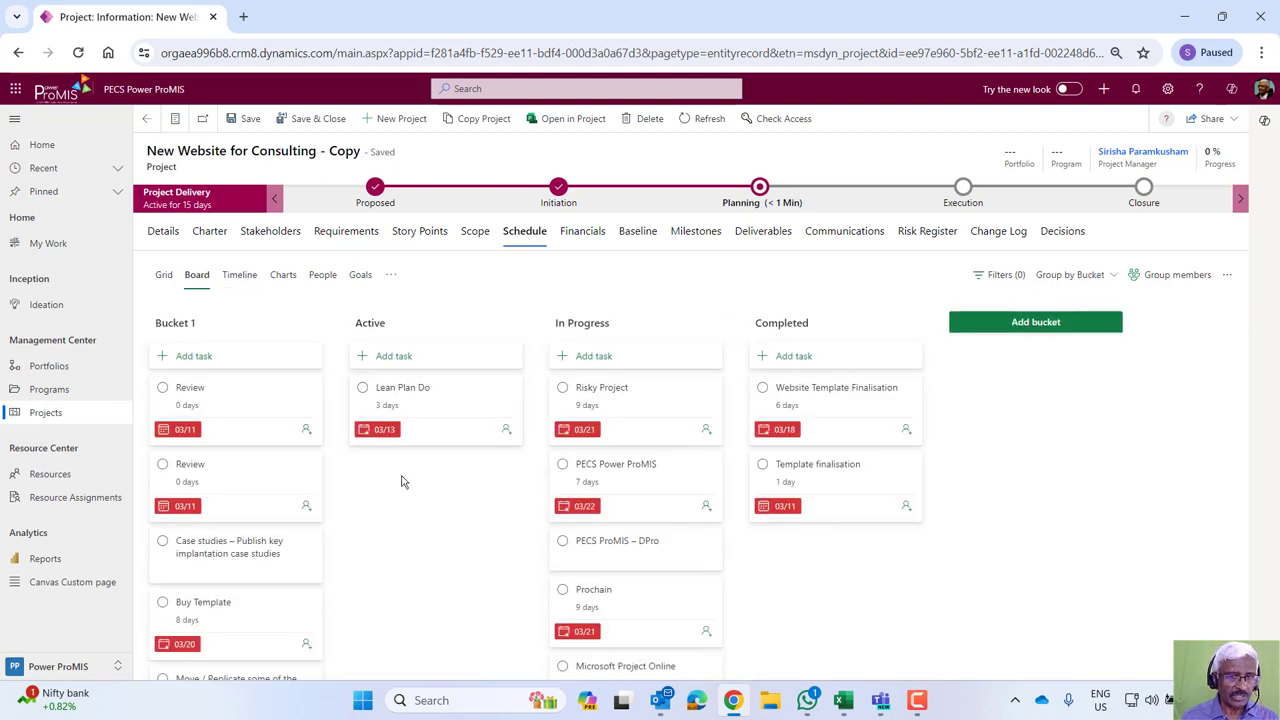
{"action": "mouse_move", "coordinate": [458, 531]}
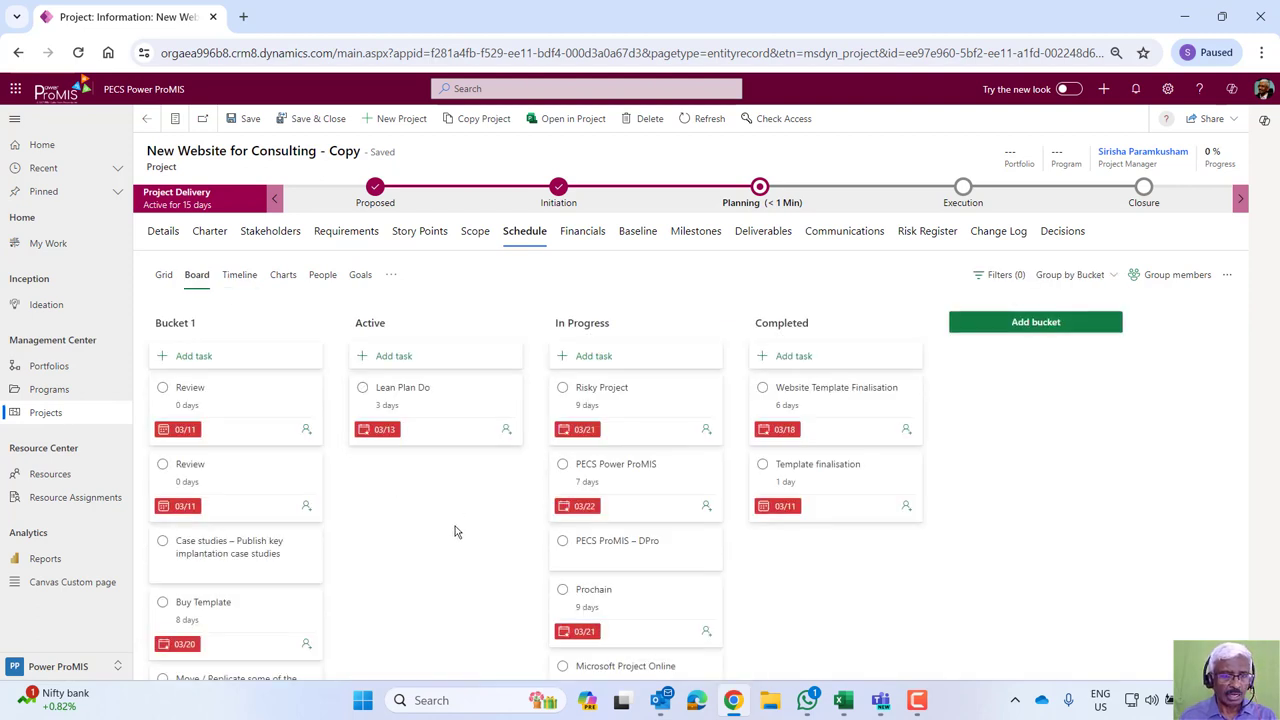
{"action": "mouse_move", "coordinate": [419, 527]}
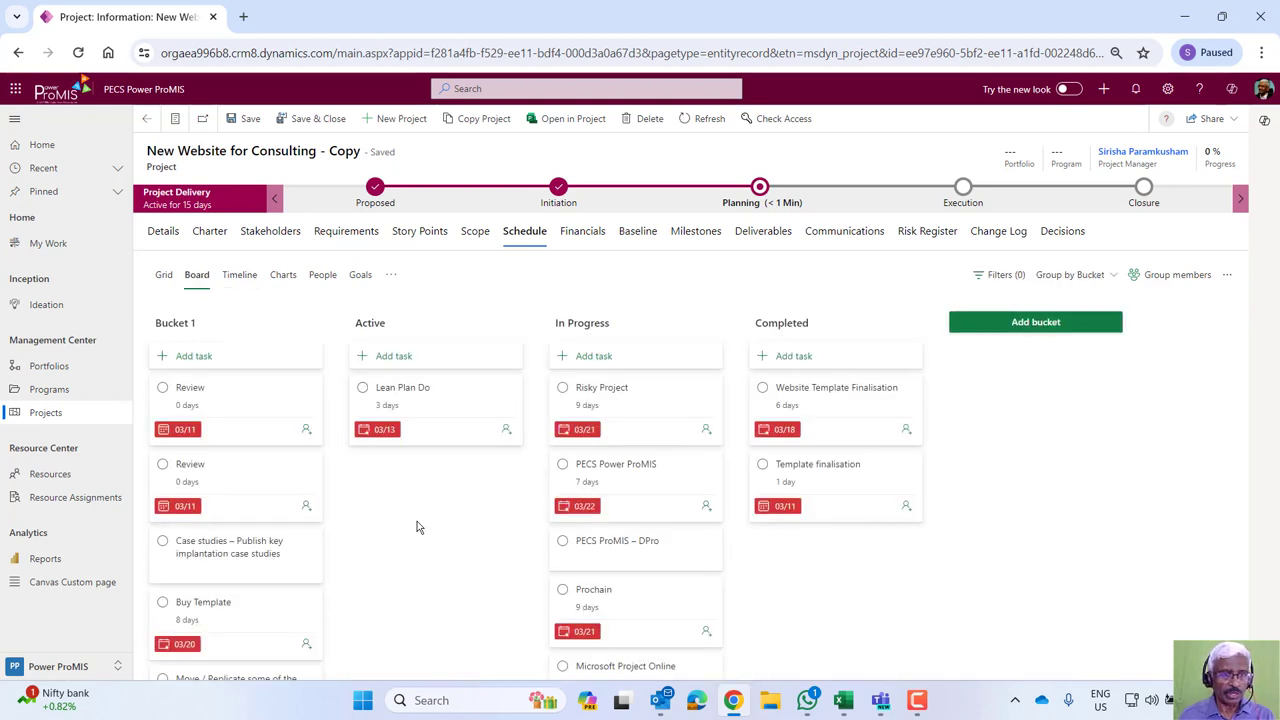
{"action": "mouse_move", "coordinate": [165, 420]}
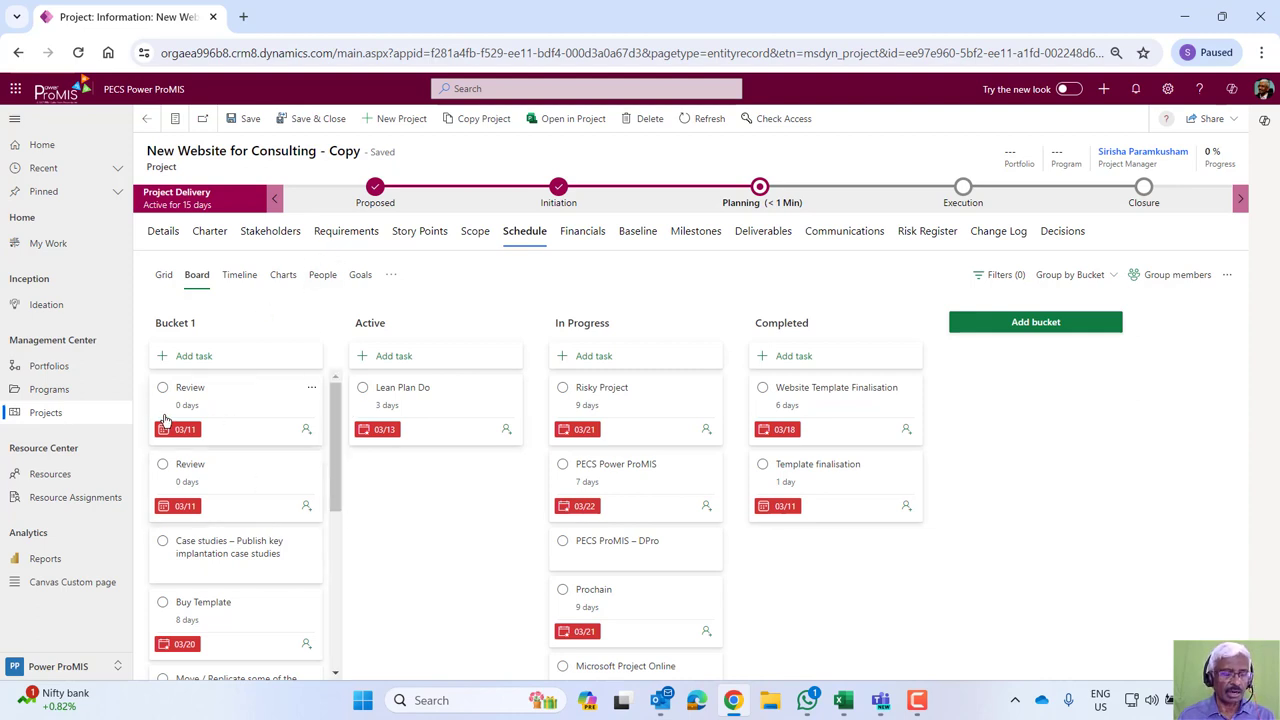
{"action": "mouse_move", "coordinate": [231, 450]}
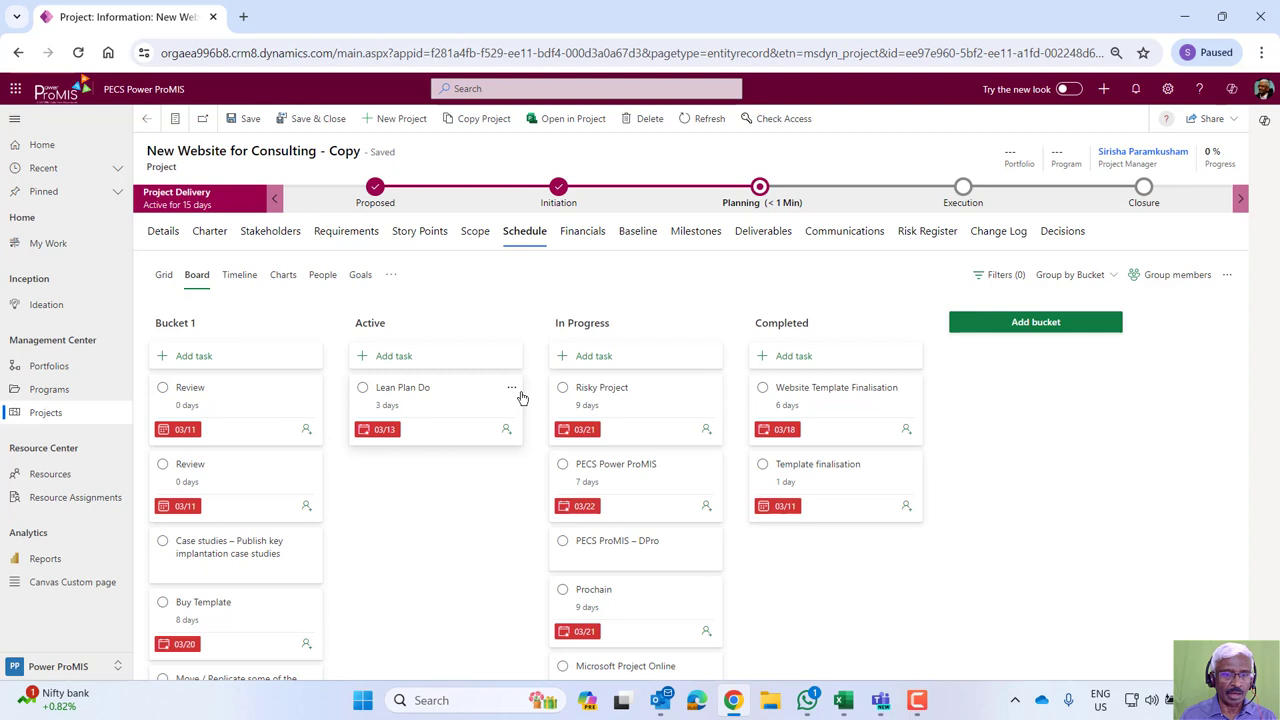
{"action": "mouse_move", "coordinate": [505, 382]}
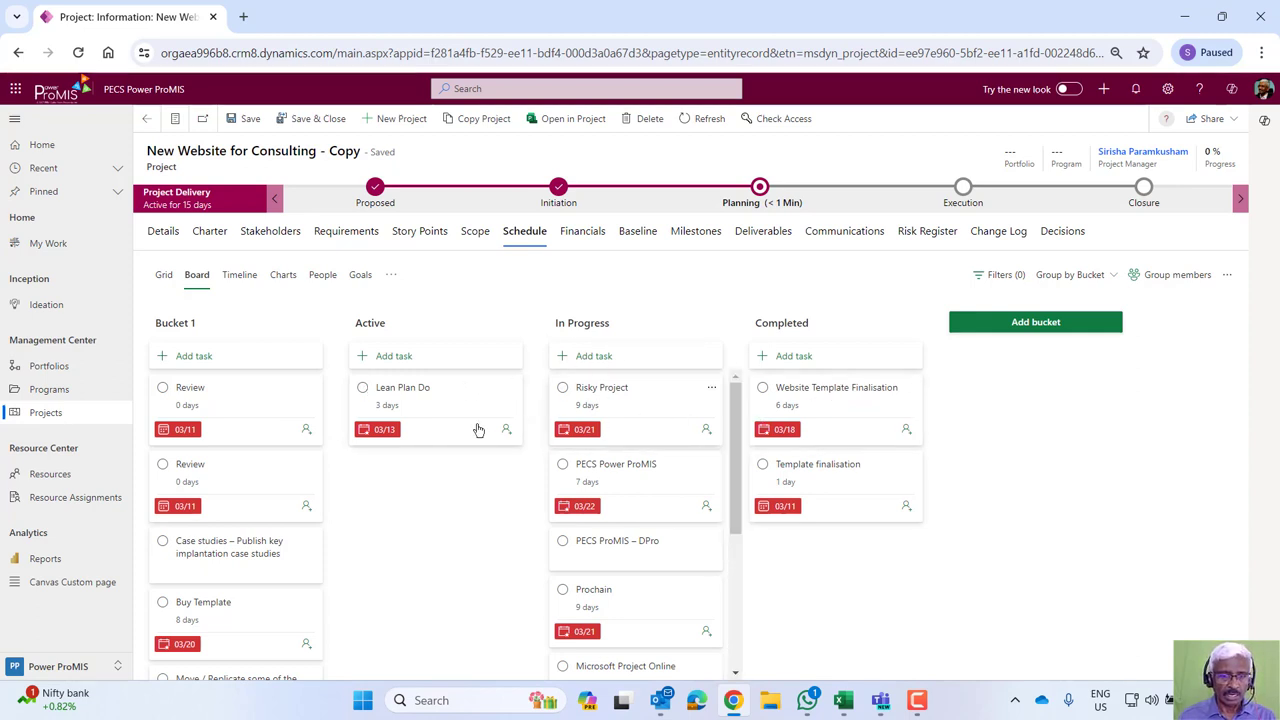
{"action": "mouse_move", "coordinate": [450, 476]}
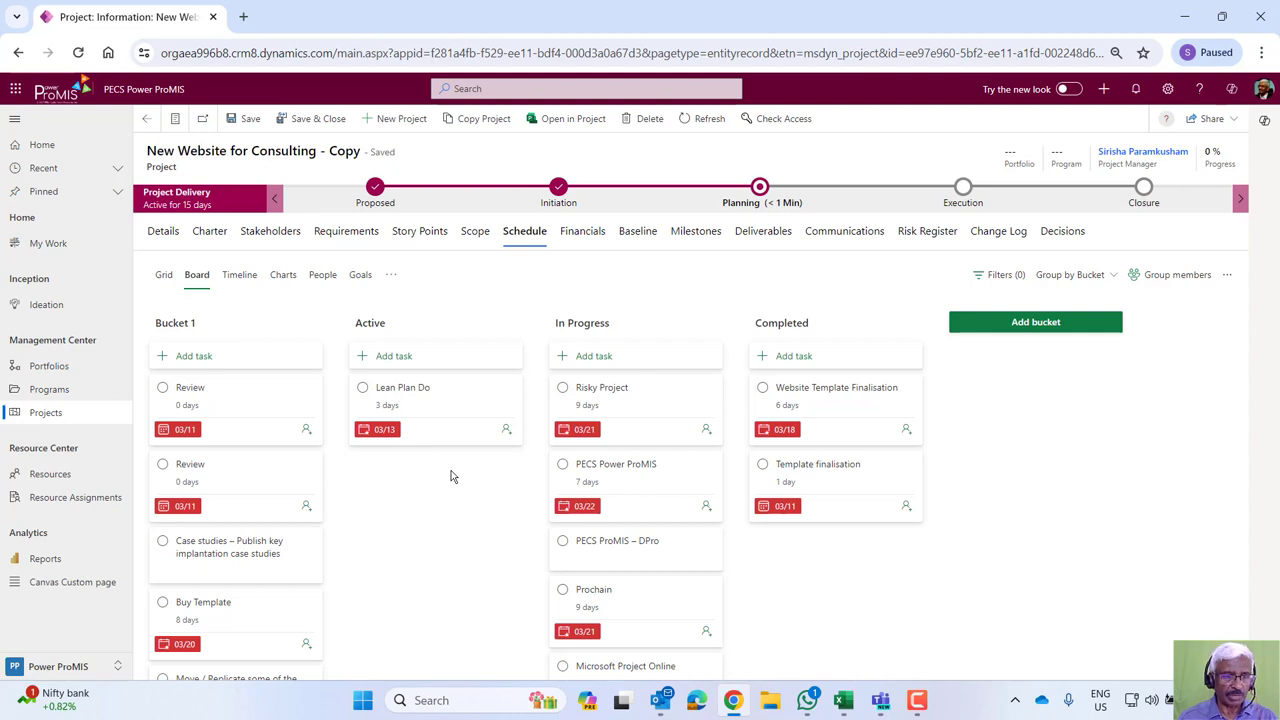
{"action": "mouse_move", "coordinate": [375, 338]}
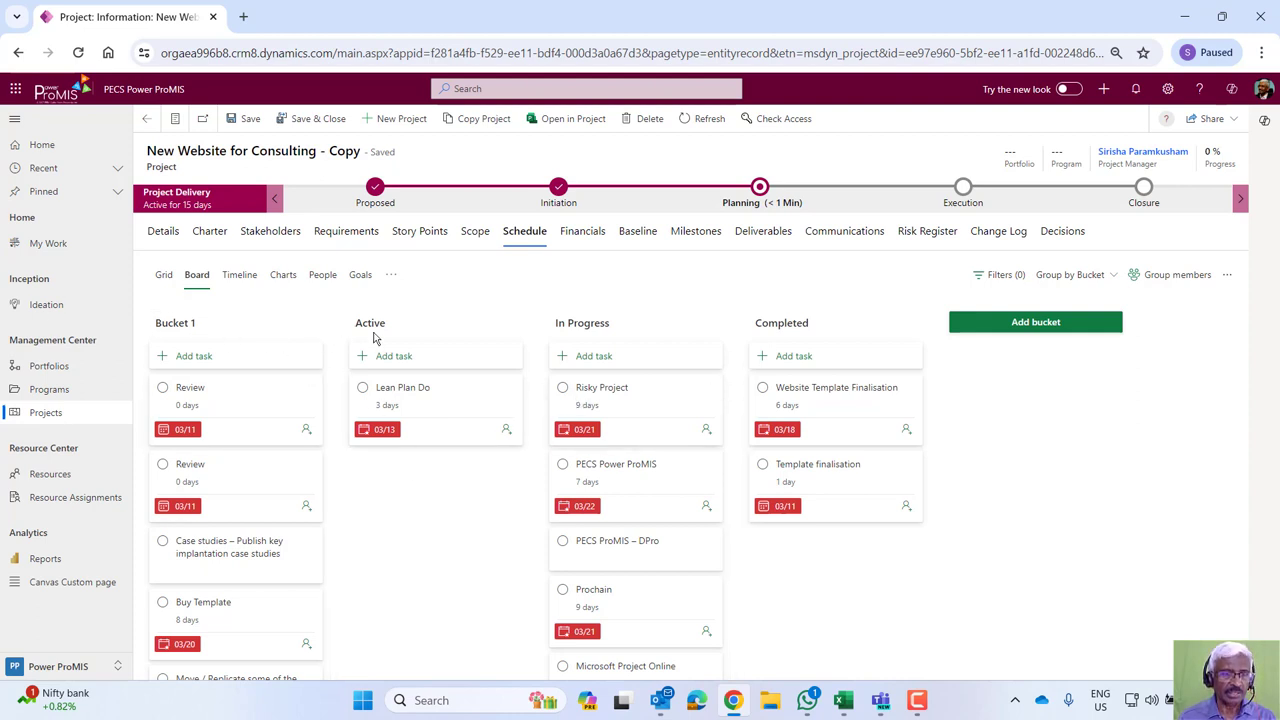
{"action": "left_click", "coordinate": [322, 274]}
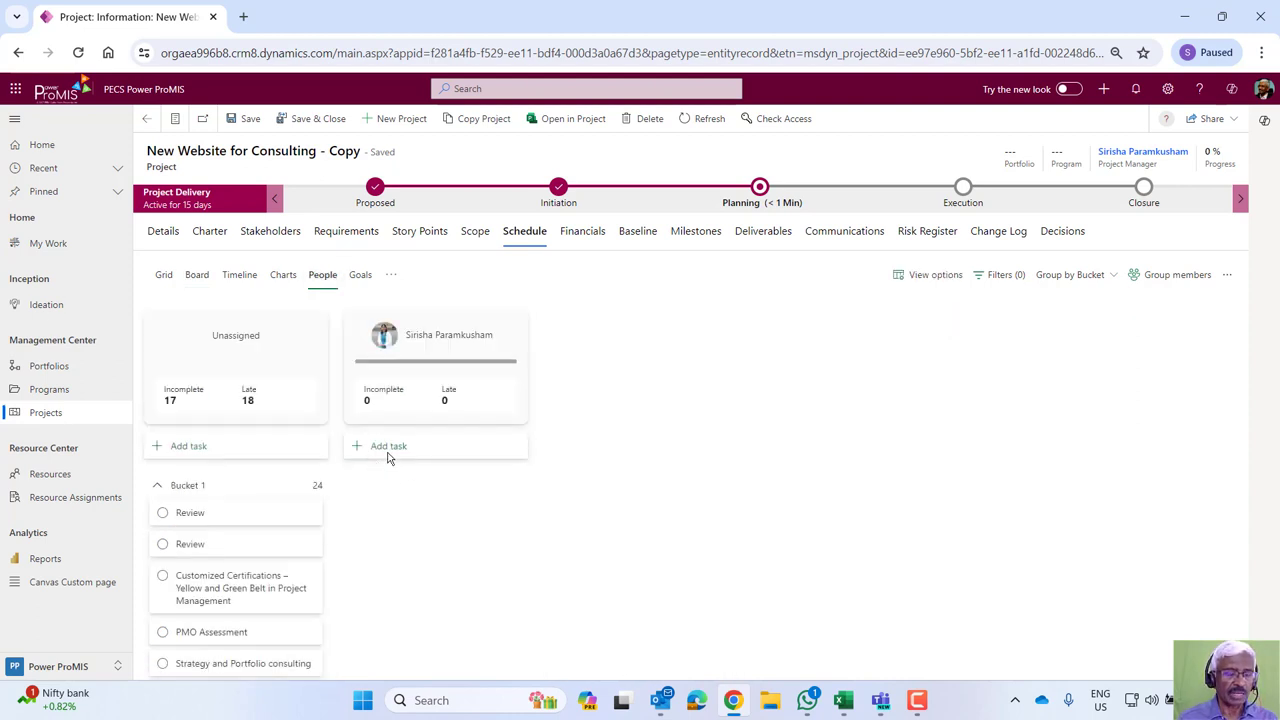
{"action": "mouse_move", "coordinate": [392, 393]}
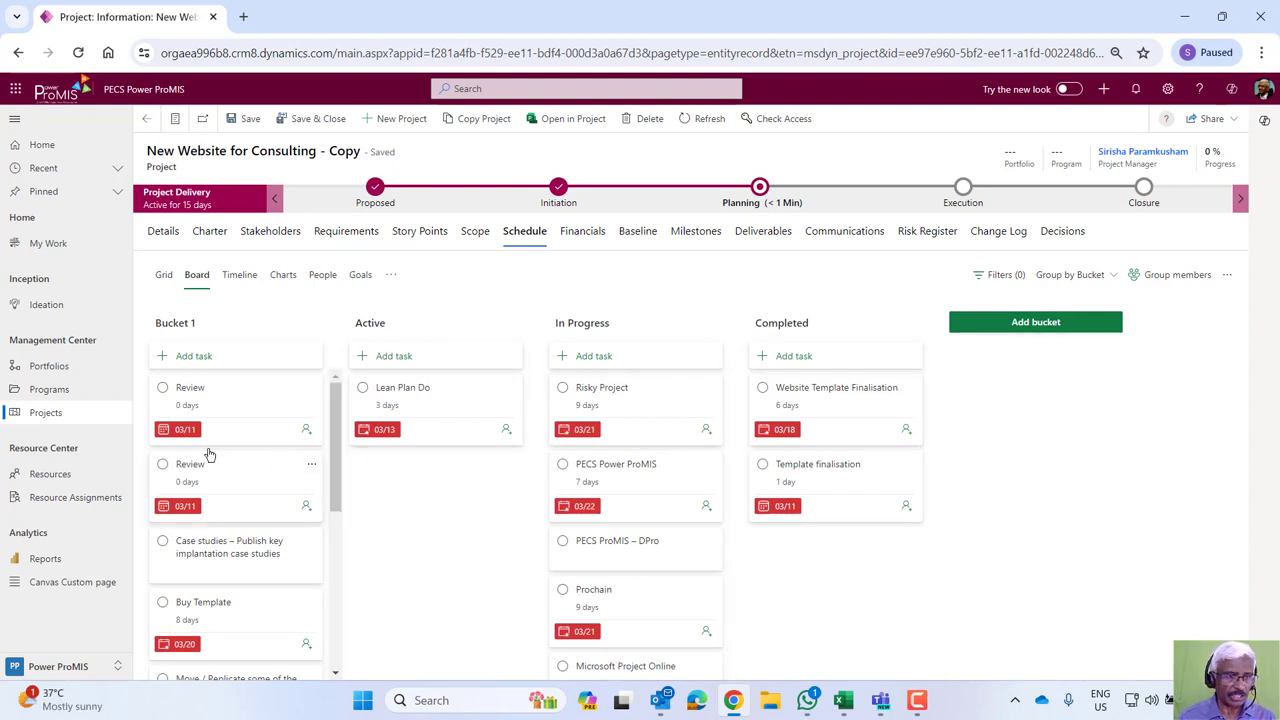
{"action": "mouse_move", "coordinate": [604, 322]}
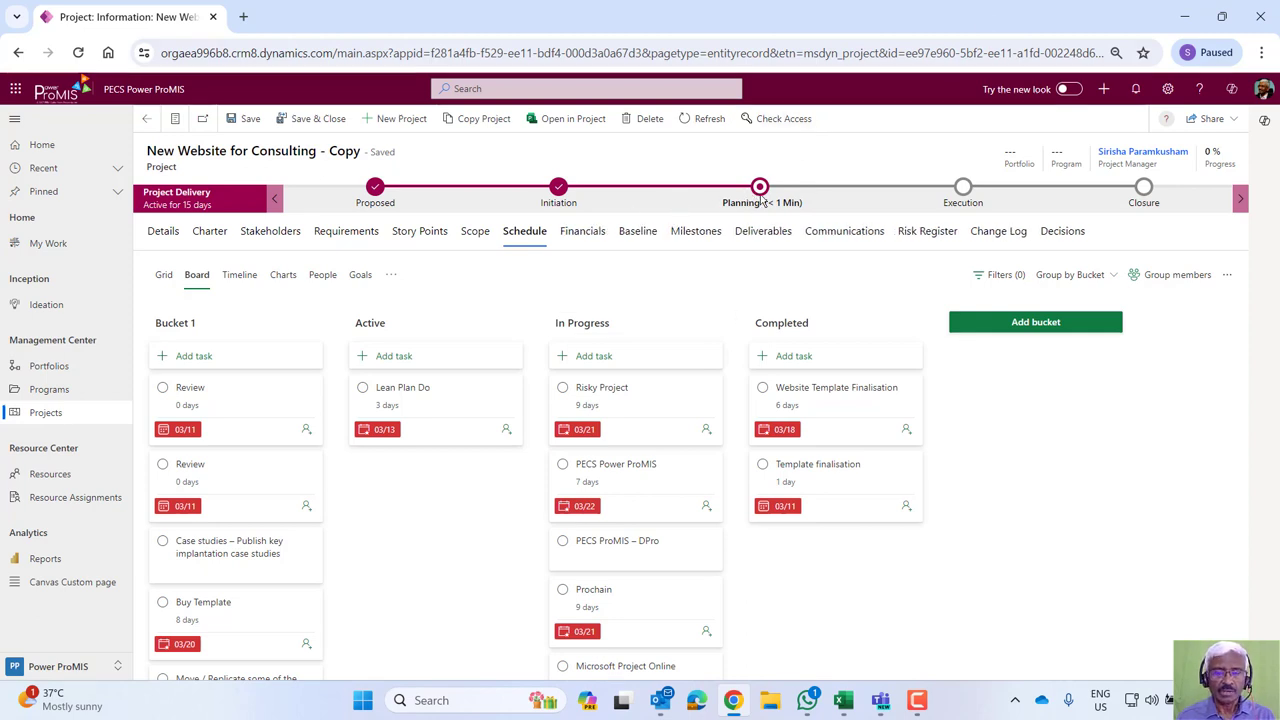
Advance the project from Planning to Execution and open its Status Report tab.
{"action": "left_click", "coordinate": [761, 195]}
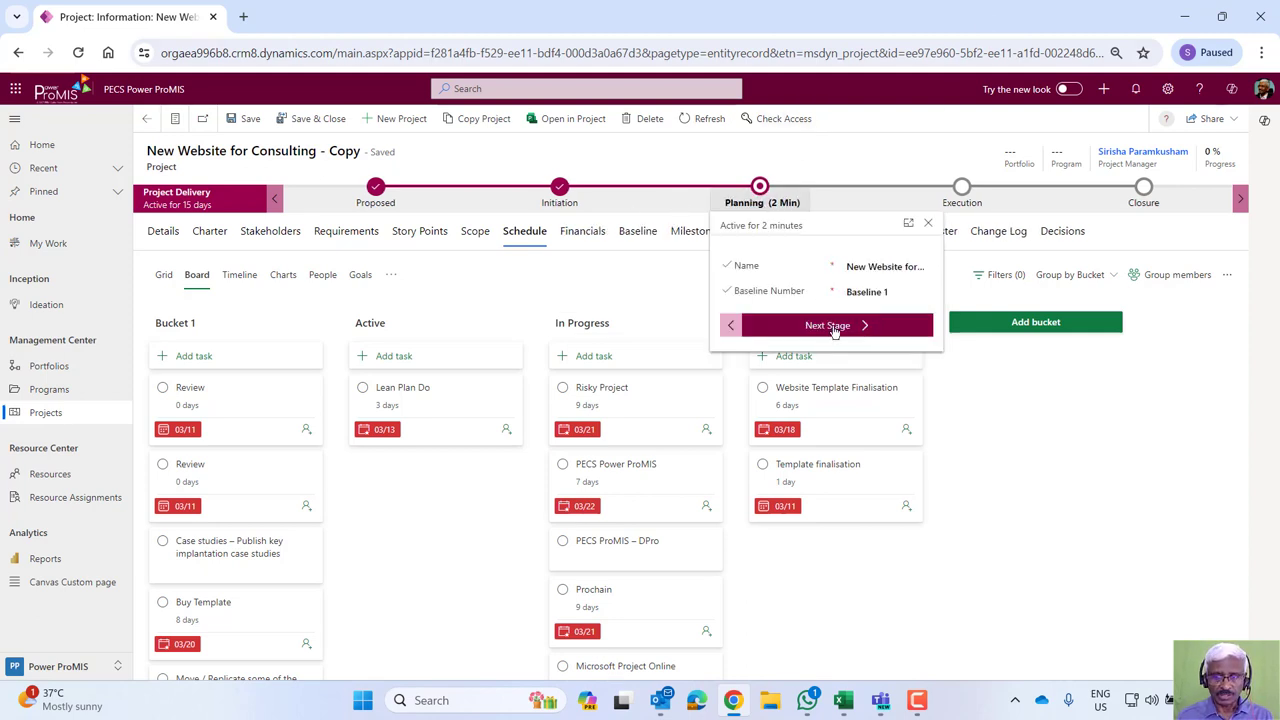
{"action": "left_click", "coordinate": [827, 325]}
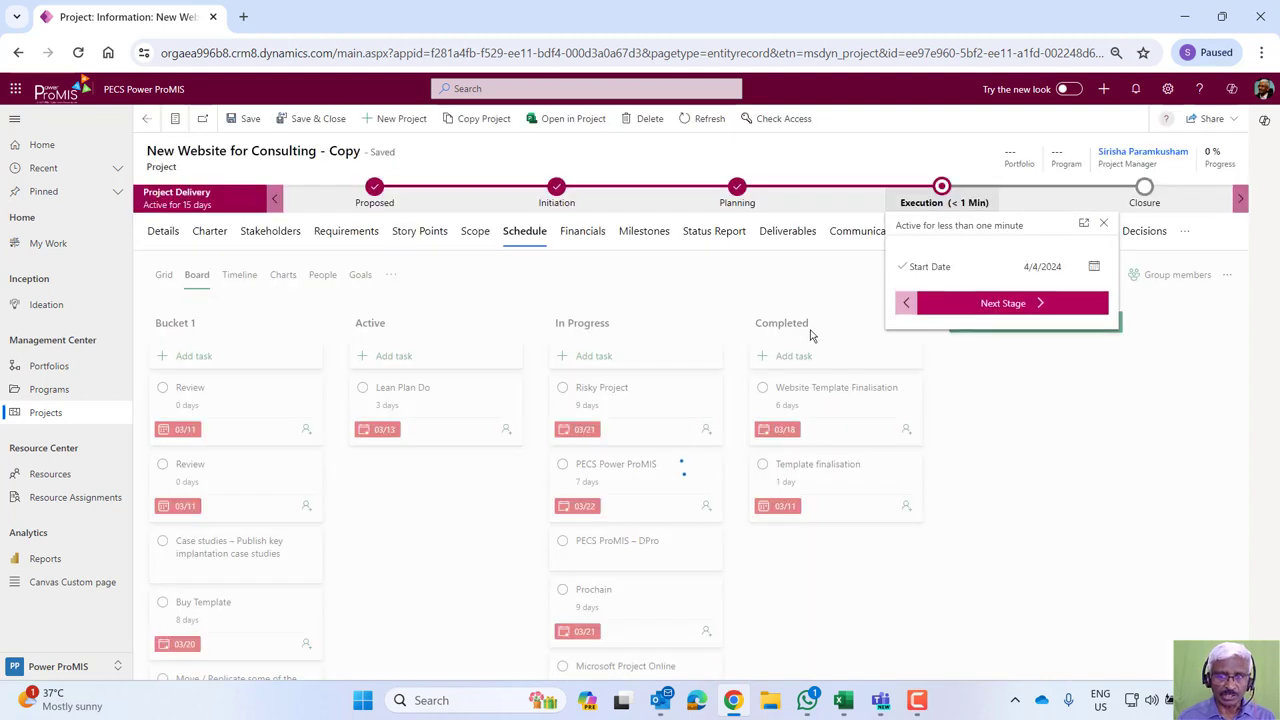
{"action": "left_click", "coordinate": [1103, 223]}
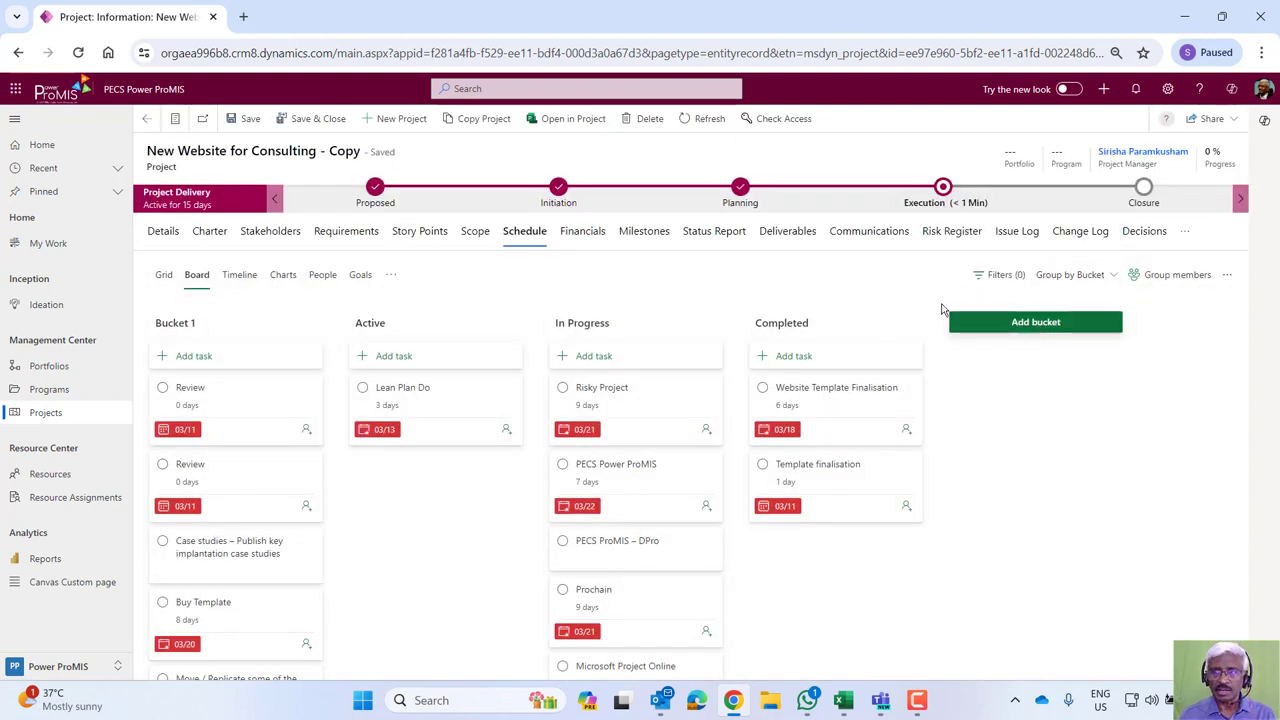
{"action": "mouse_move", "coordinate": [714, 230]}
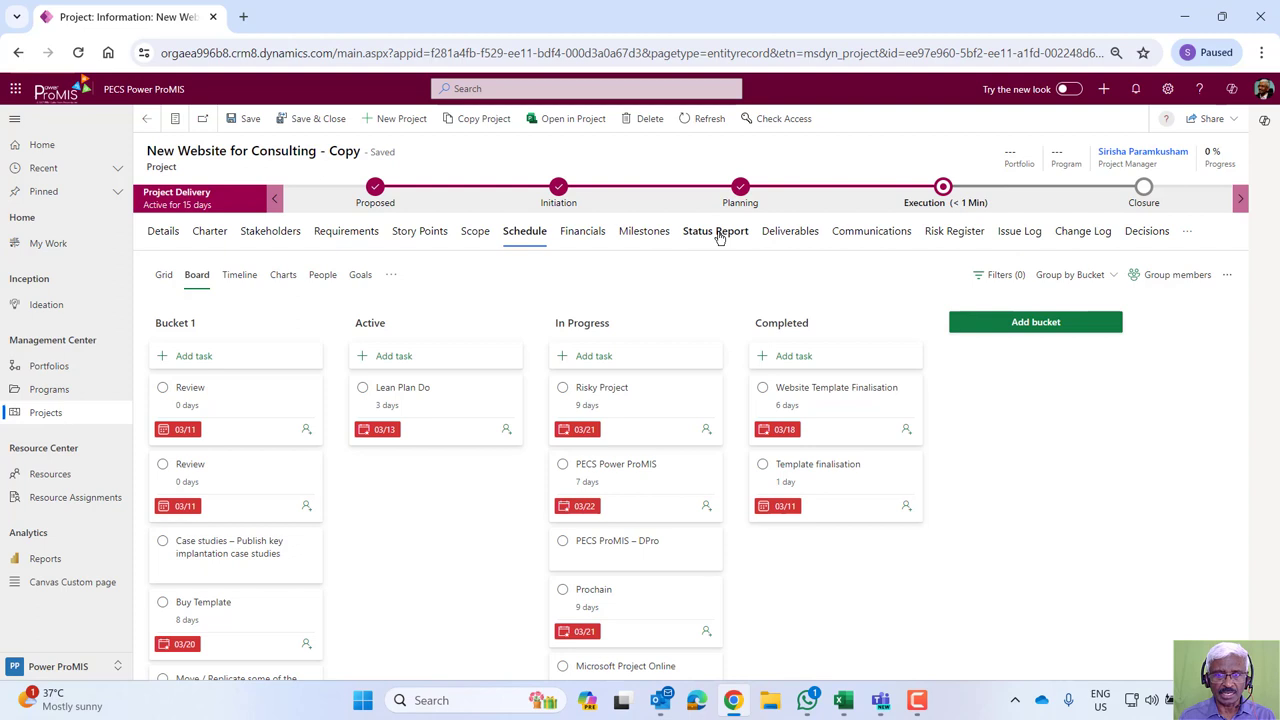
{"action": "left_click", "coordinate": [714, 230]}
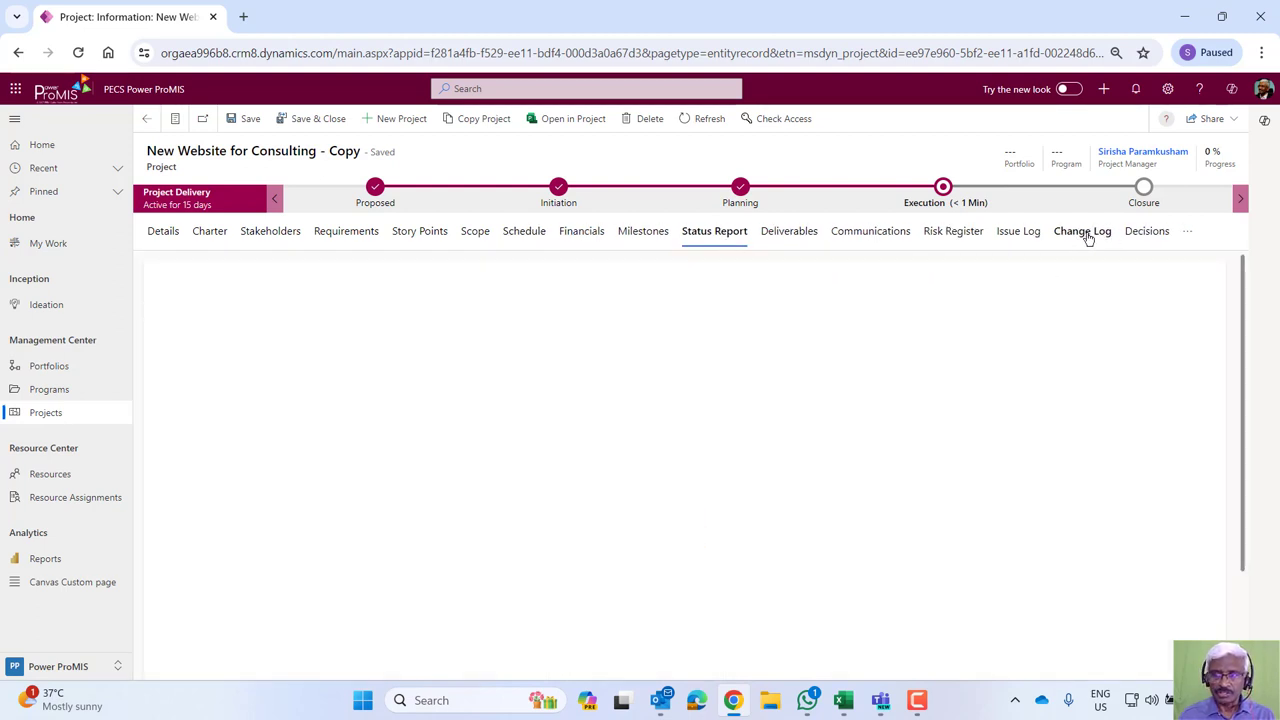
Review the empty Change Log, Issue Log and Decision Register tabs.
{"action": "left_click", "coordinate": [1081, 230]}
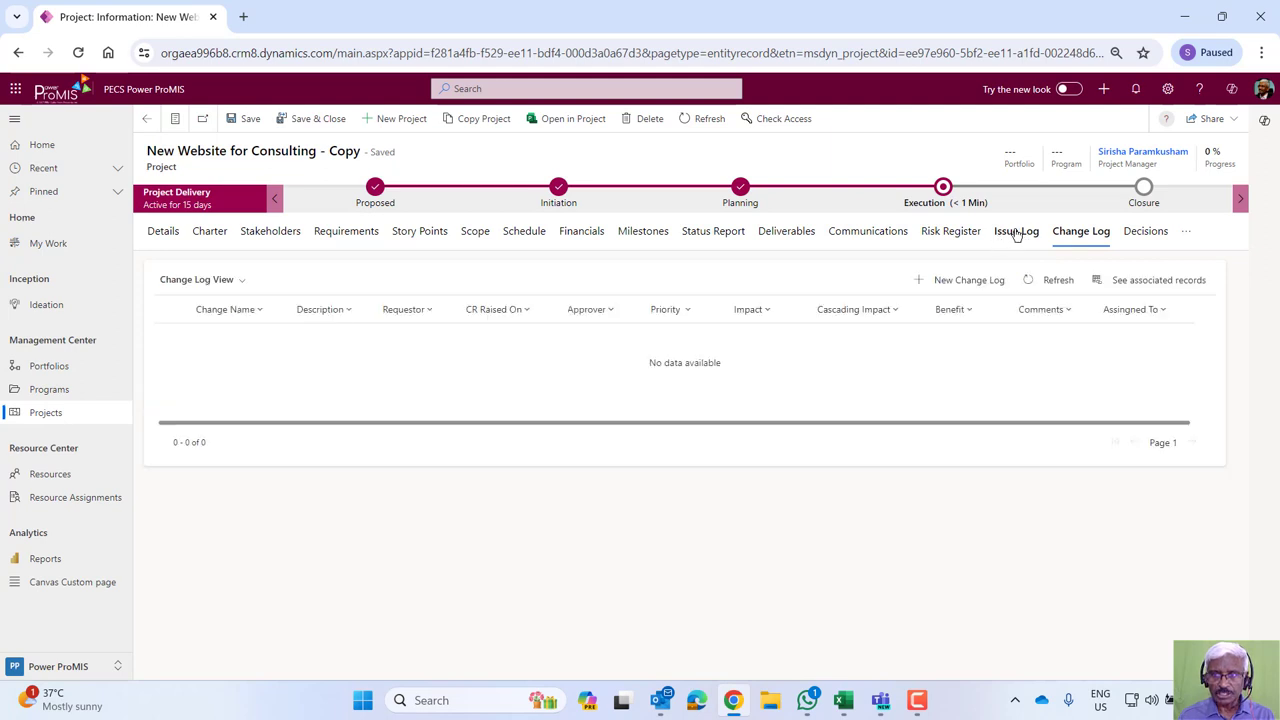
{"action": "left_click", "coordinate": [1016, 231]}
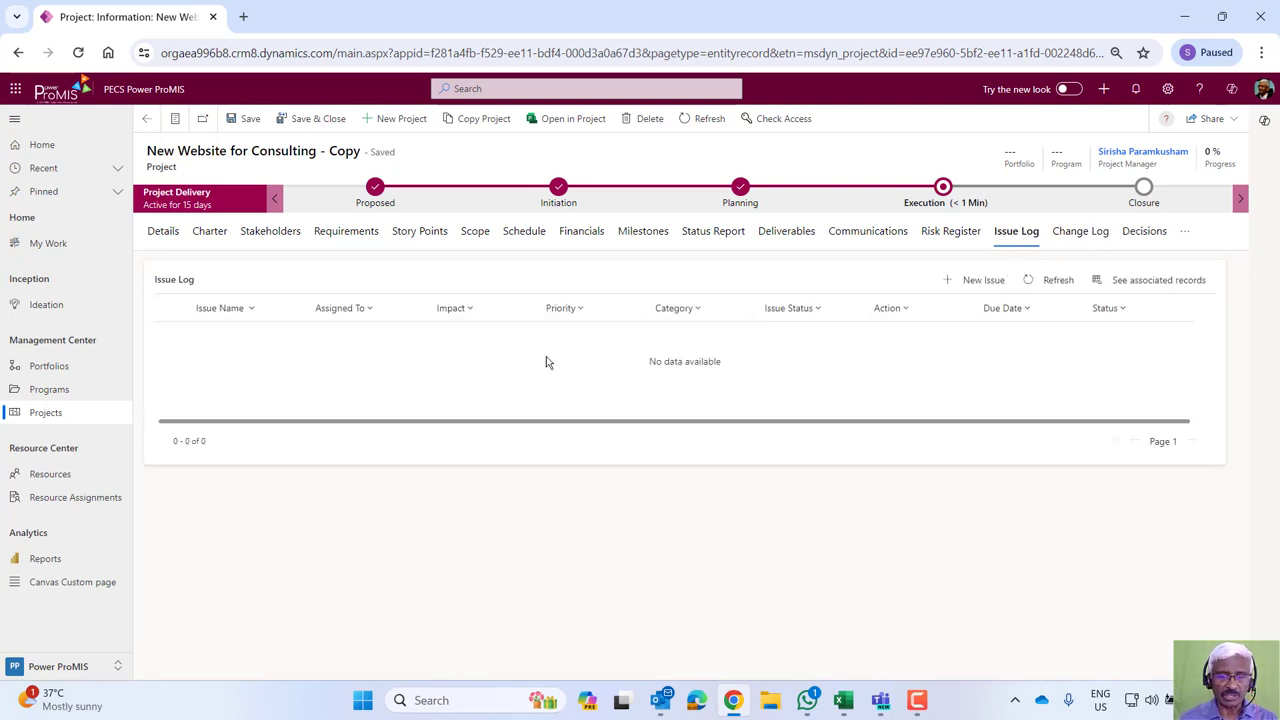
{"action": "mouse_move", "coordinate": [571, 367]}
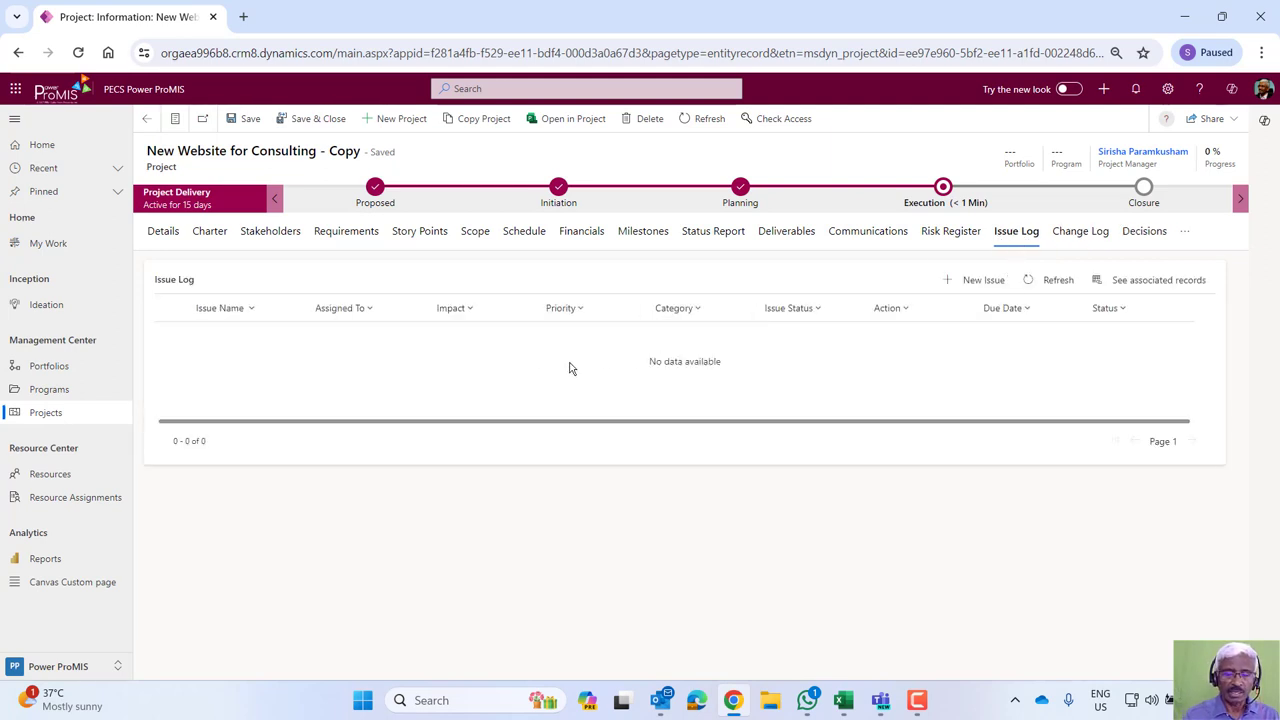
{"action": "mouse_move", "coordinate": [744, 345]}
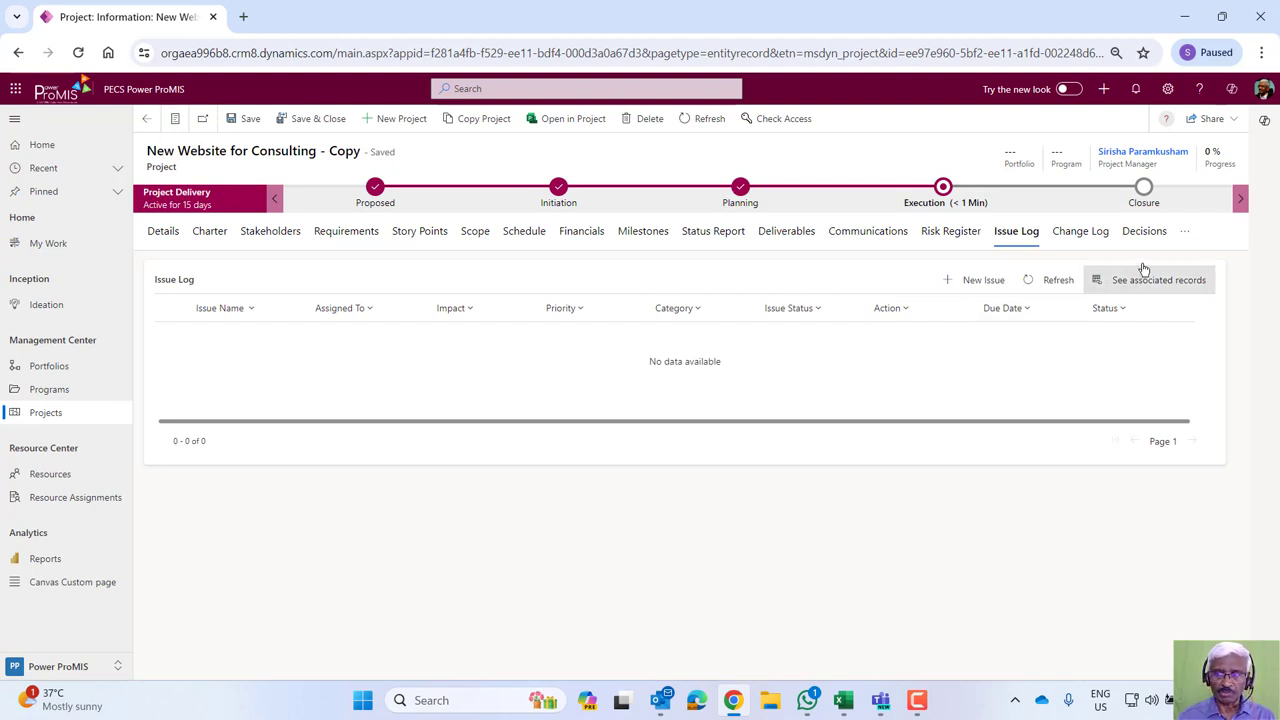
{"action": "mouse_move", "coordinate": [1133, 245]}
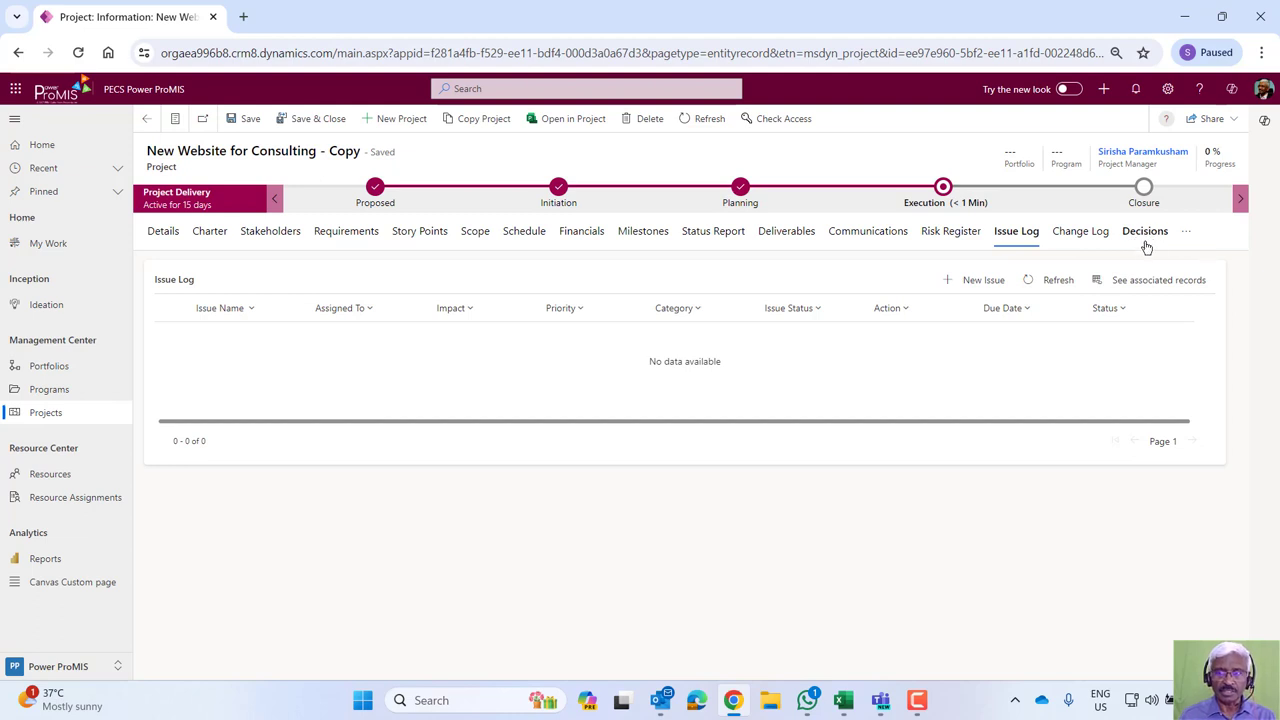
{"action": "left_click", "coordinate": [1143, 230]}
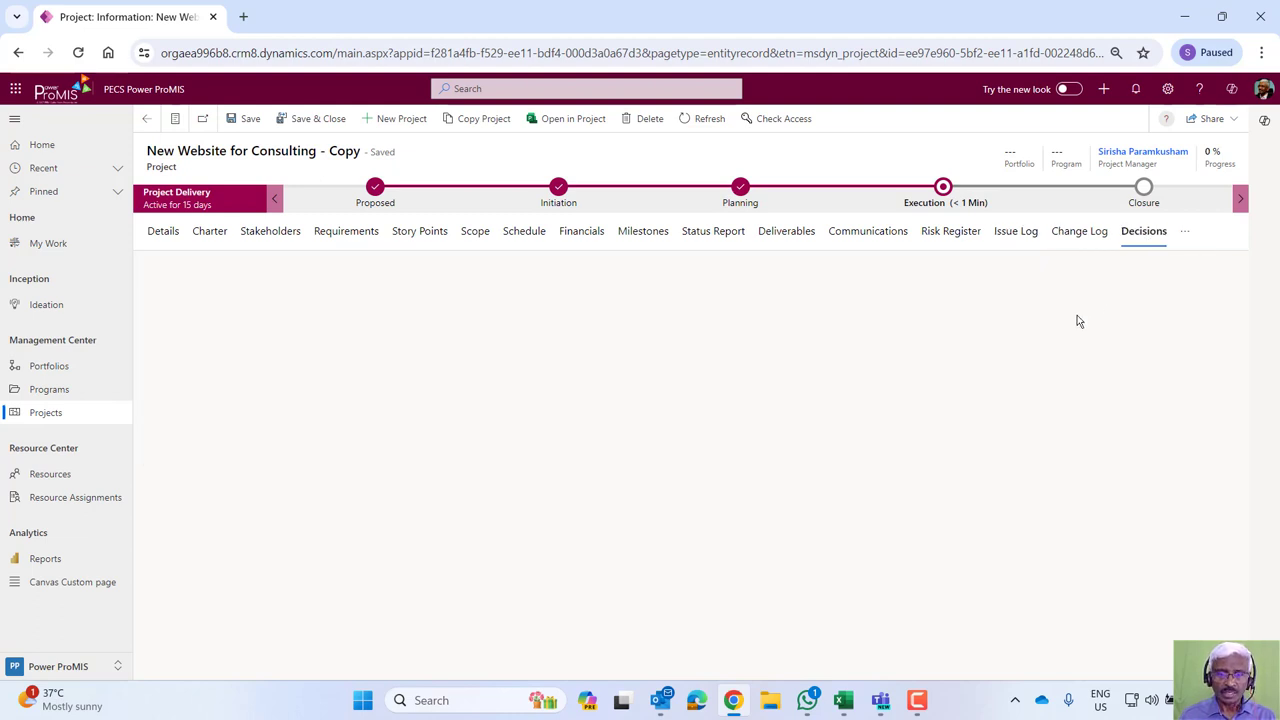
{"action": "left_click", "coordinate": [1143, 231]}
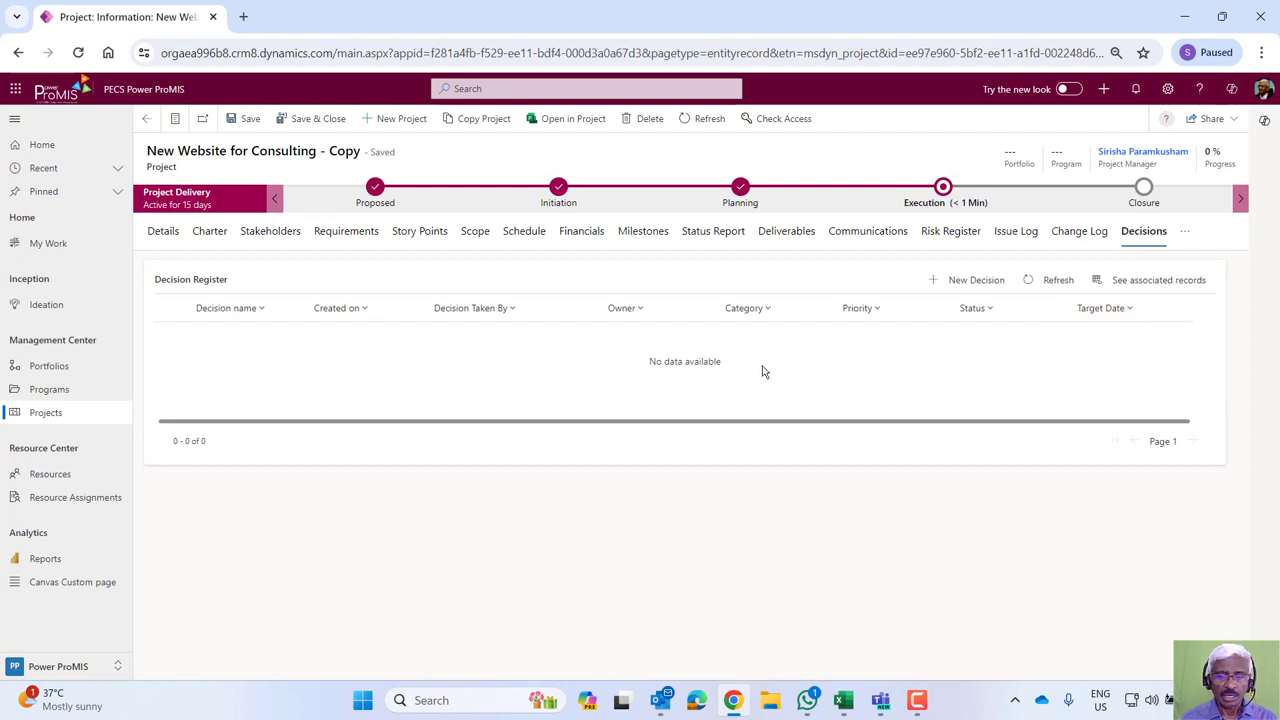
{"action": "mouse_move", "coordinate": [968, 224]}
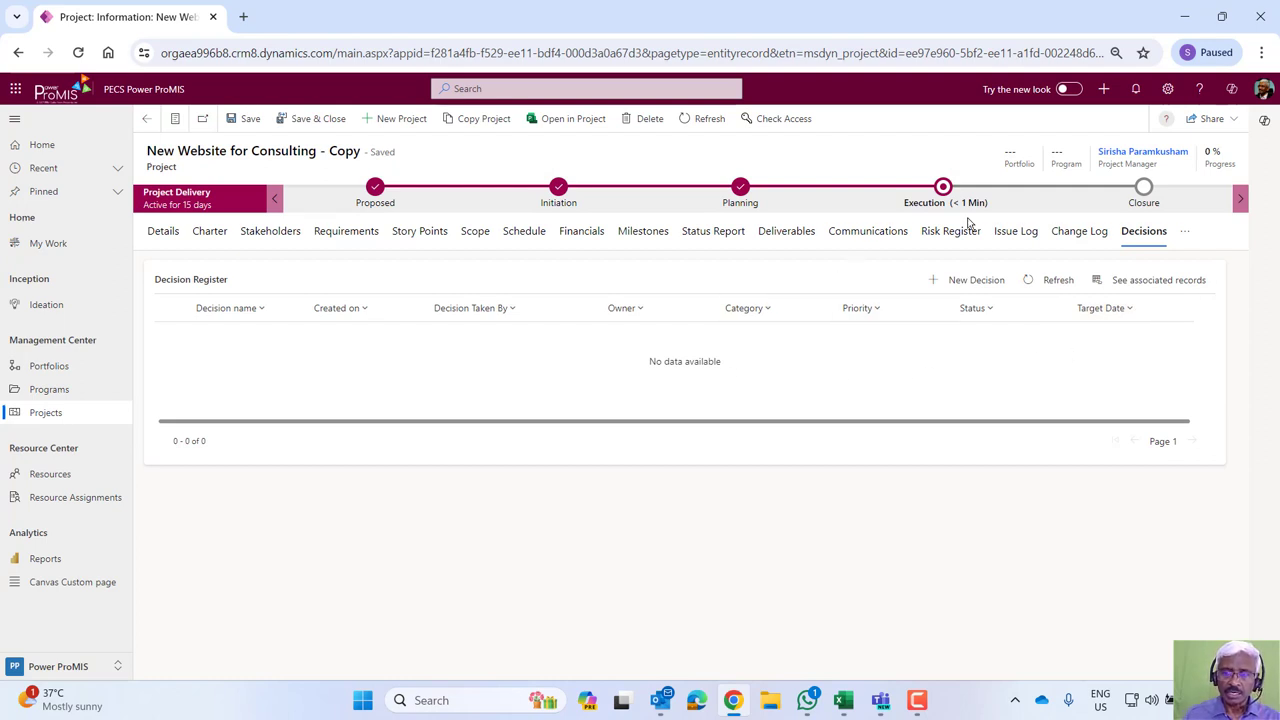
{"action": "mouse_move", "coordinate": [938, 213]}
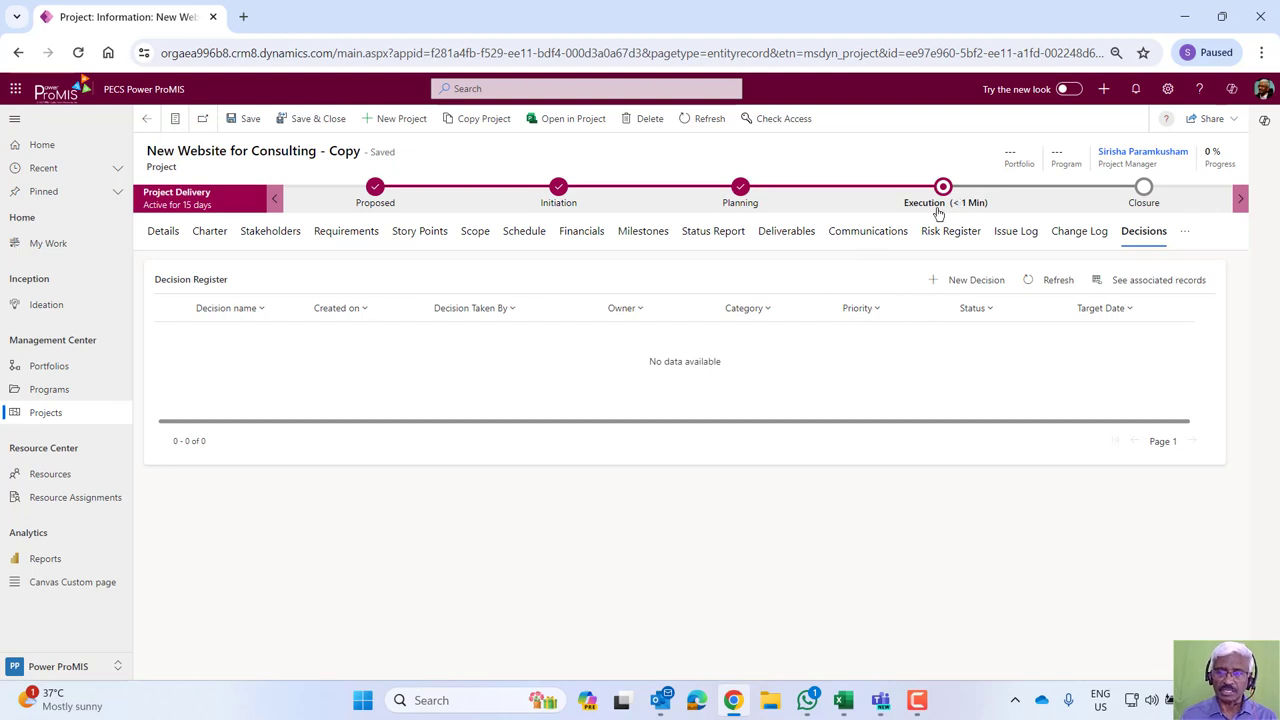
Move the project from Execution on to Closure, unlocking the Lessons Learnt tab.
{"action": "left_click", "coordinate": [941, 195]}
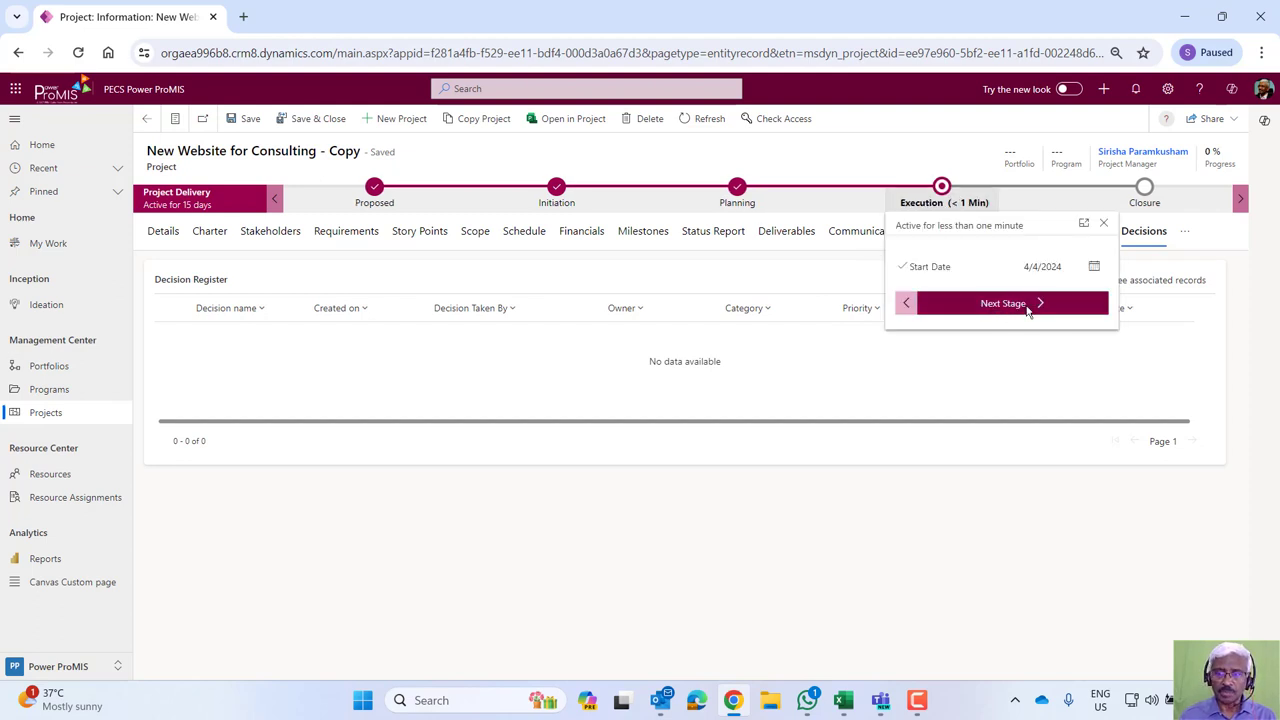
{"action": "left_click", "coordinate": [1003, 303]}
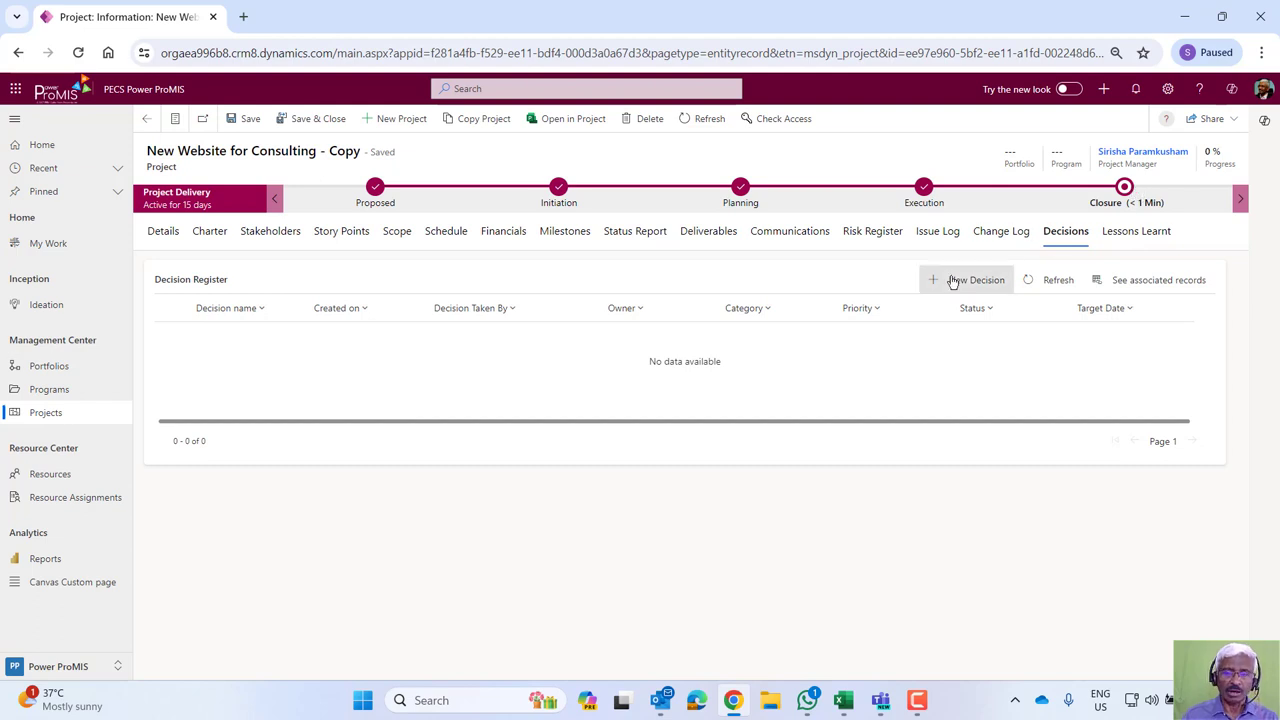
{"action": "mouse_move", "coordinate": [1117, 247]}
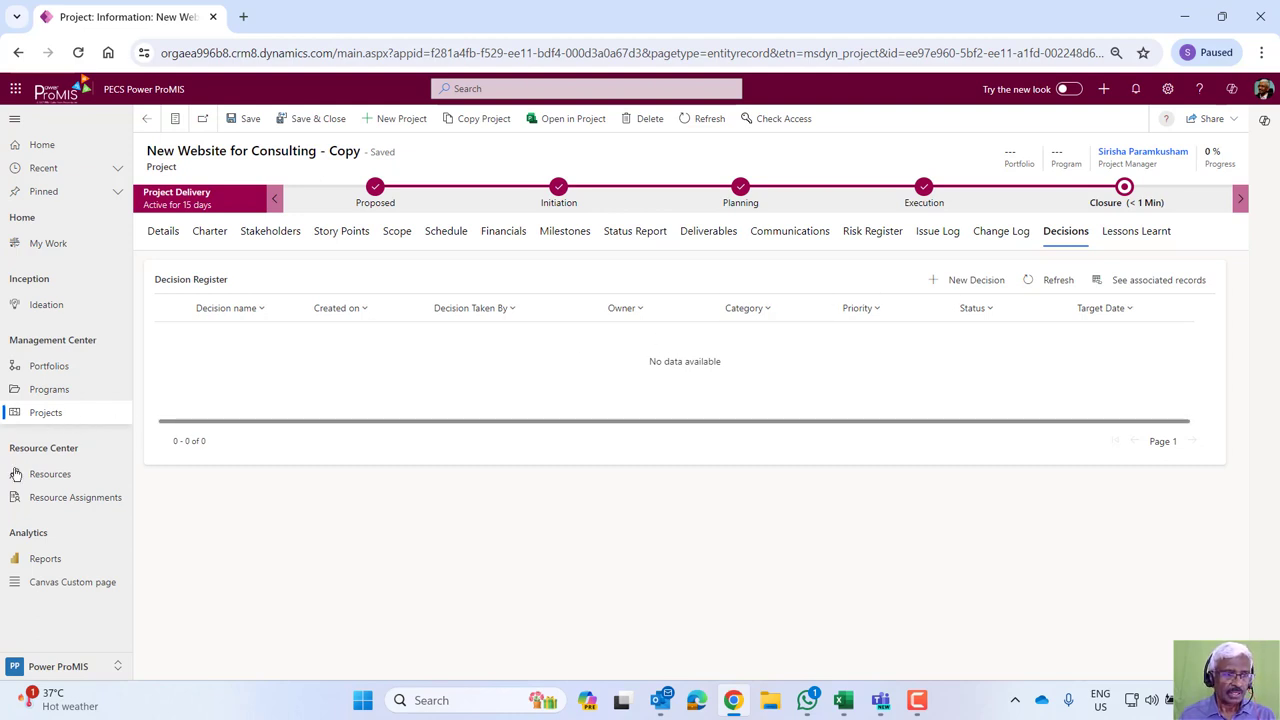
Open Resources and then Resource Assignments to list assignments across all projects.
{"action": "left_click", "coordinate": [50, 473]}
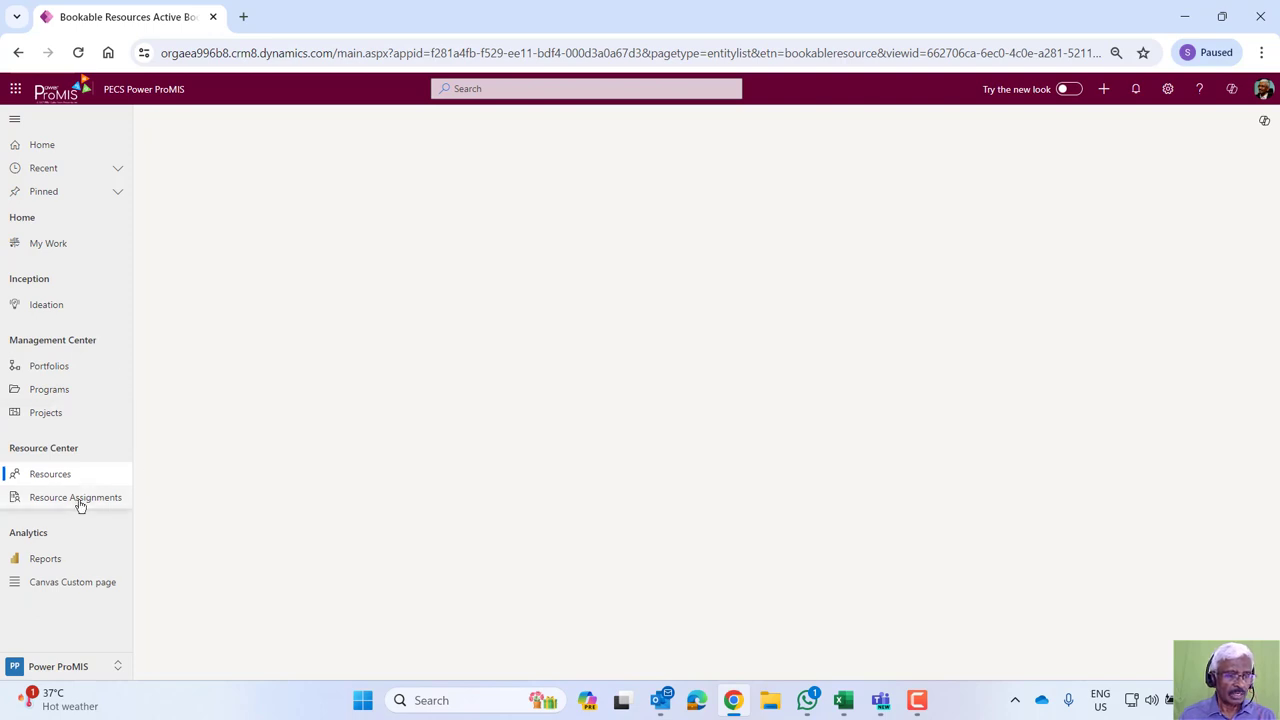
{"action": "left_click", "coordinate": [76, 497]}
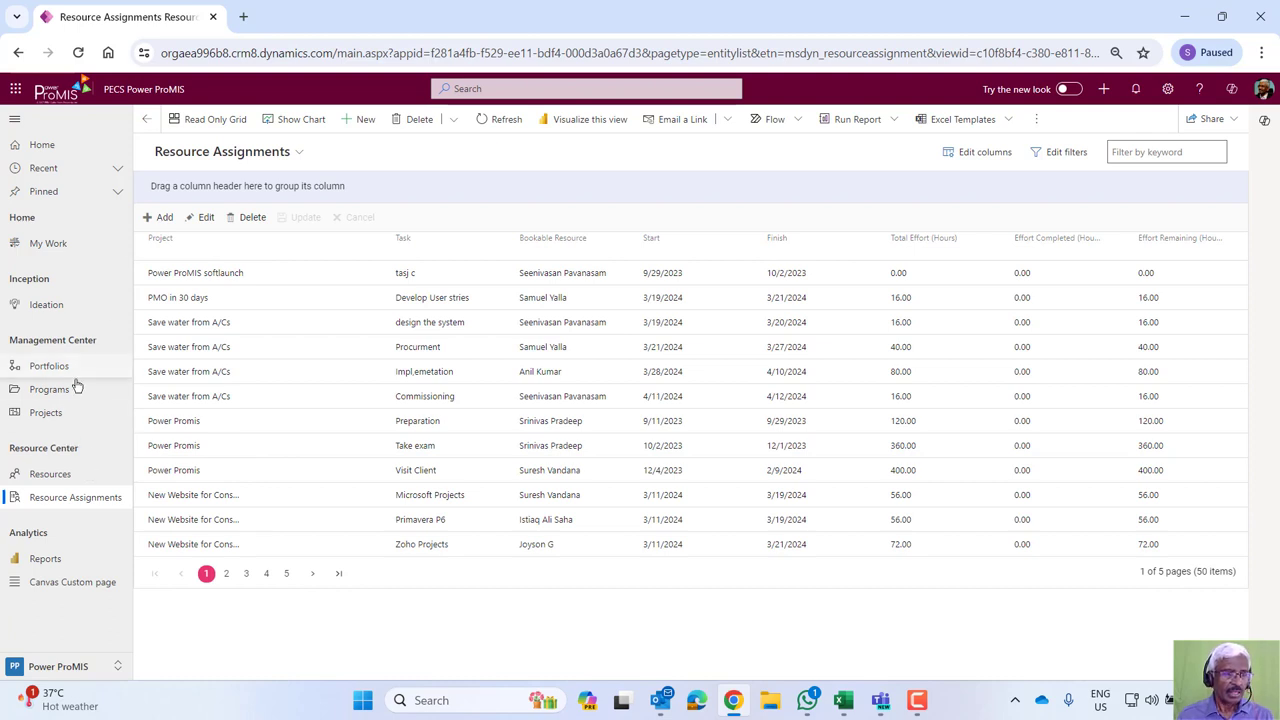
{"action": "mouse_move", "coordinate": [62, 437]}
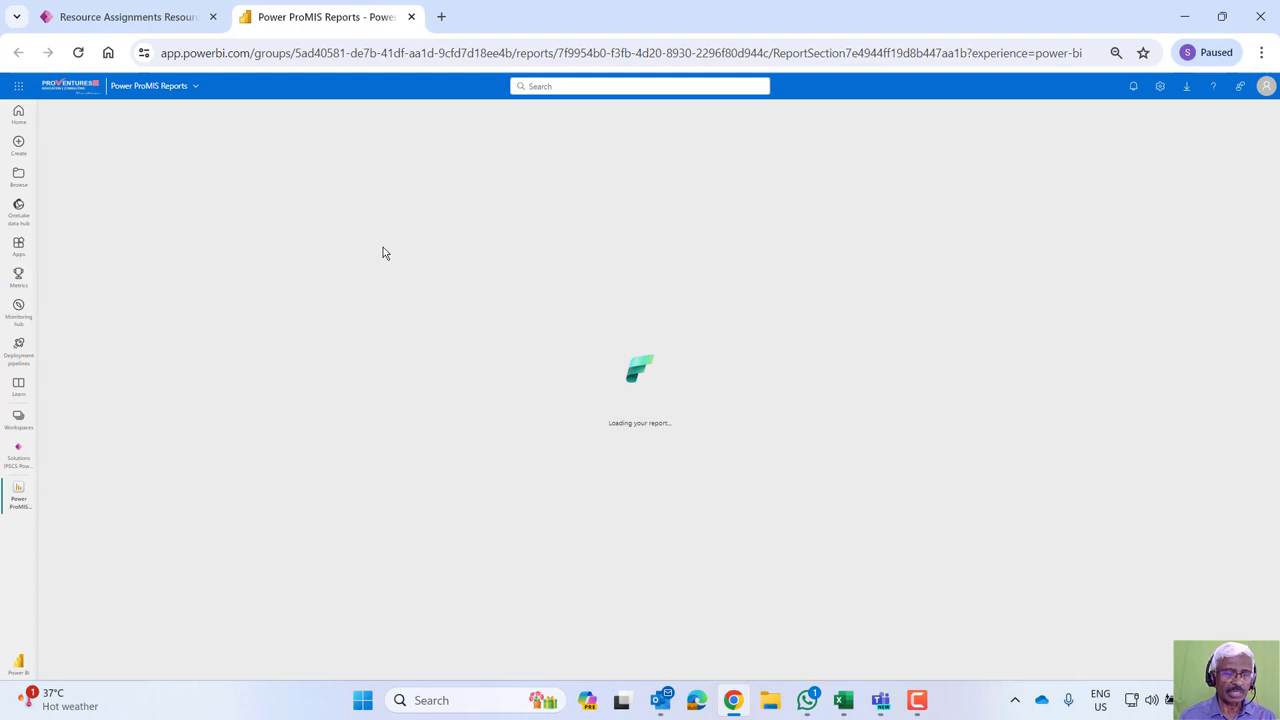
{"action": "mouse_move", "coordinate": [350, 281]}
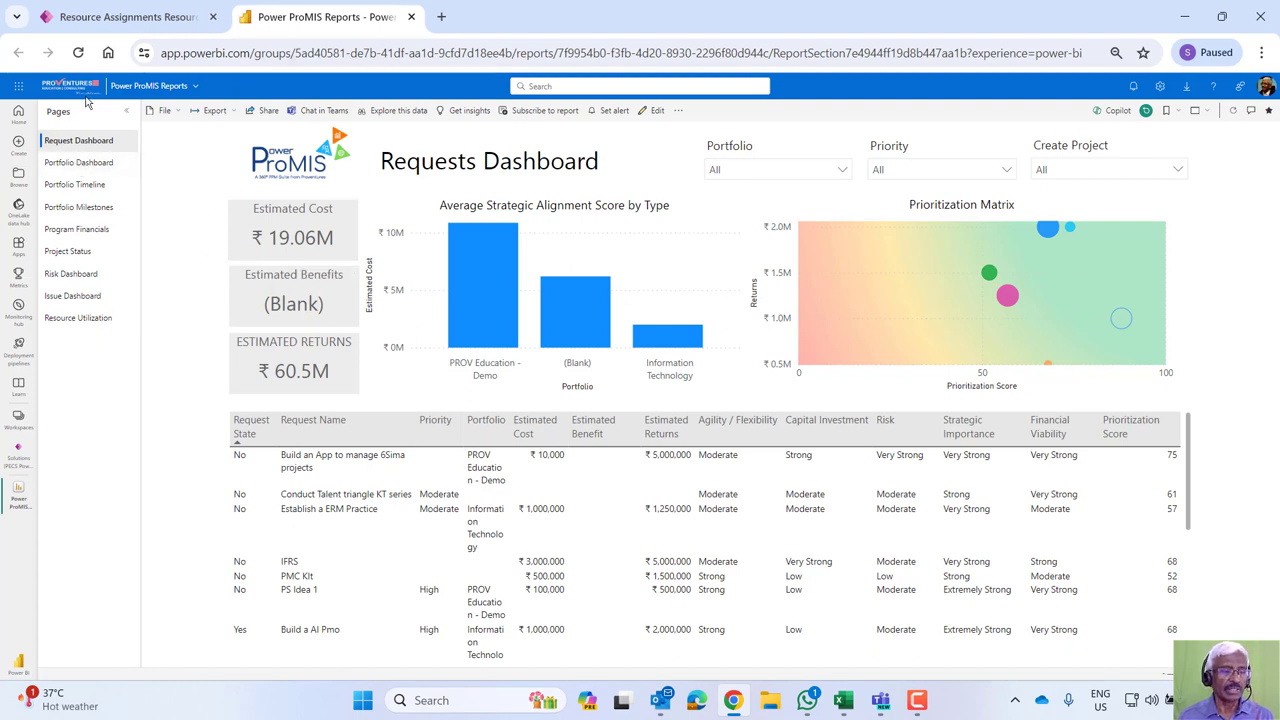
{"action": "mouse_move", "coordinate": [78, 163]}
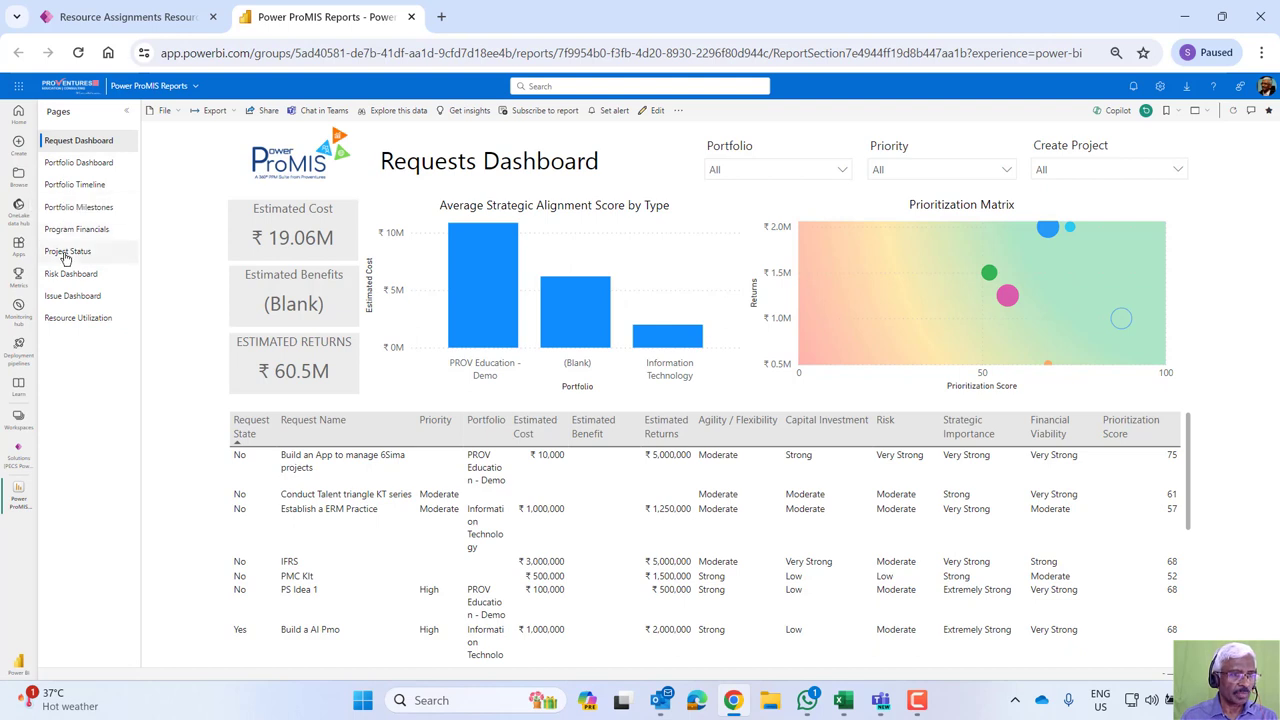
Switch the Power ProMIS report to the Project Status page.
{"action": "left_click", "coordinate": [68, 251]}
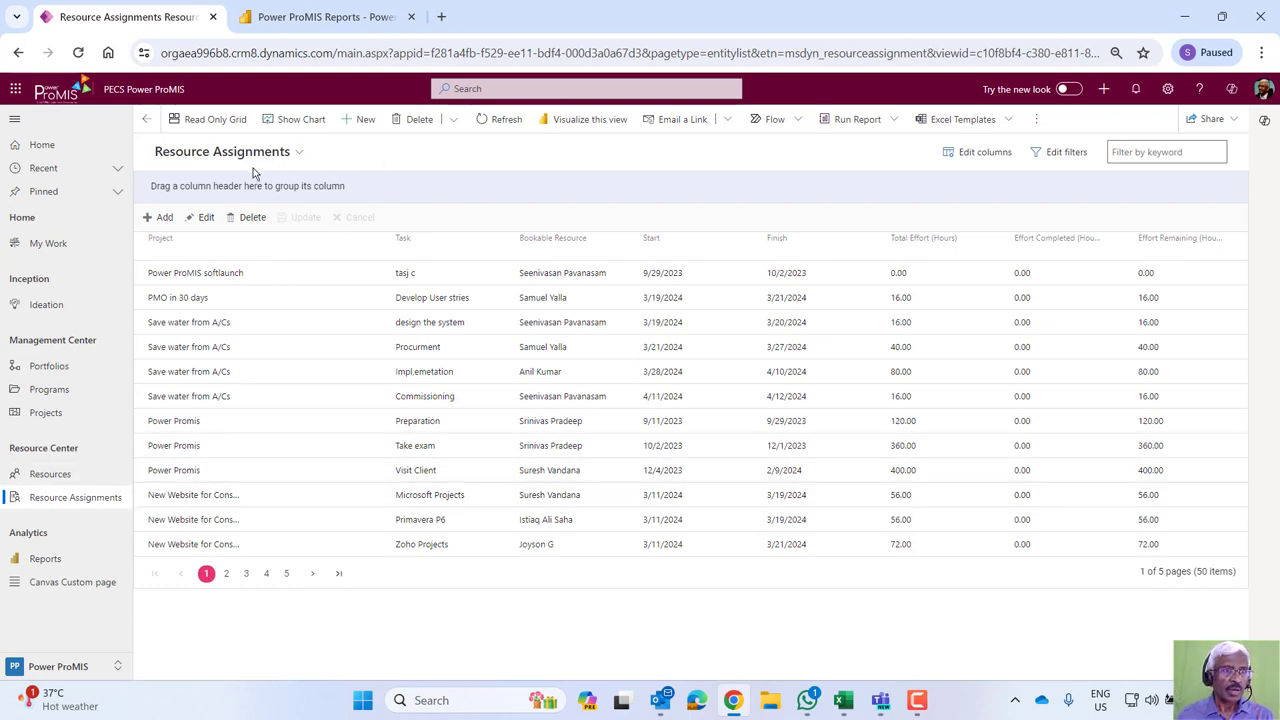
{"action": "mouse_move", "coordinate": [288, 322]}
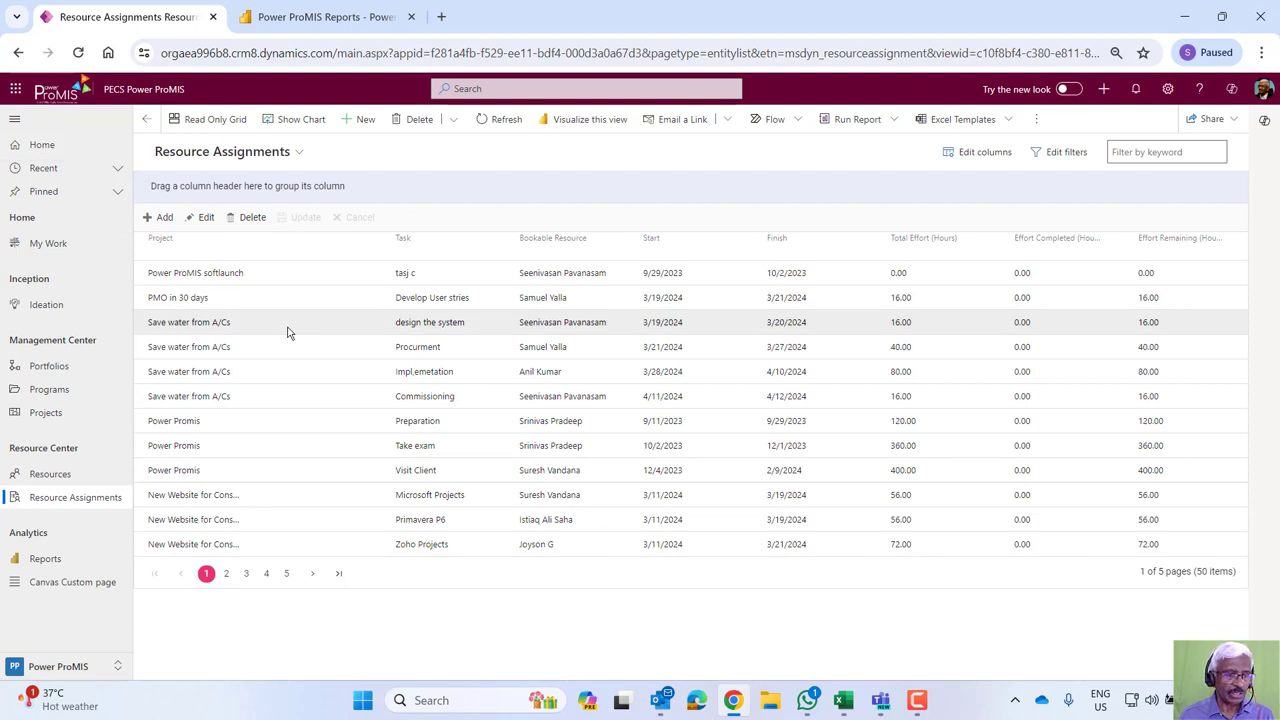